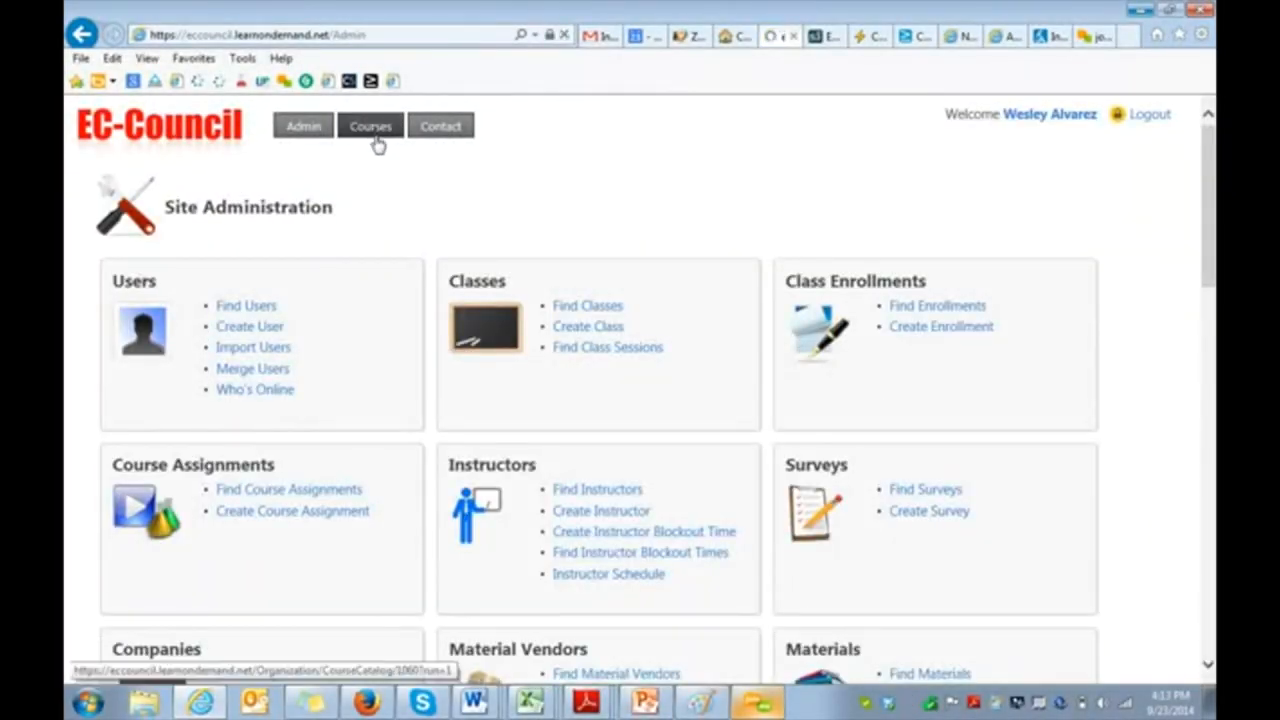
- Go to the Certified Ethical Hacker v8 CEH course from the course catalog
left_click(372, 124)
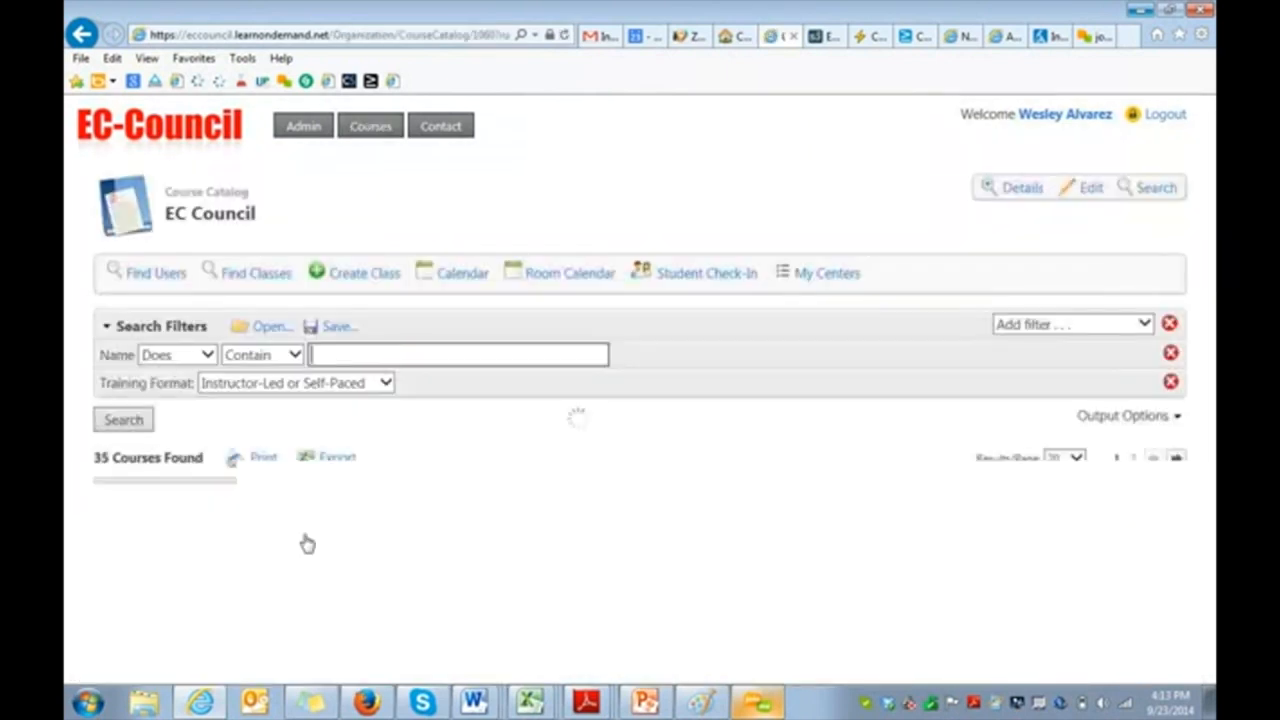
scroll("down", 3)
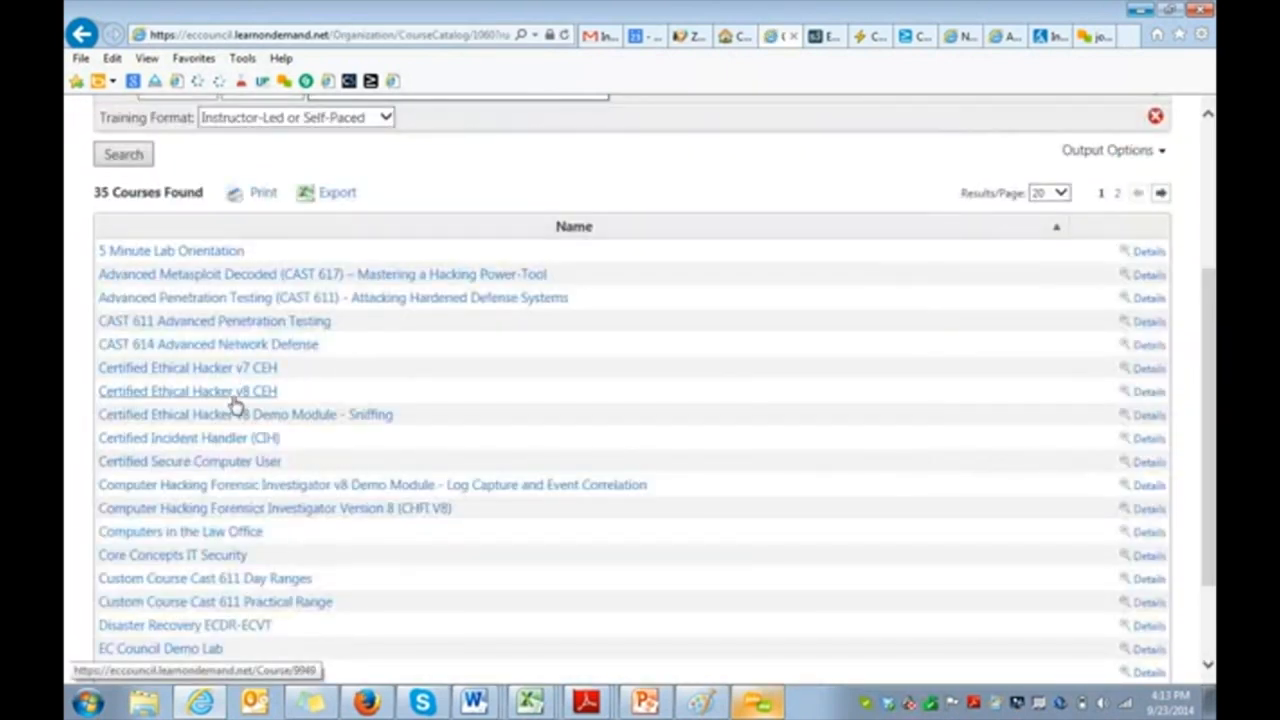
left_click(186, 390)
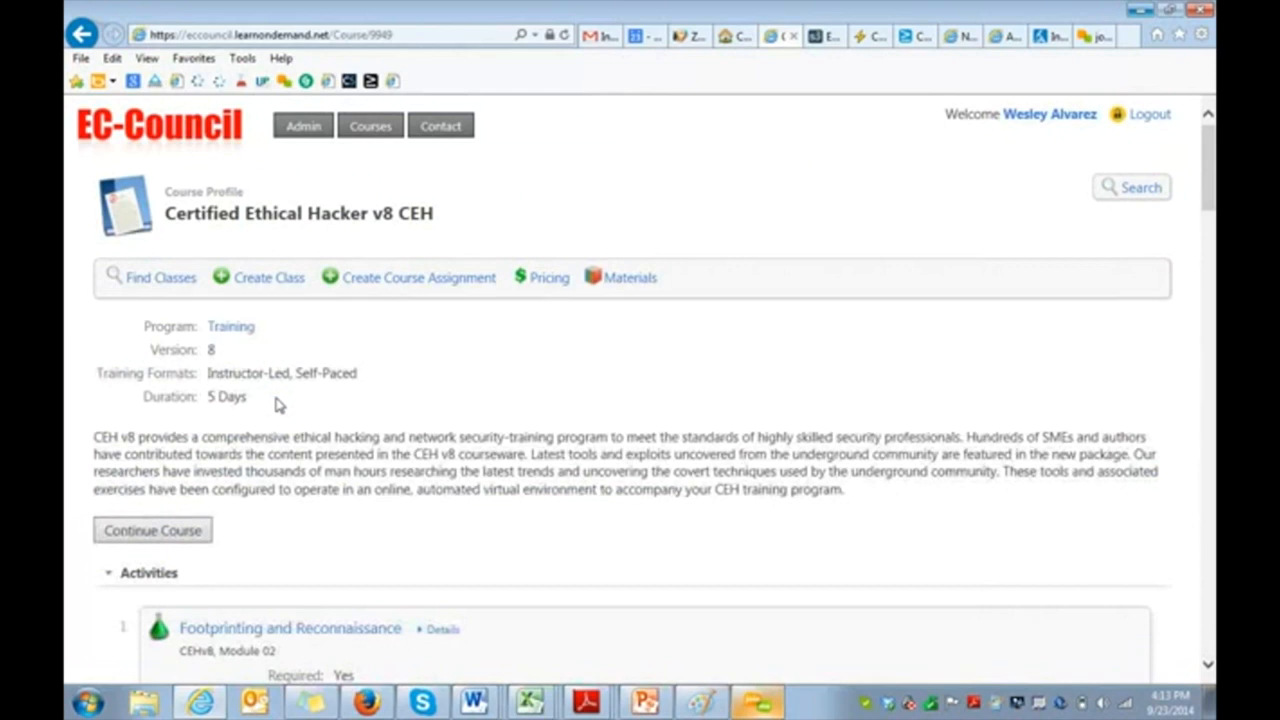
- Find the Sniffing lab in the course and resume the saved lab
scroll("down", 3)
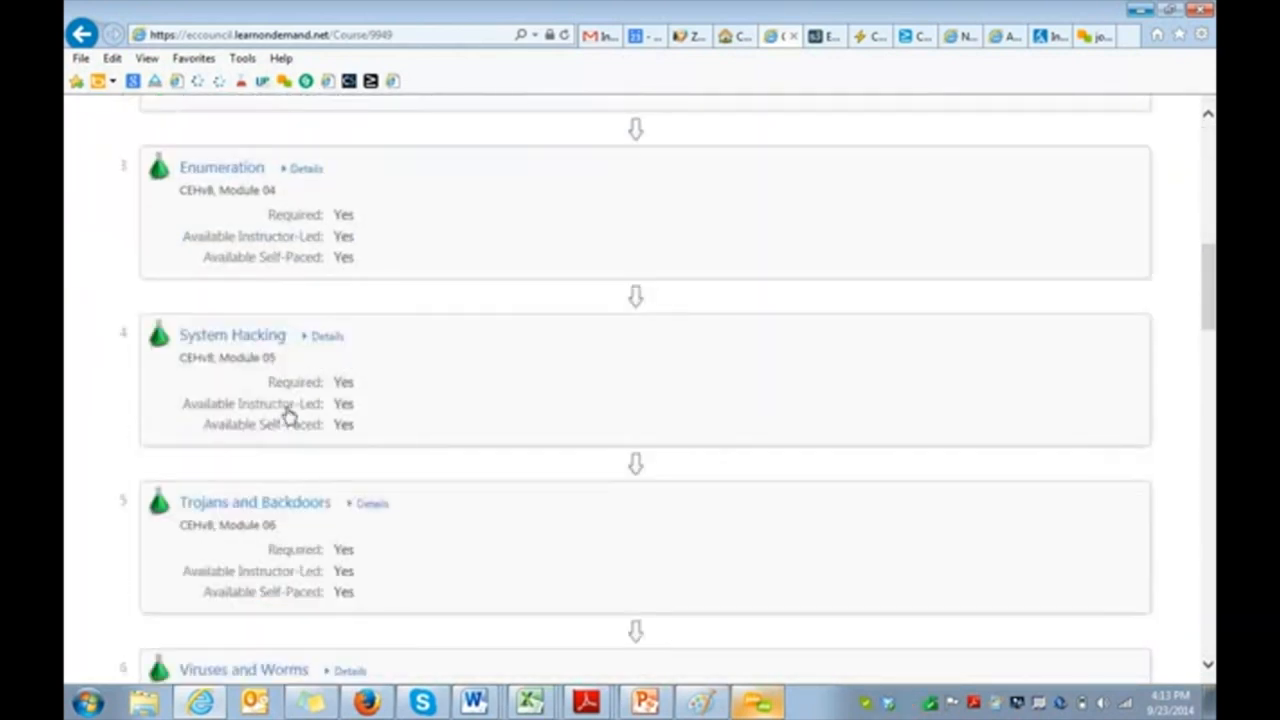
scroll("down", 3)
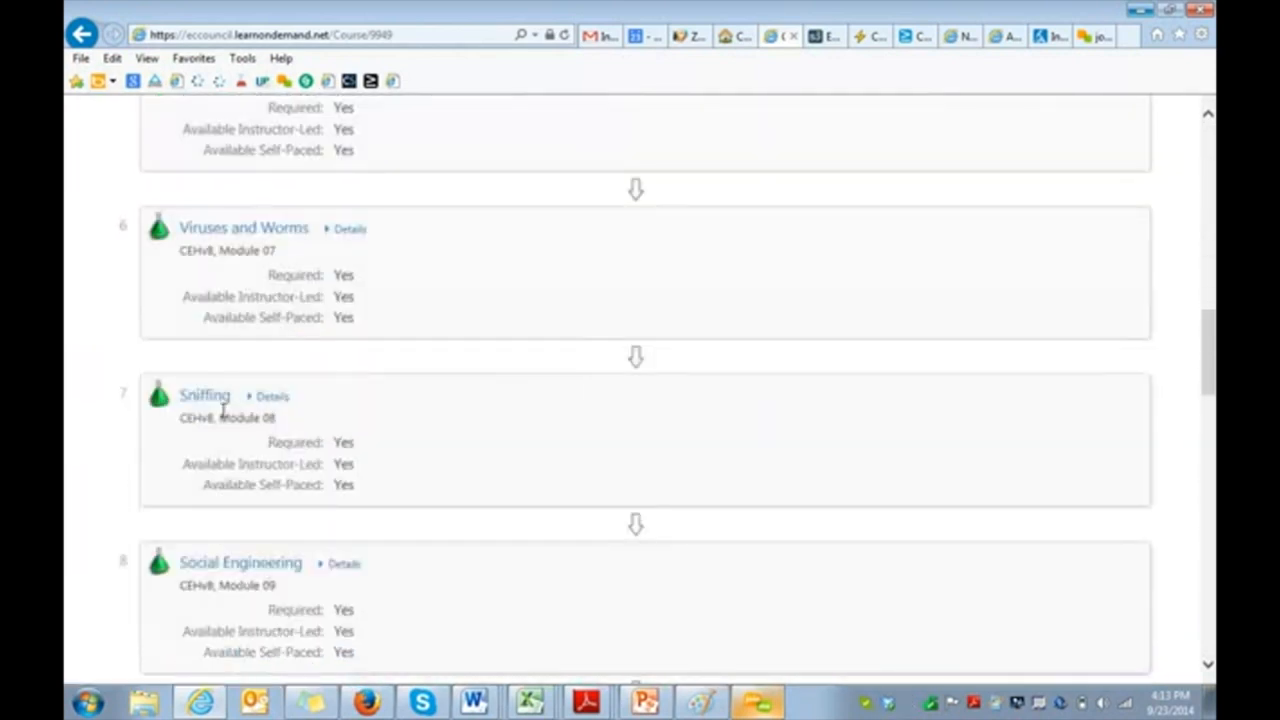
left_click(204, 396)
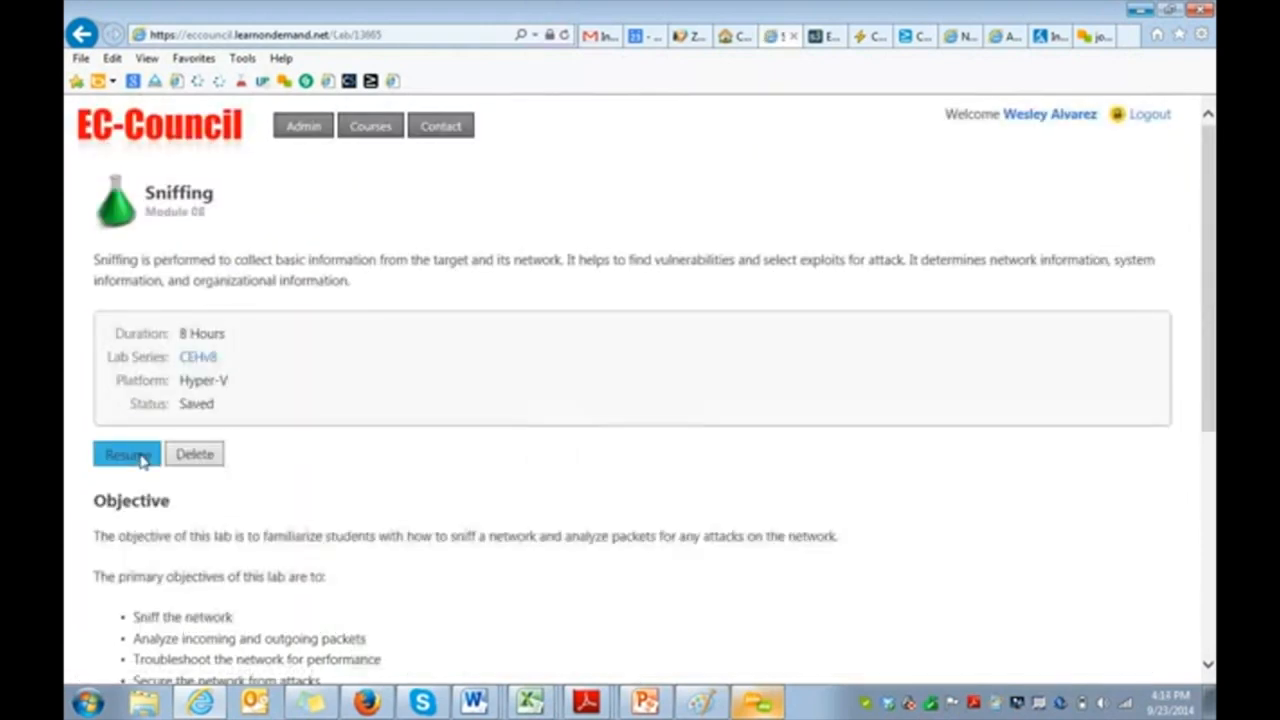
left_click(124, 454)
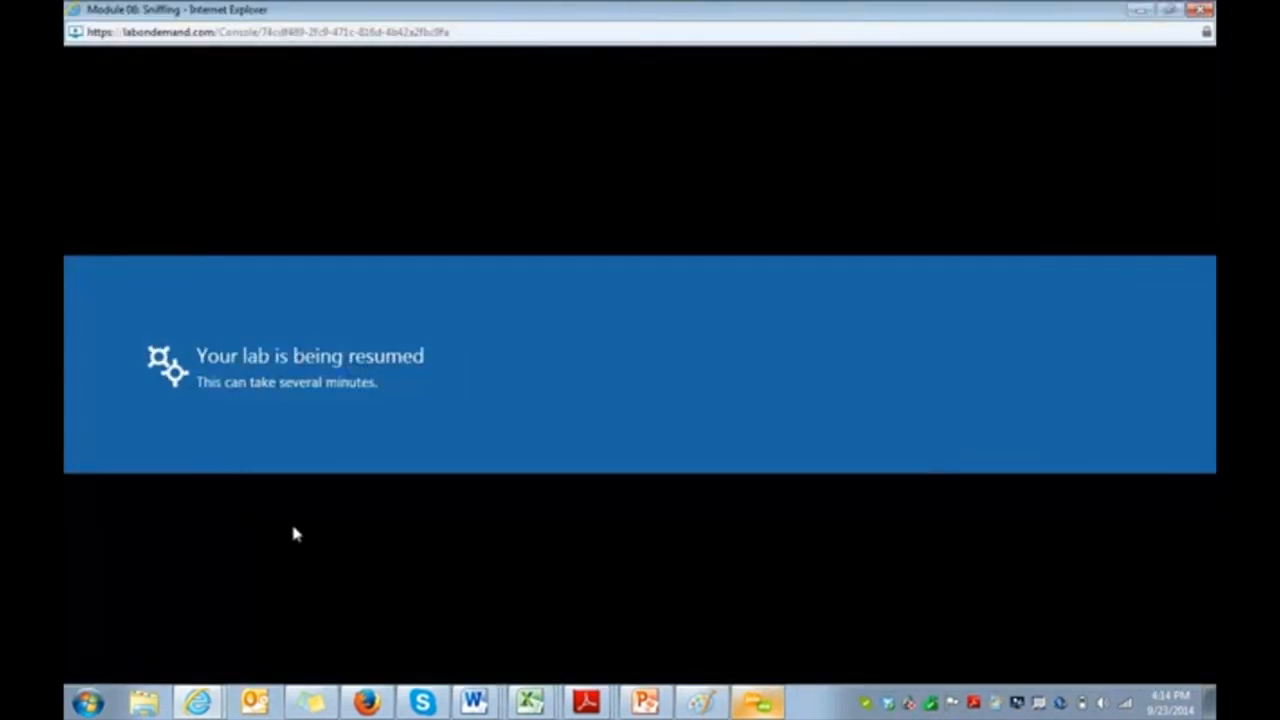
mouse_move(124, 500)
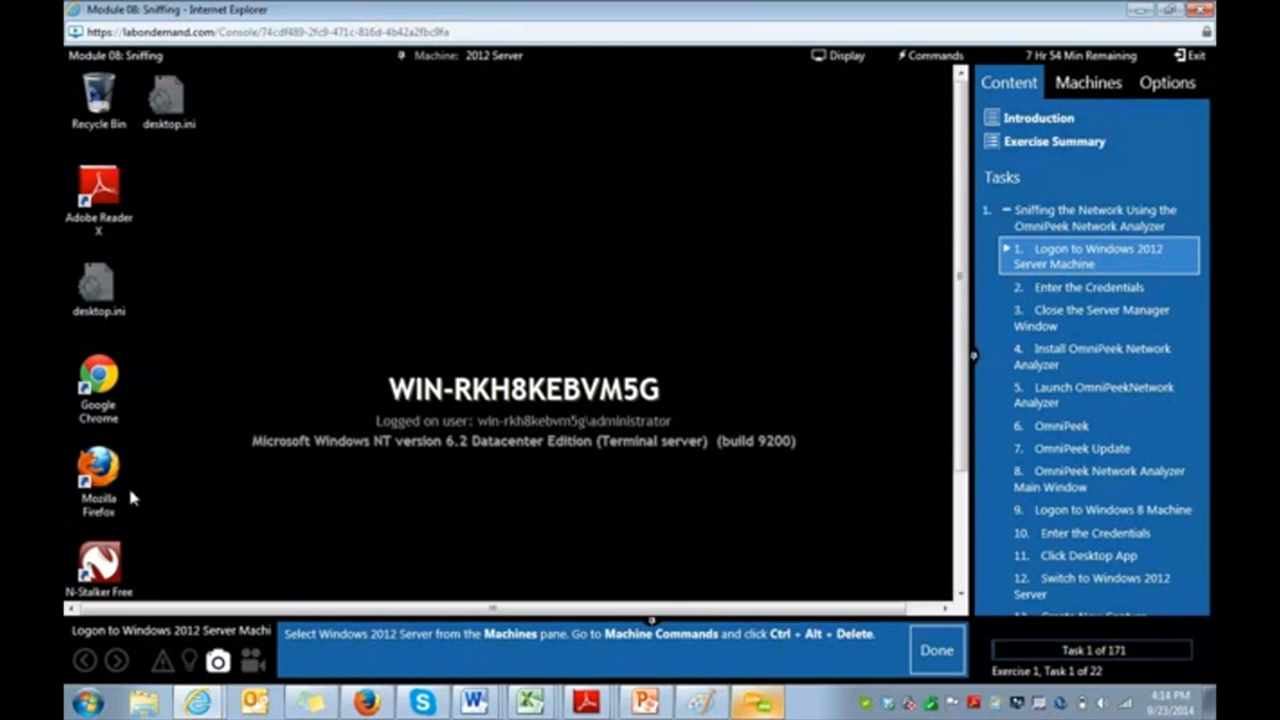
mouse_move(400, 328)
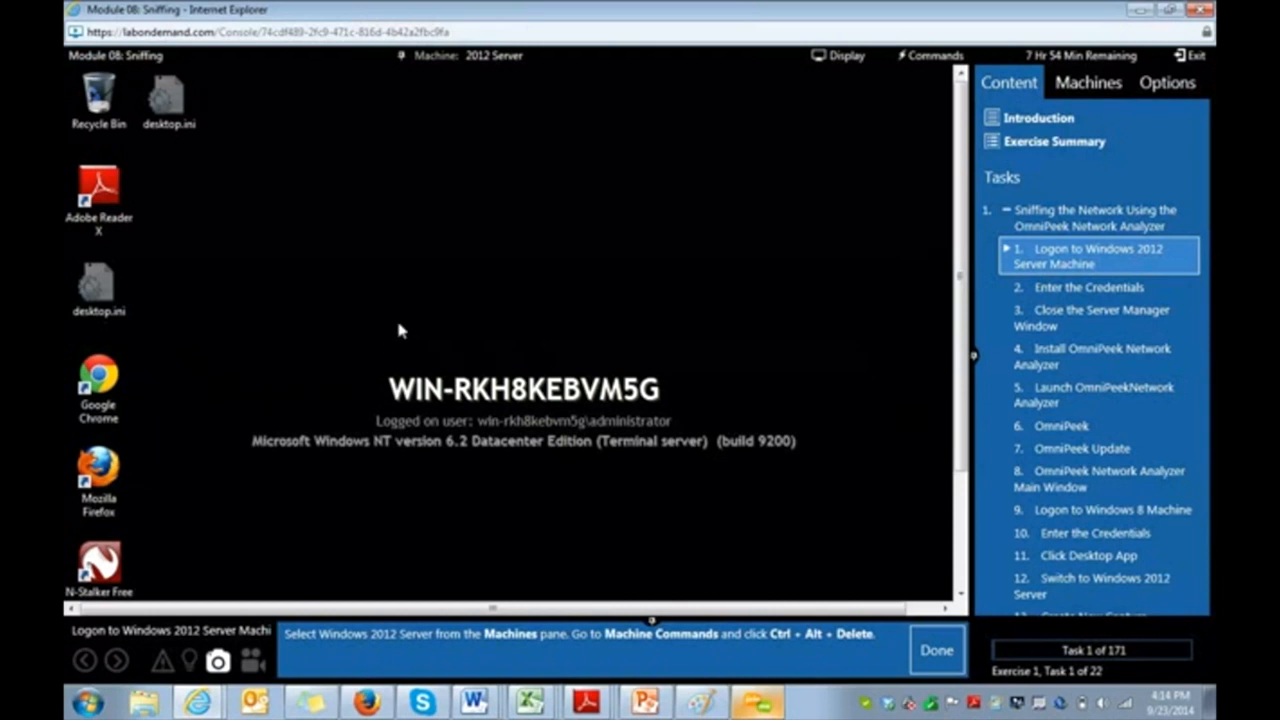
mouse_move(372, 336)
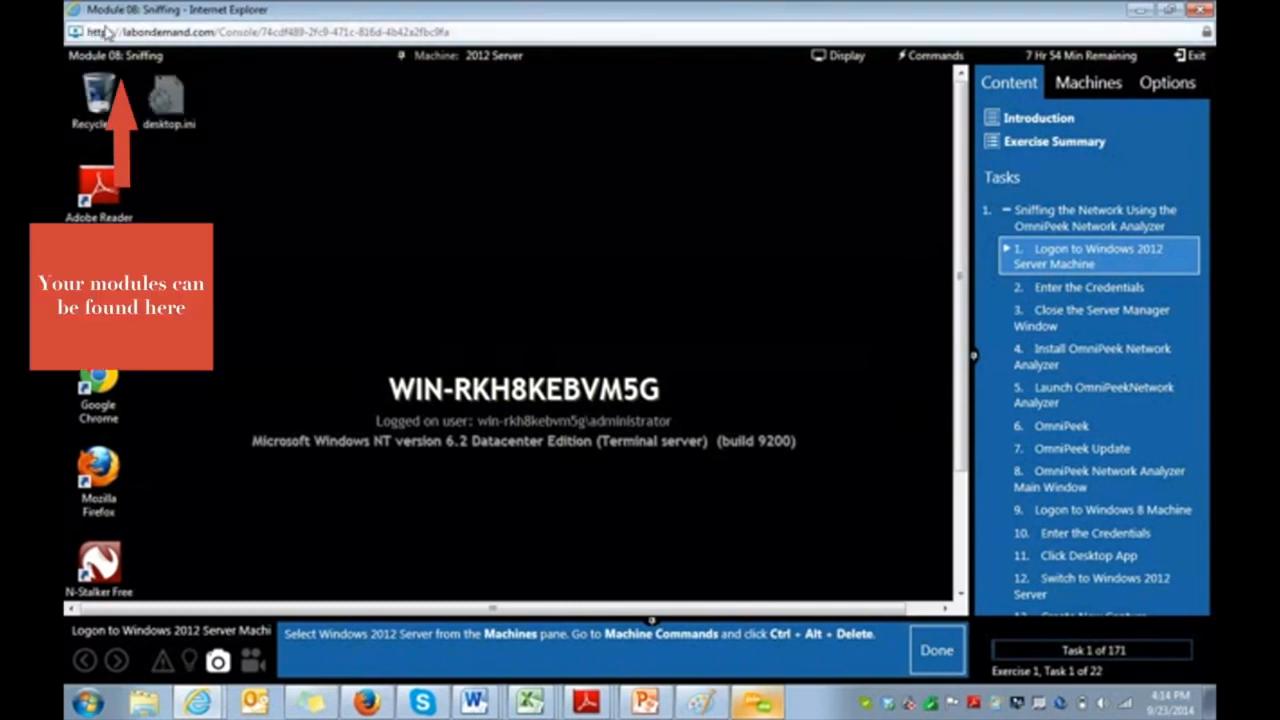
mouse_move(136, 84)
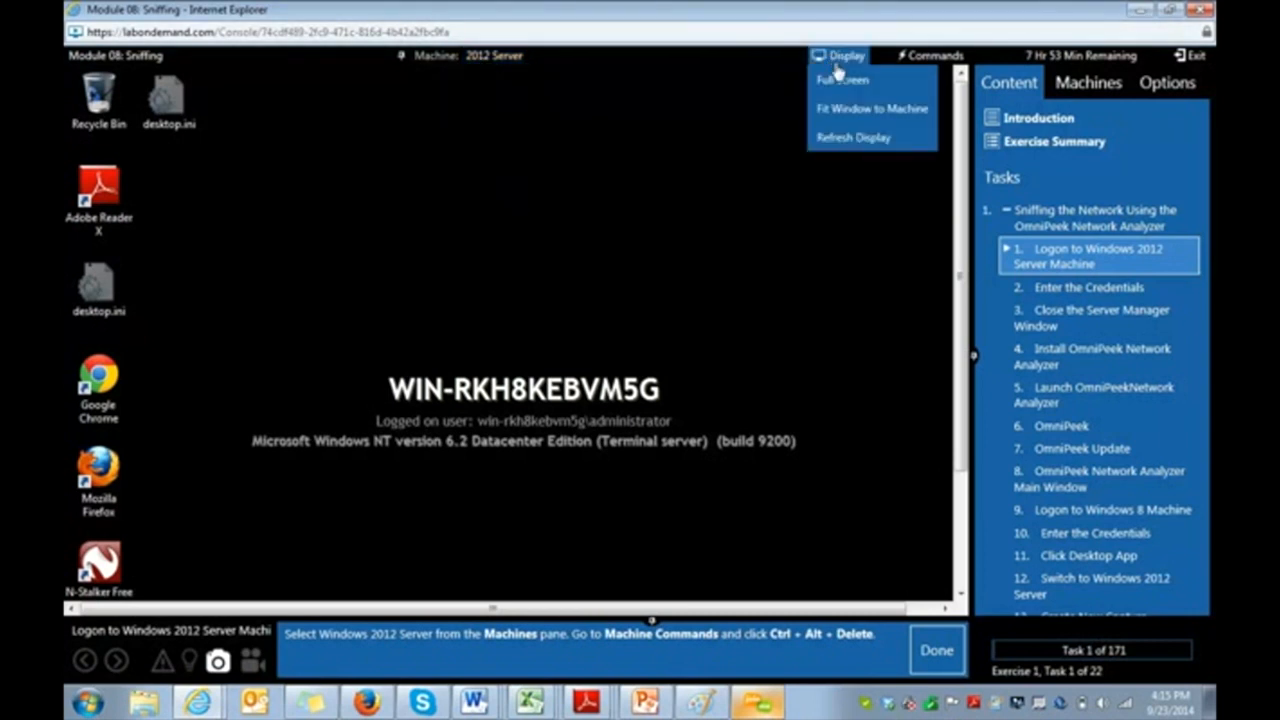
mouse_move(844, 80)
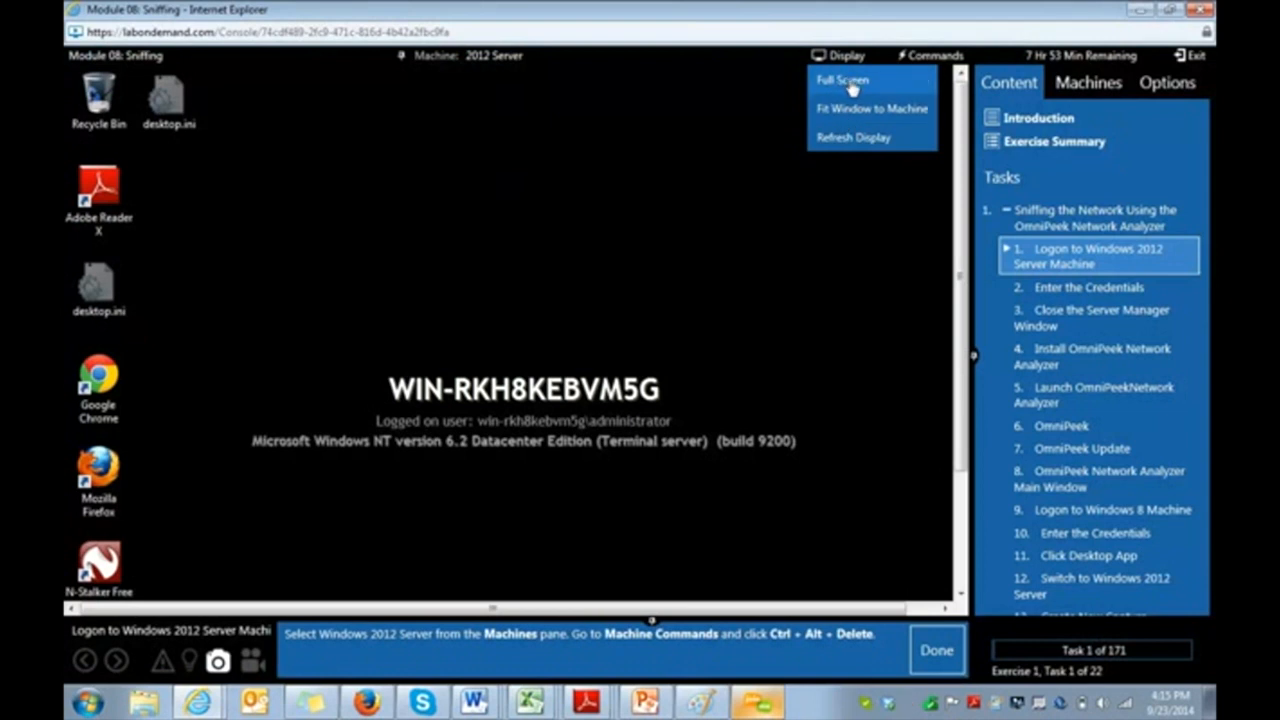
left_click(936, 56)
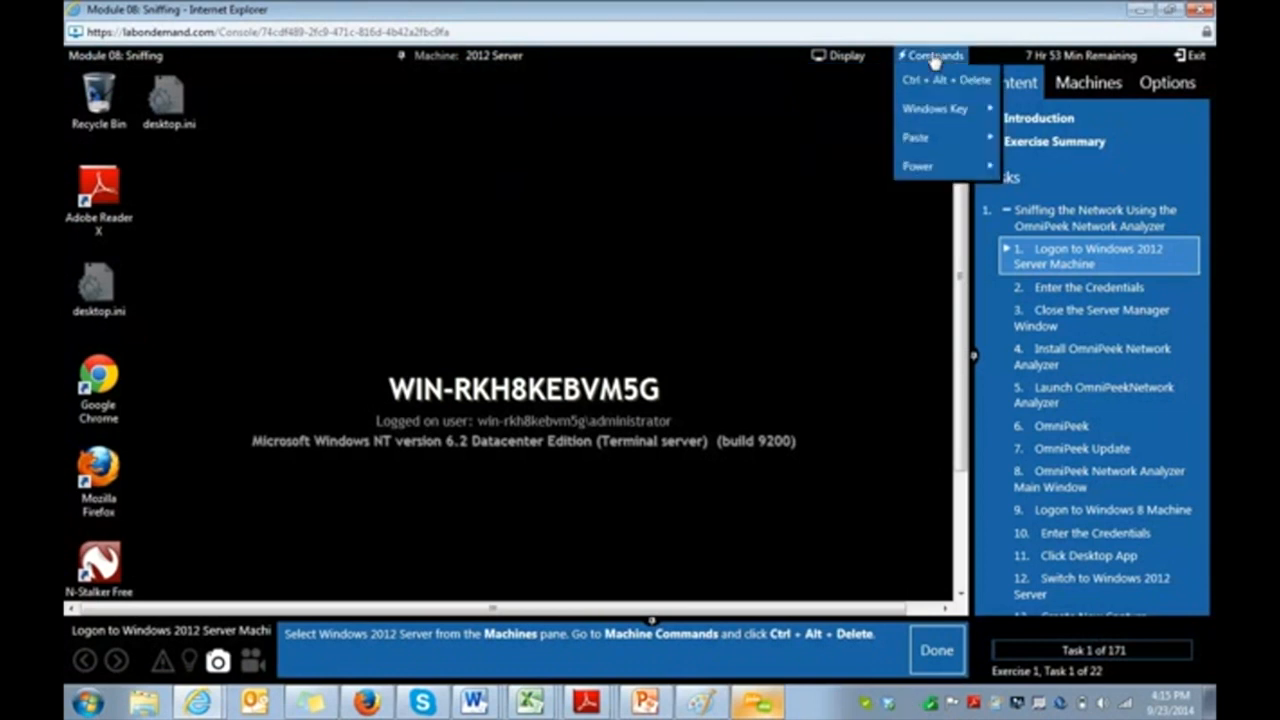
mouse_move(930, 138)
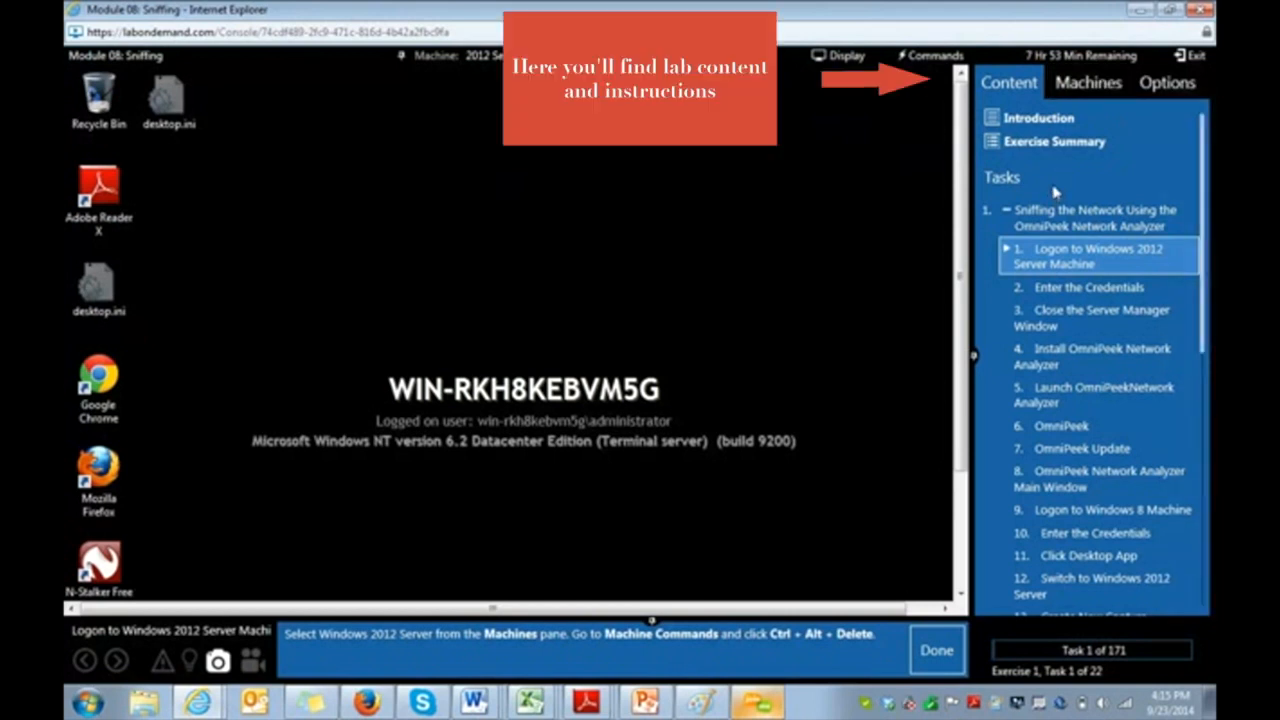
- Collapse the first exercise, then review the lab machines with credentials and the console options
left_click(990, 210)
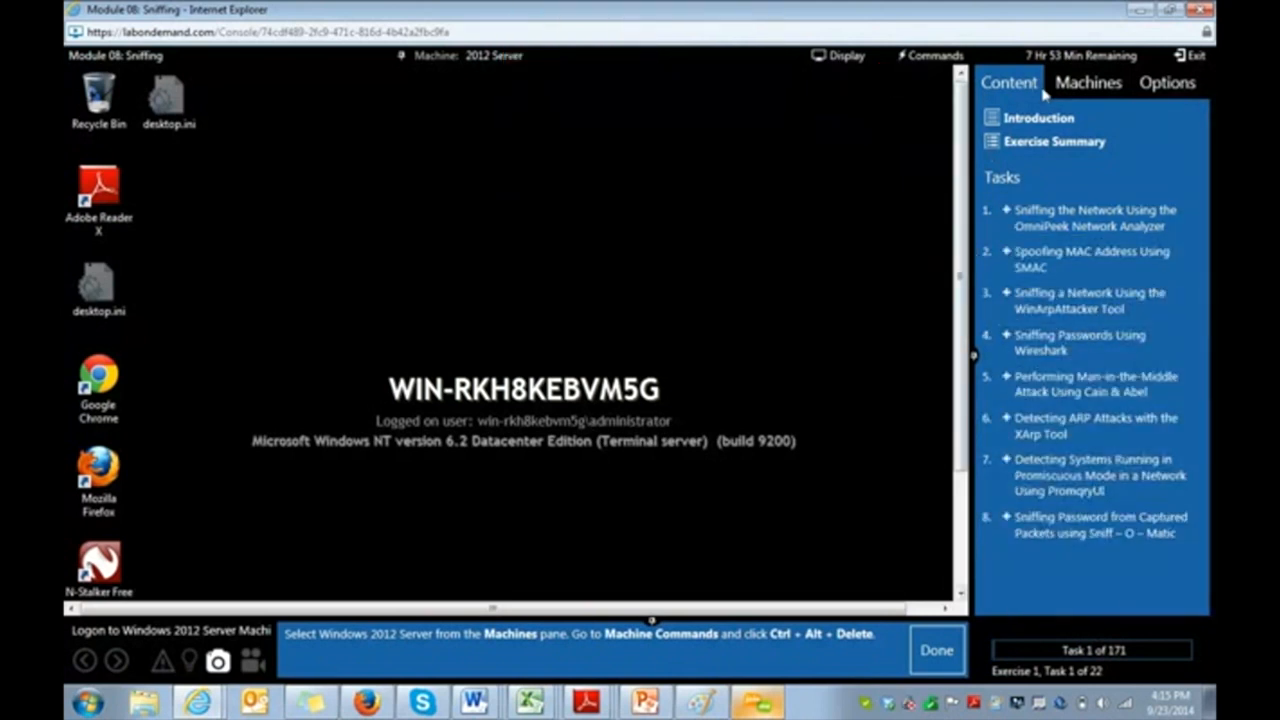
left_click(1088, 82)
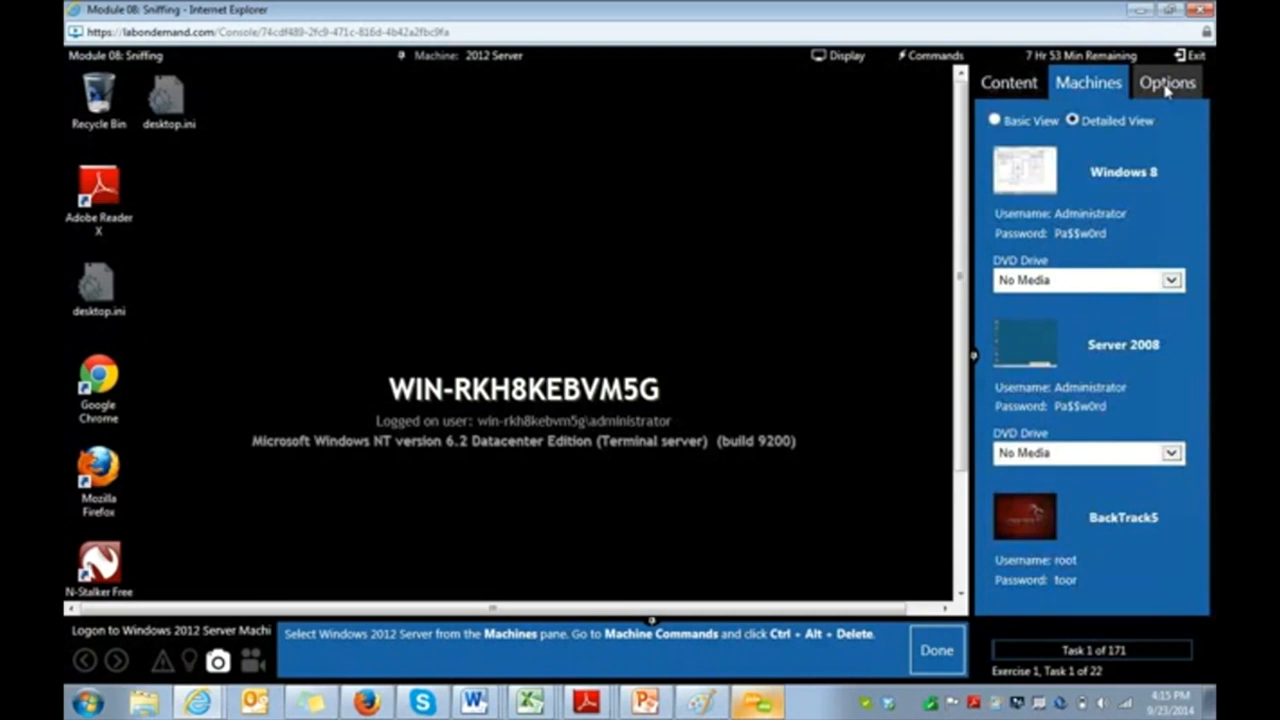
left_click(1178, 84)
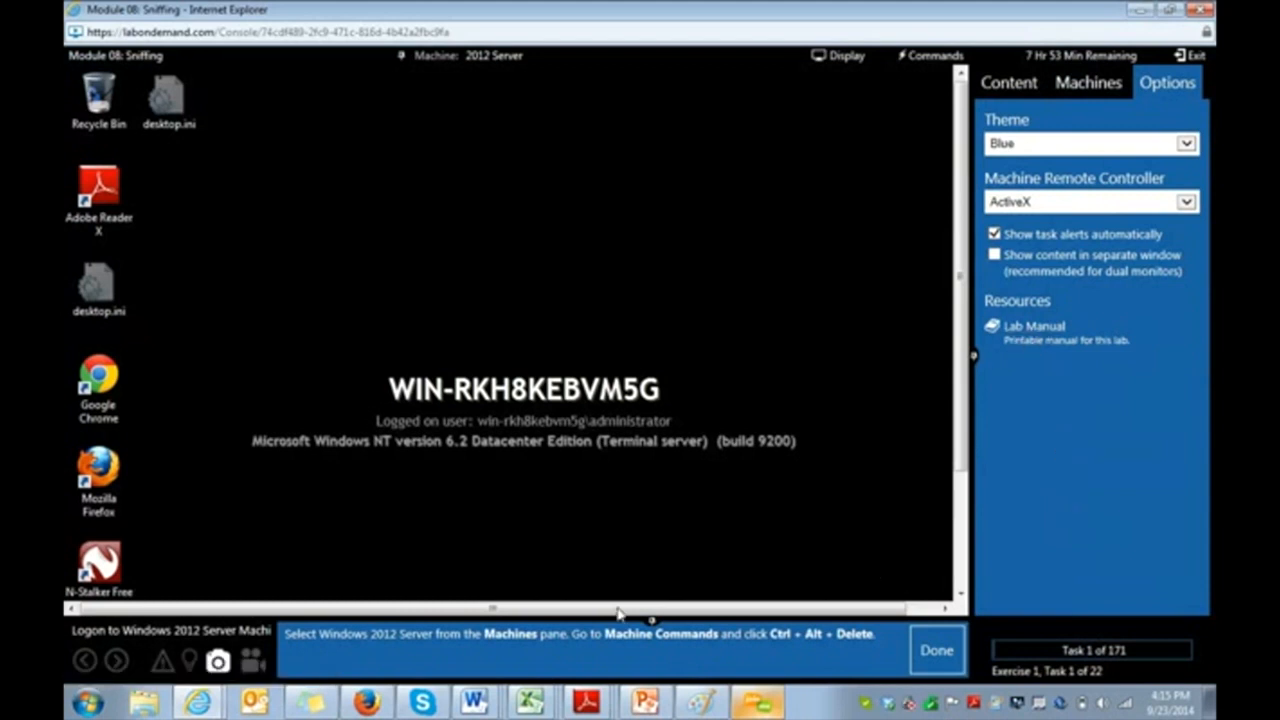
mouse_move(238, 662)
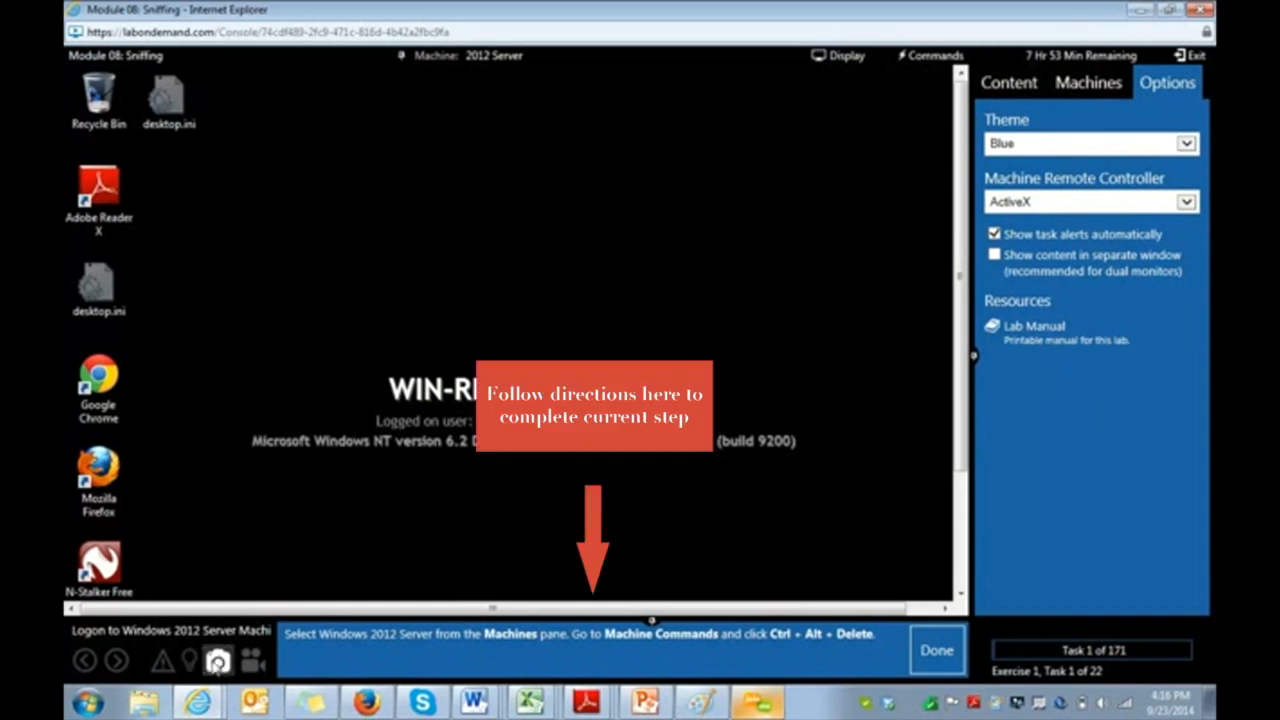
mouse_move(248, 672)
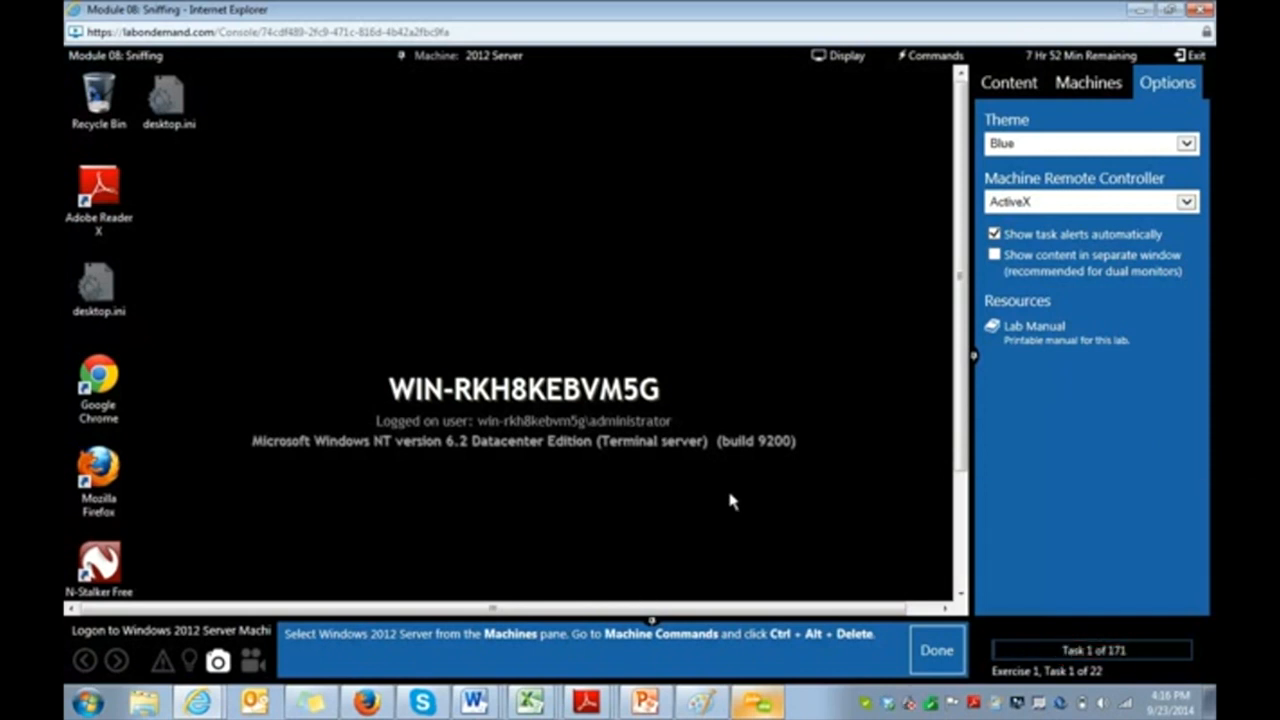
- Switch the 2012 Server console to full screen and allow the browser's full-screen request
left_click(844, 56)
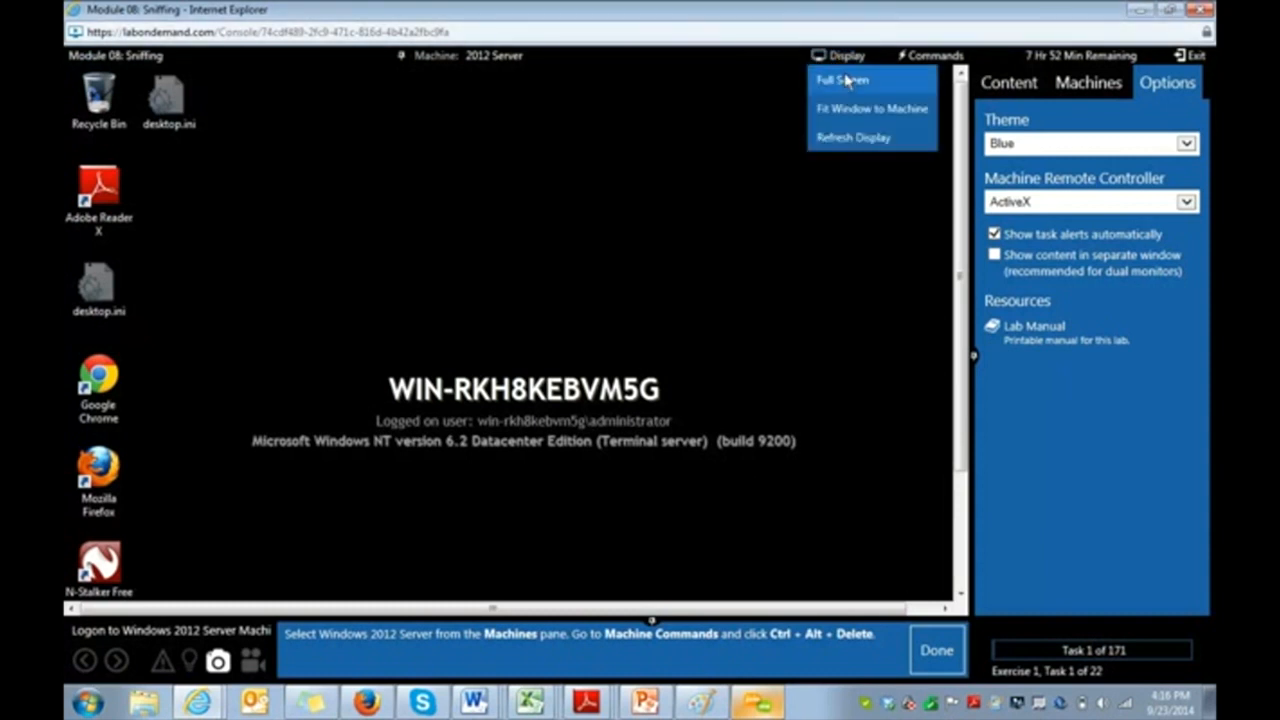
left_click(836, 80)
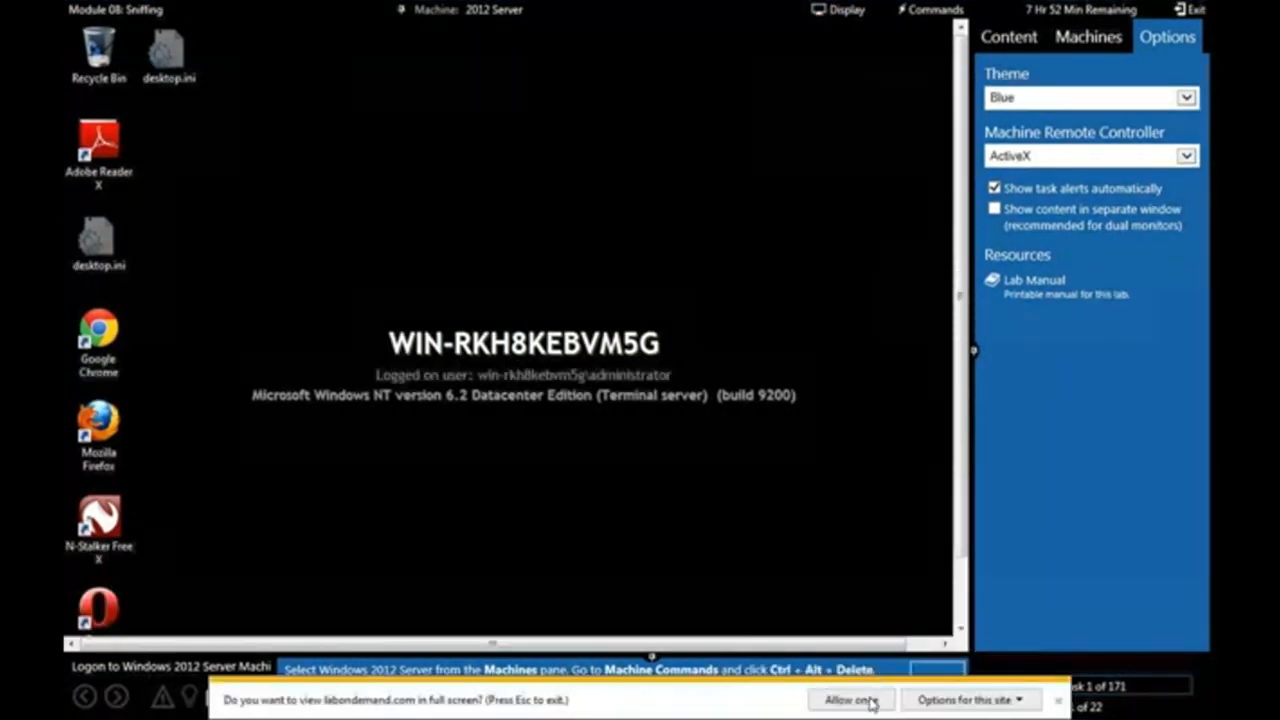
left_click(852, 698)
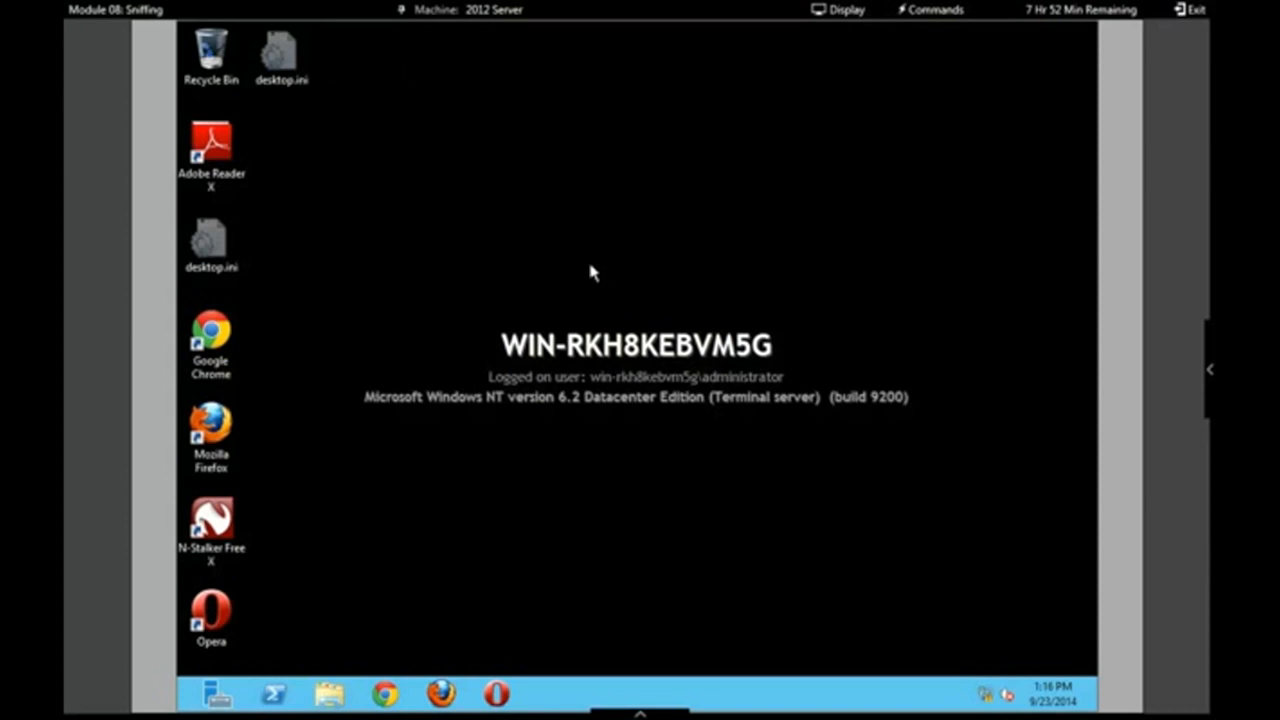
mouse_move(556, 276)
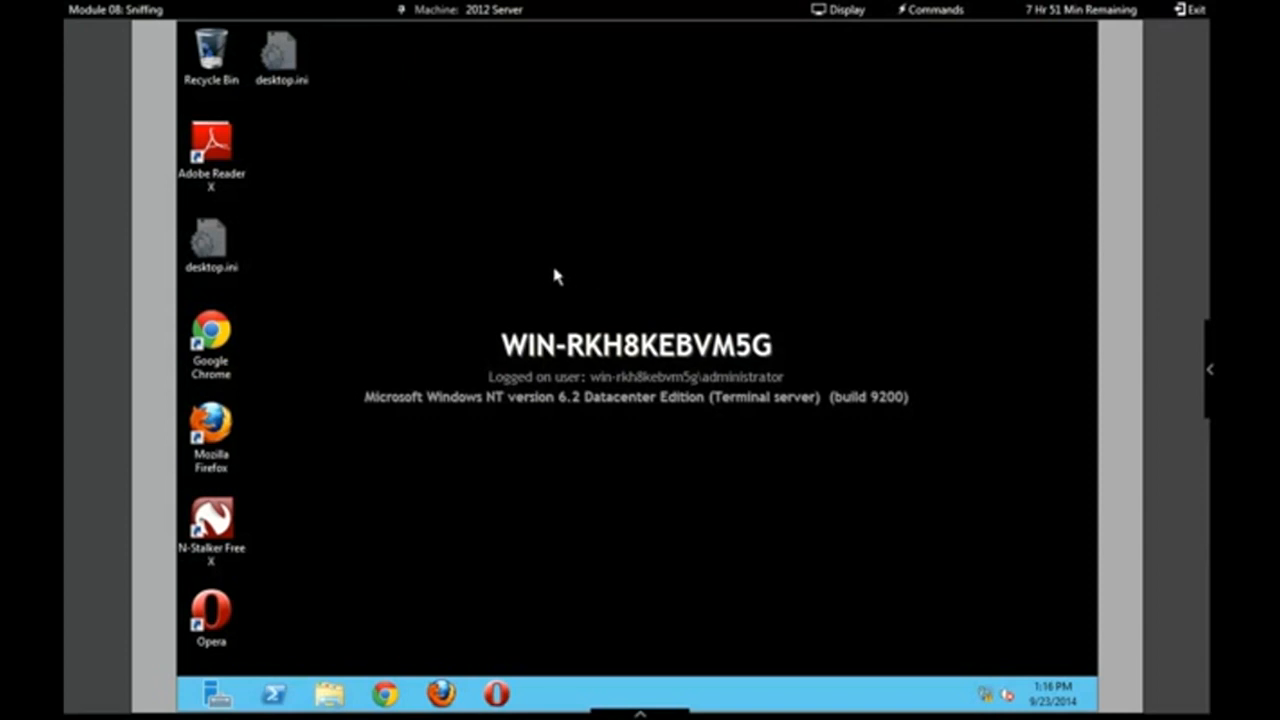
mouse_move(488, 424)
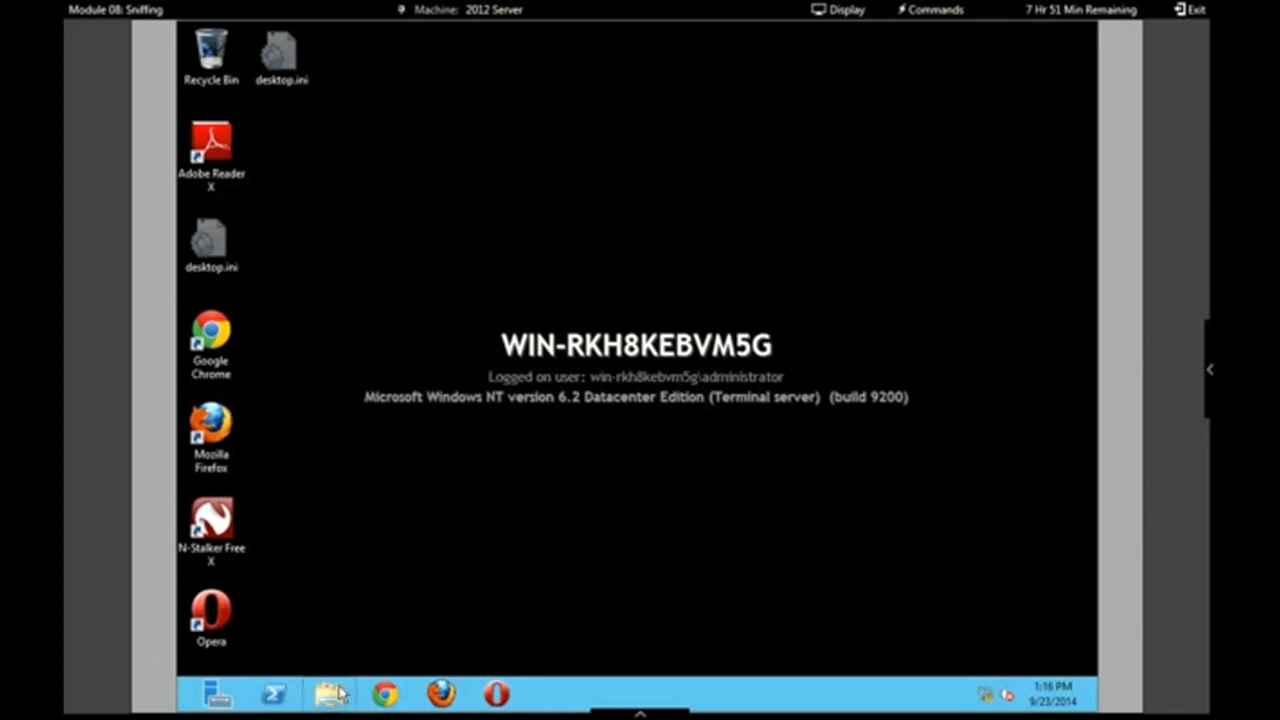
- Run the Cain & Abel installer from the sniffing tools folder on the CEH-Tools drive
left_click(330, 692)
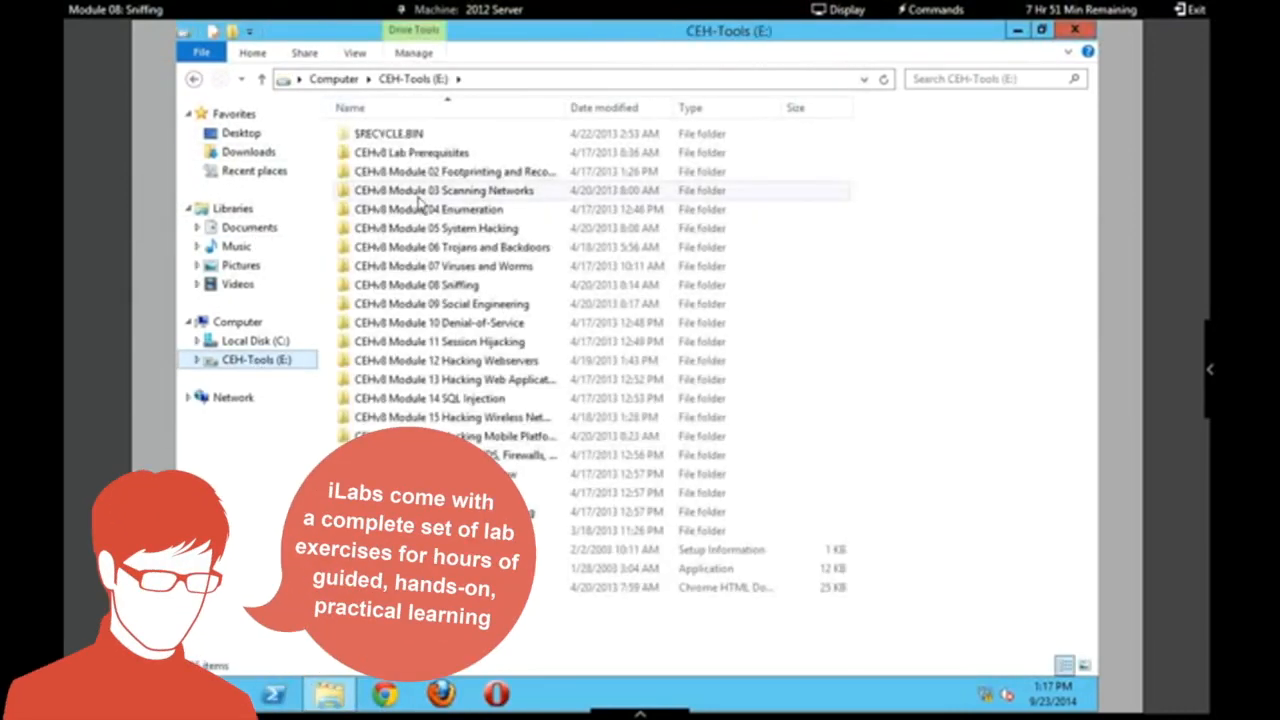
left_click(436, 284)
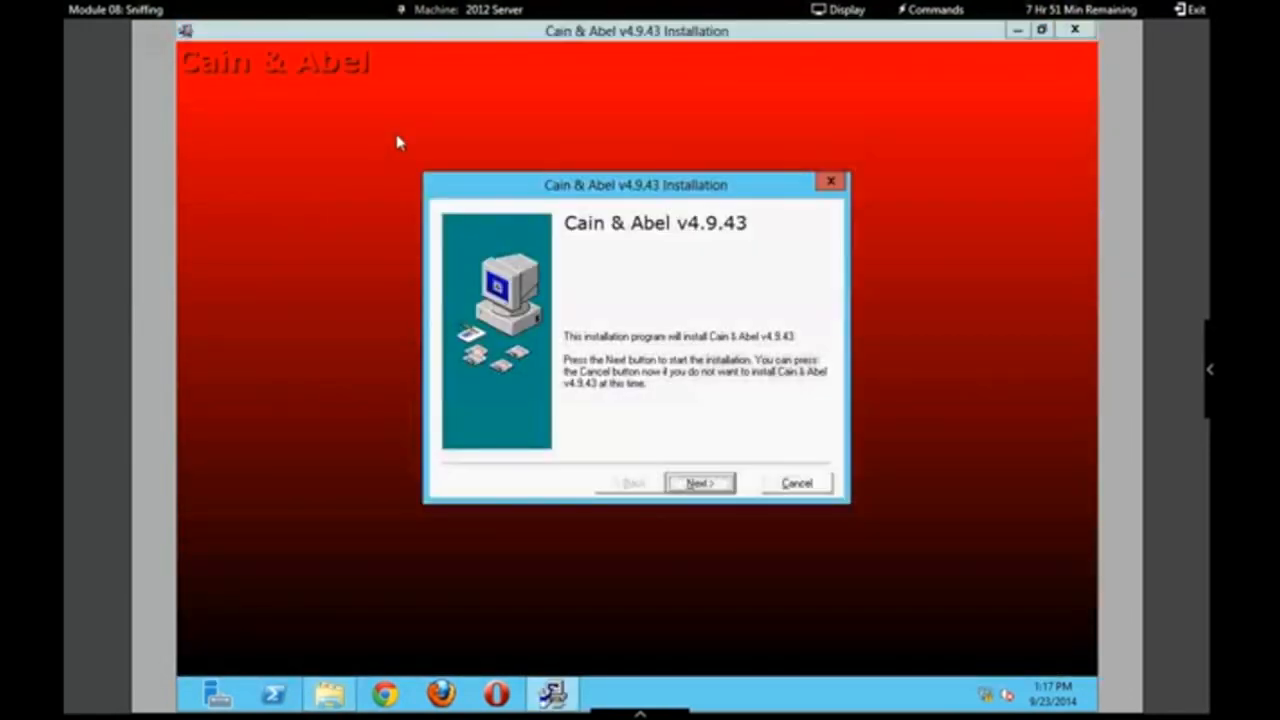
left_click(700, 482)
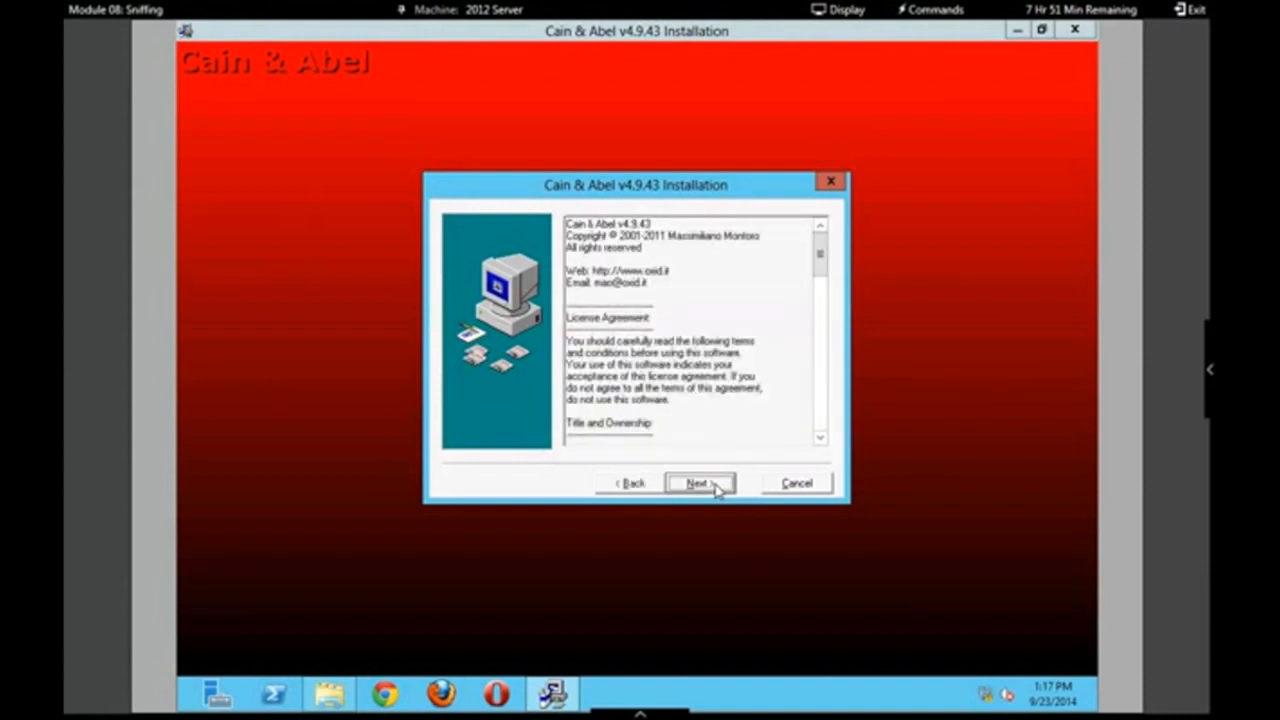
left_click(700, 482)
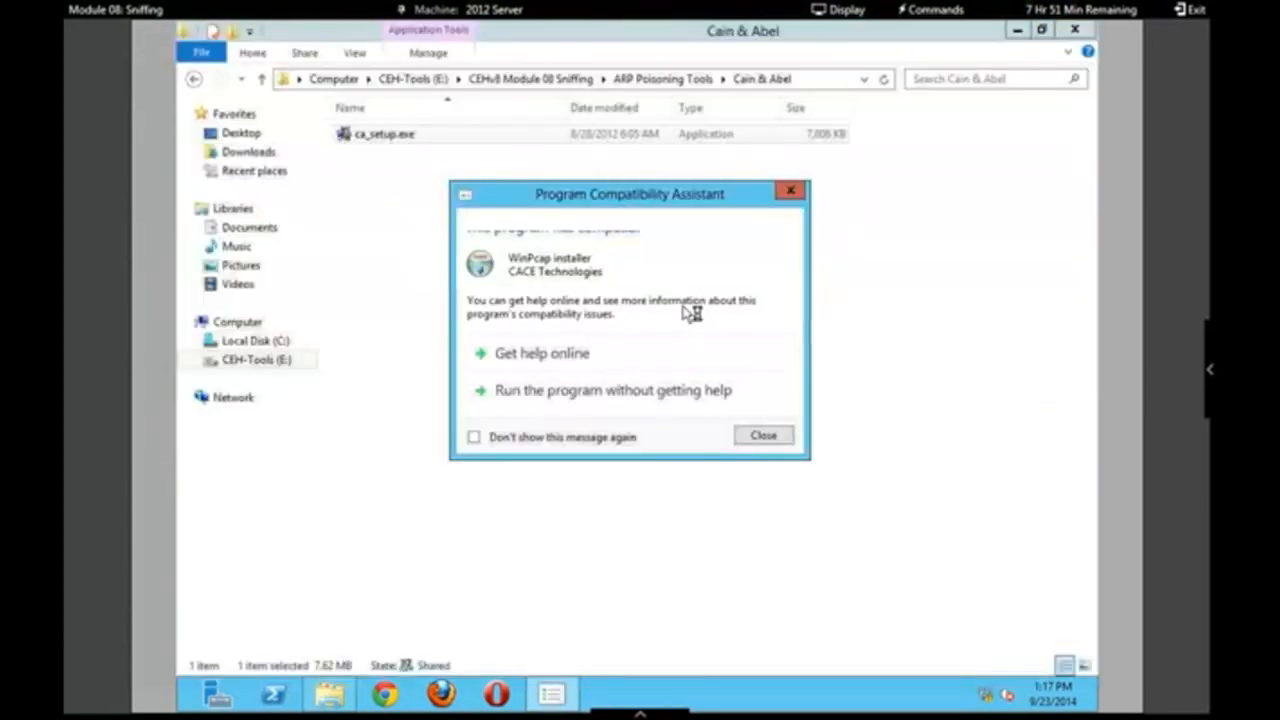
- Dismiss the WinPcap compatibility notice and close the Explorer window
left_click(764, 436)
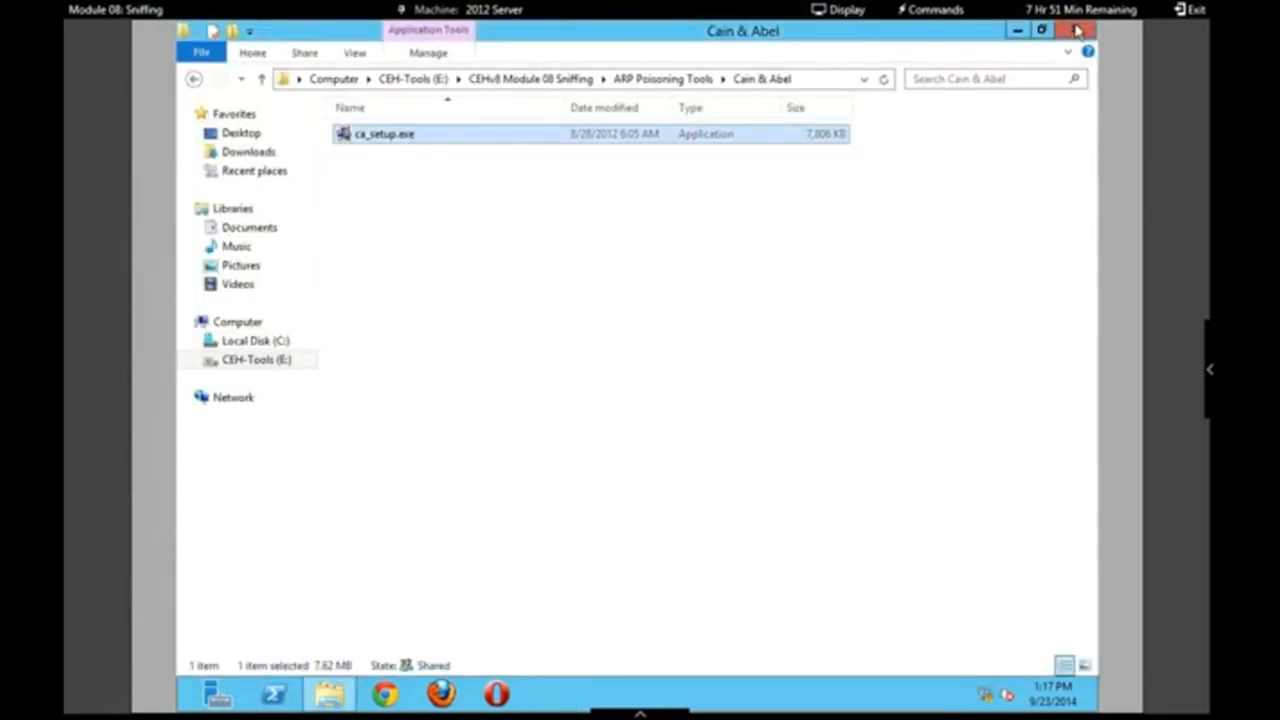
left_click(1072, 30)
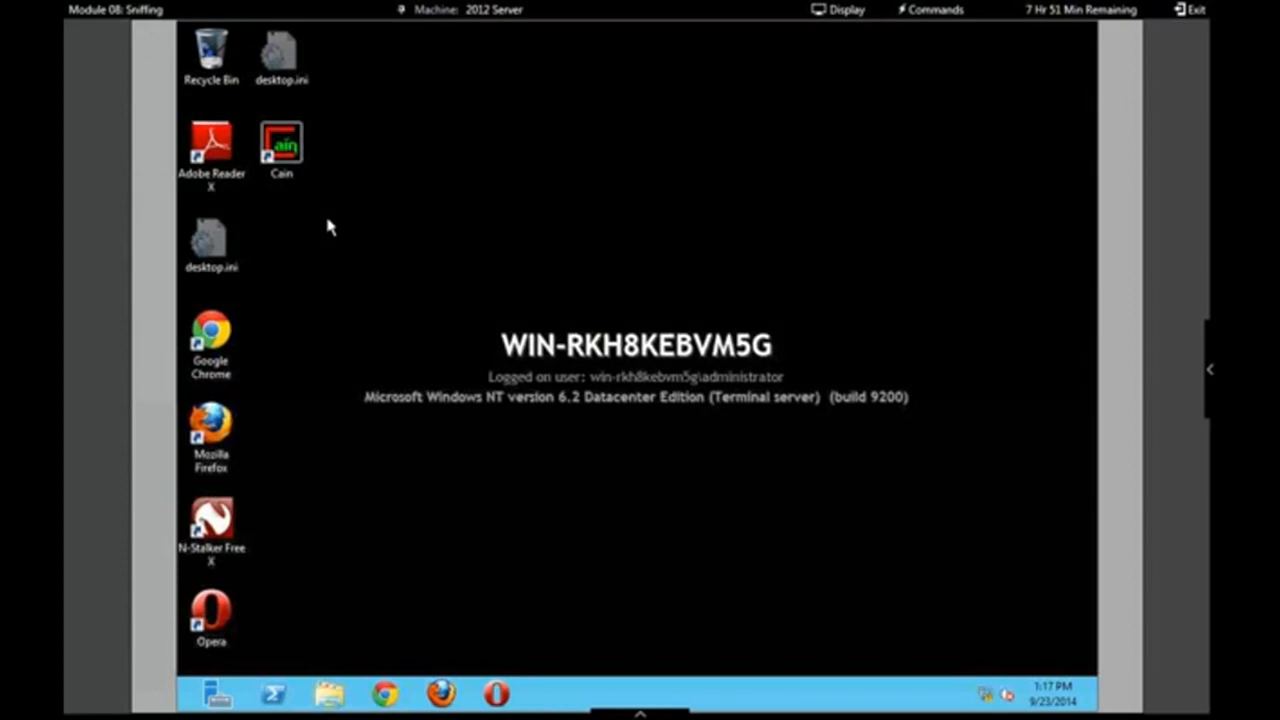
- Launch Cain & Abel from its desktop shortcut and select the network adapter in the Configuration Dialog
left_click(280, 146)
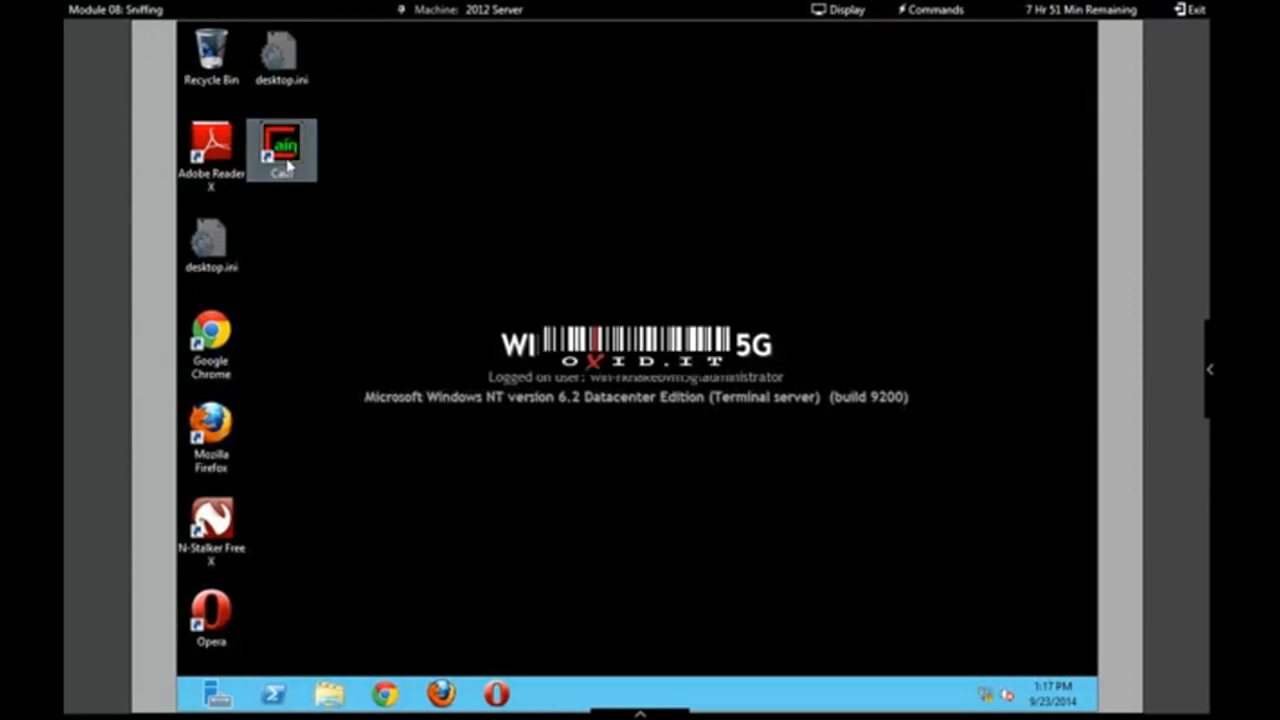
double_click(284, 148)
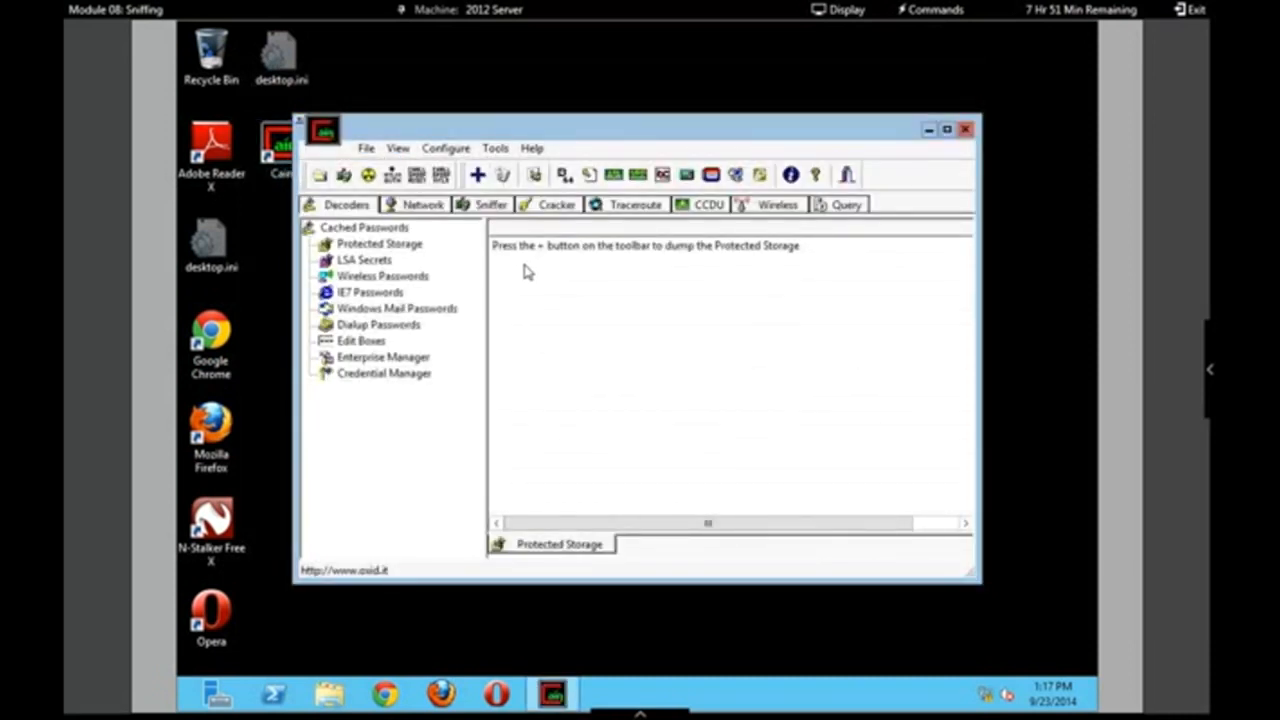
mouse_move(464, 234)
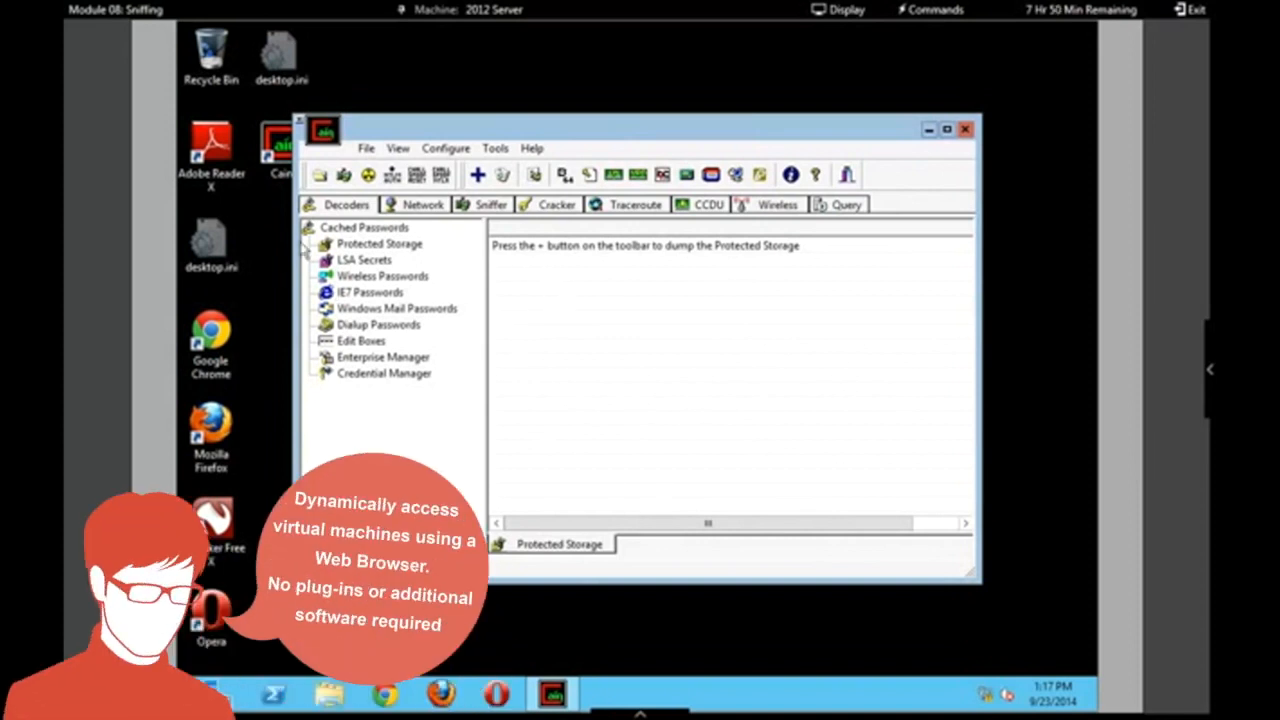
mouse_move(648, 116)
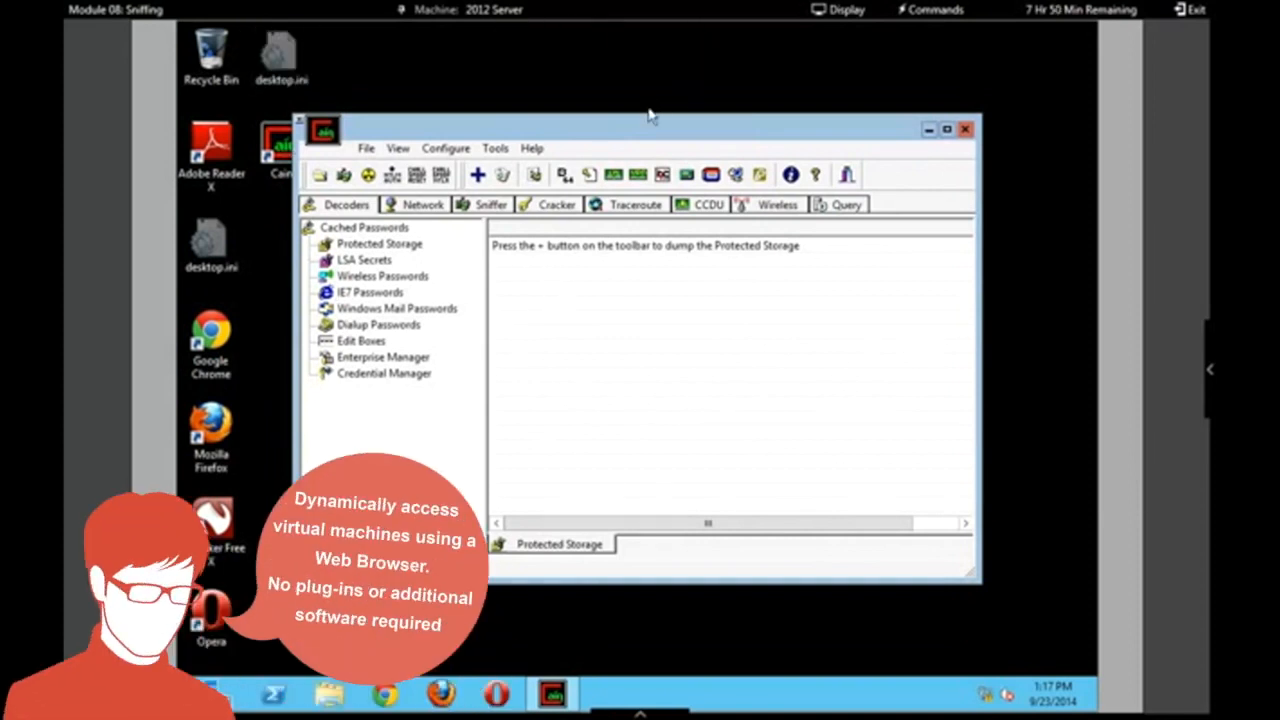
mouse_move(608, 100)
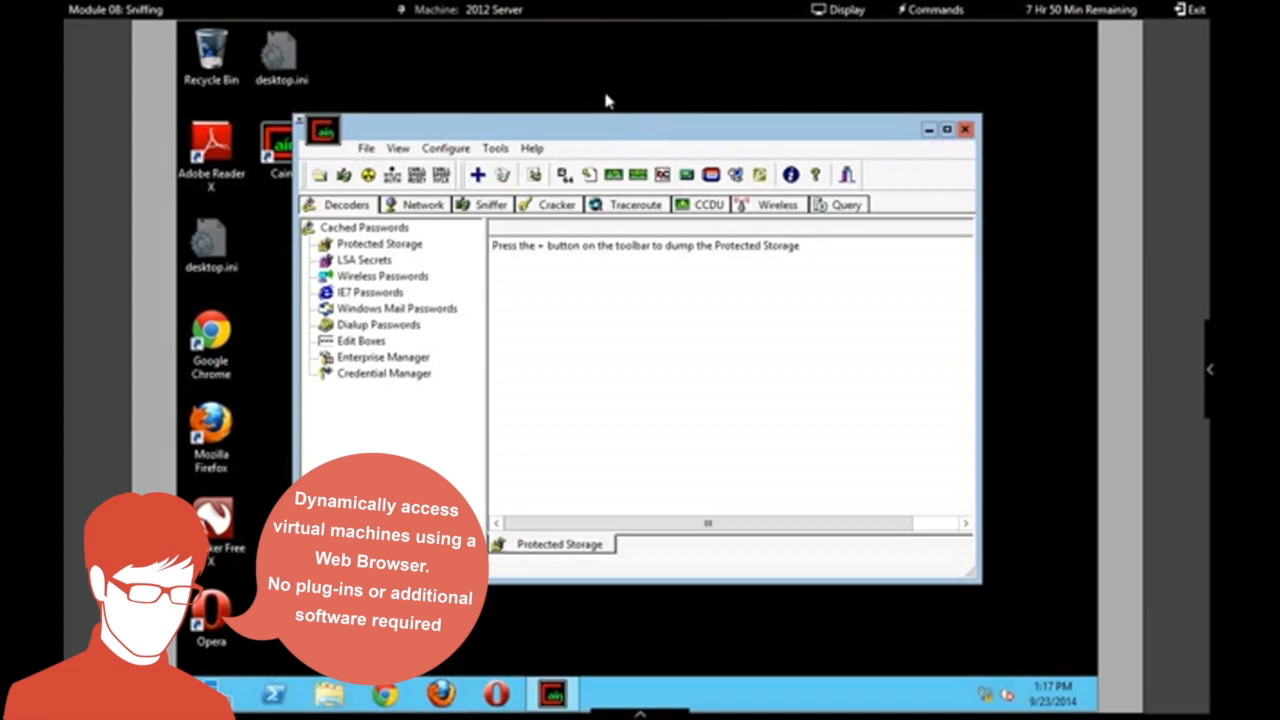
left_click(444, 148)
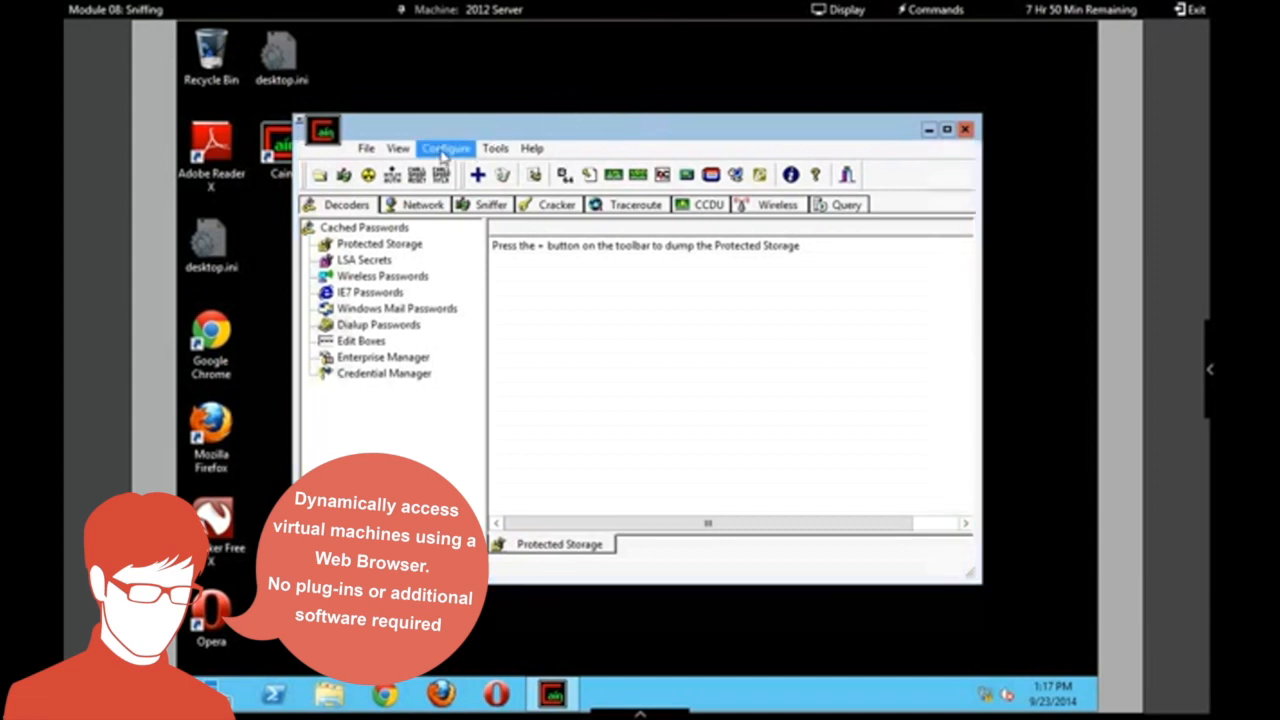
left_click(444, 148)
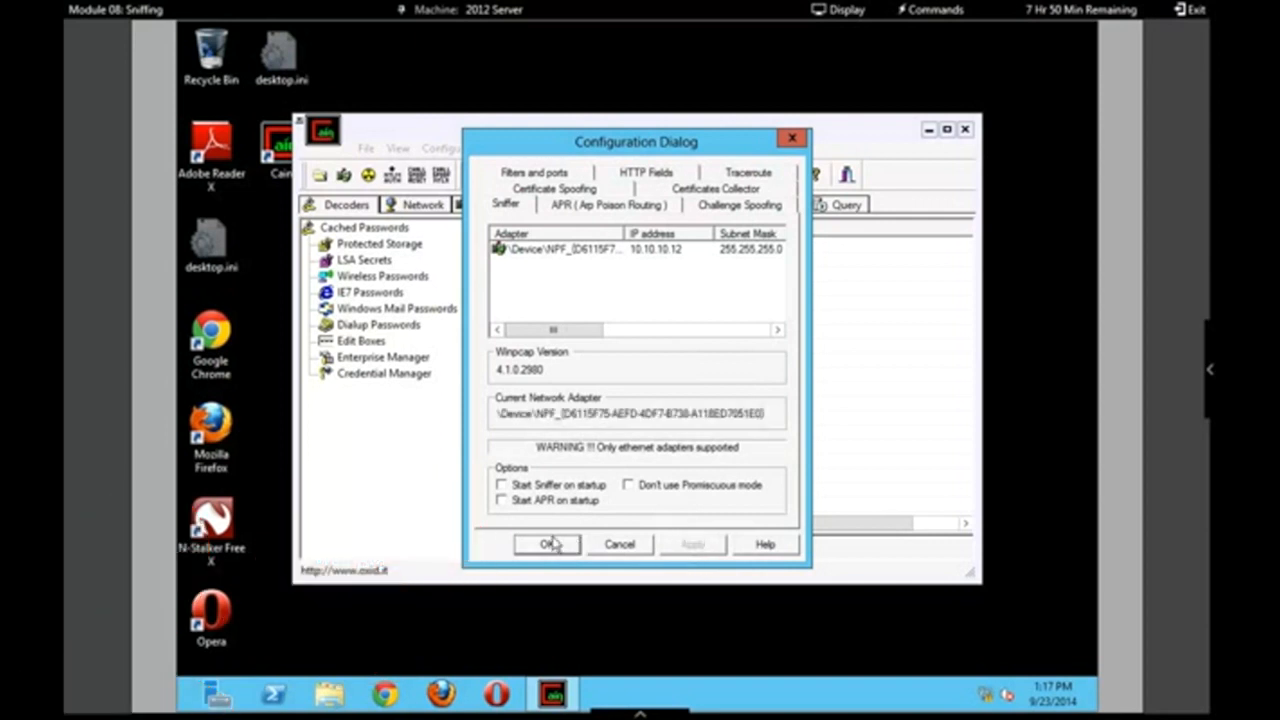
- Confirm the adapter configuration with OK
left_click(548, 544)
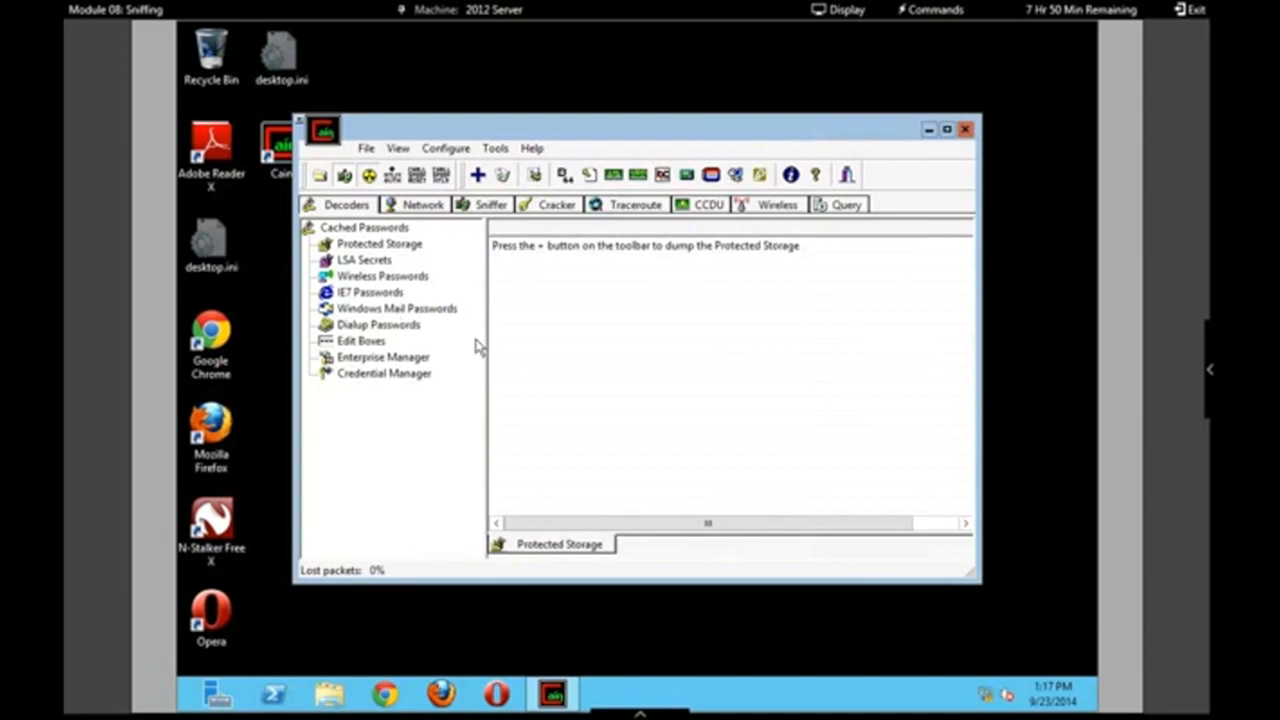
mouse_move(504, 262)
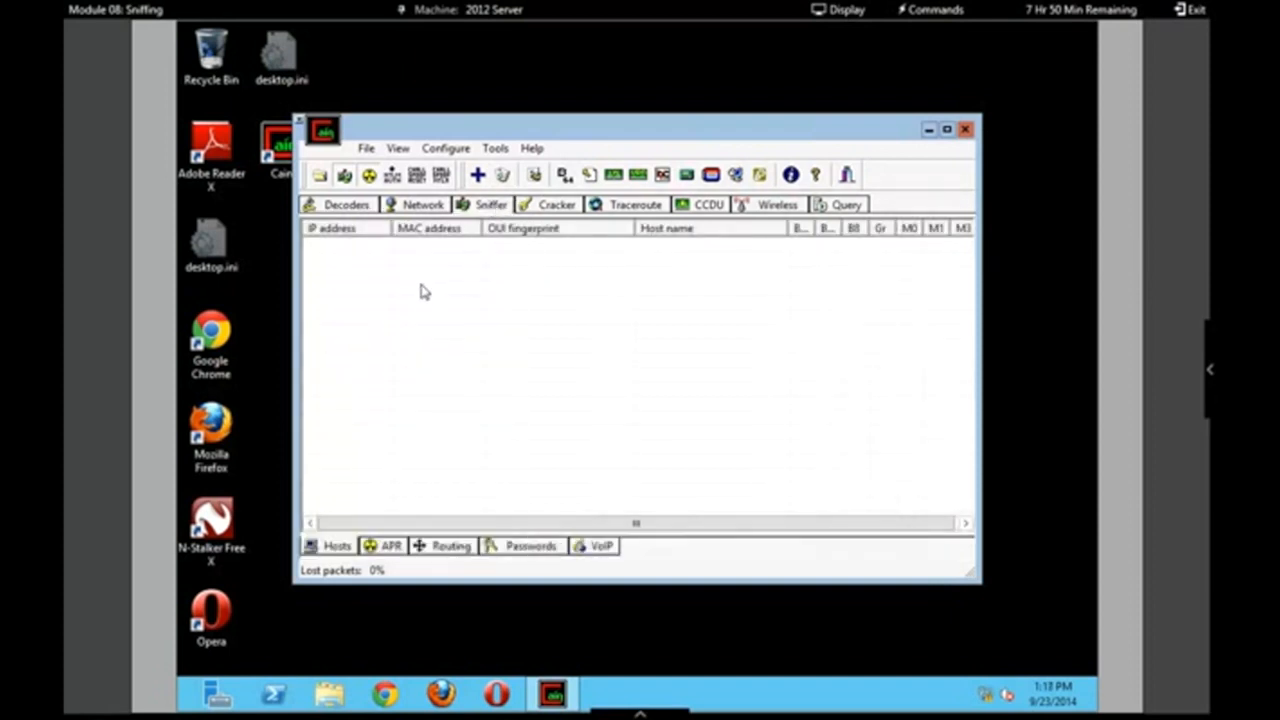
mouse_move(344, 316)
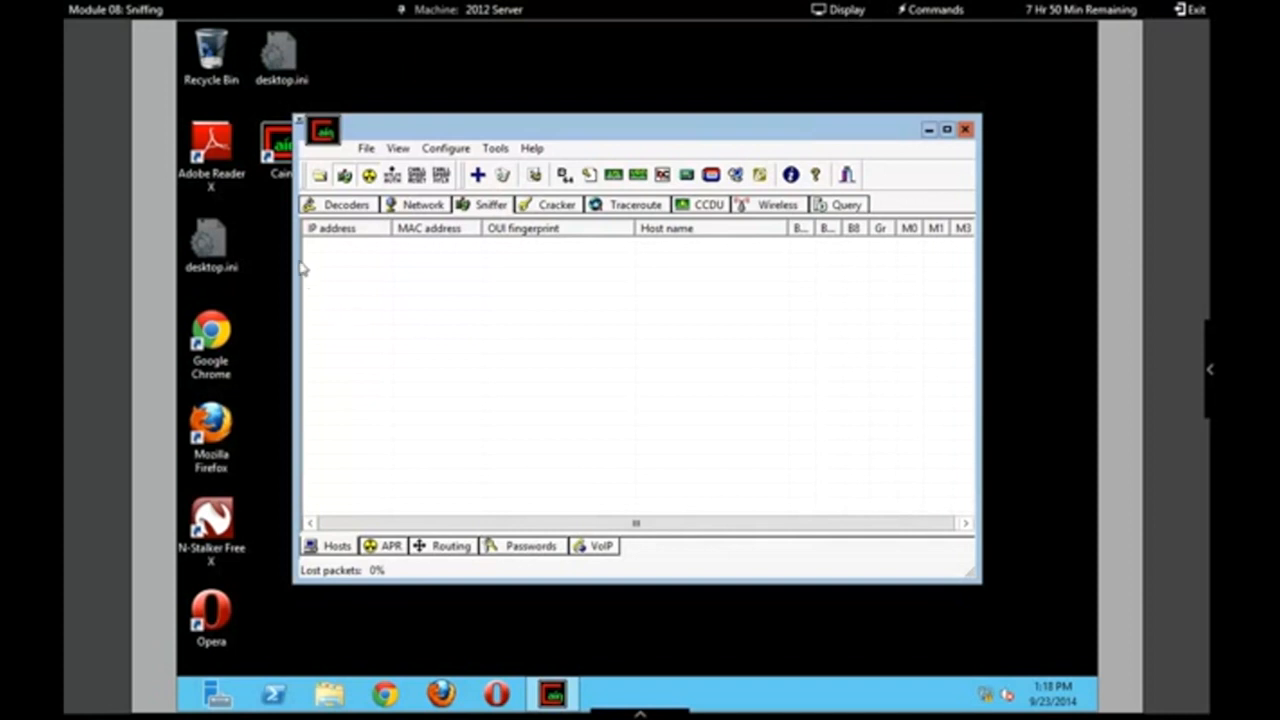
mouse_move(316, 308)
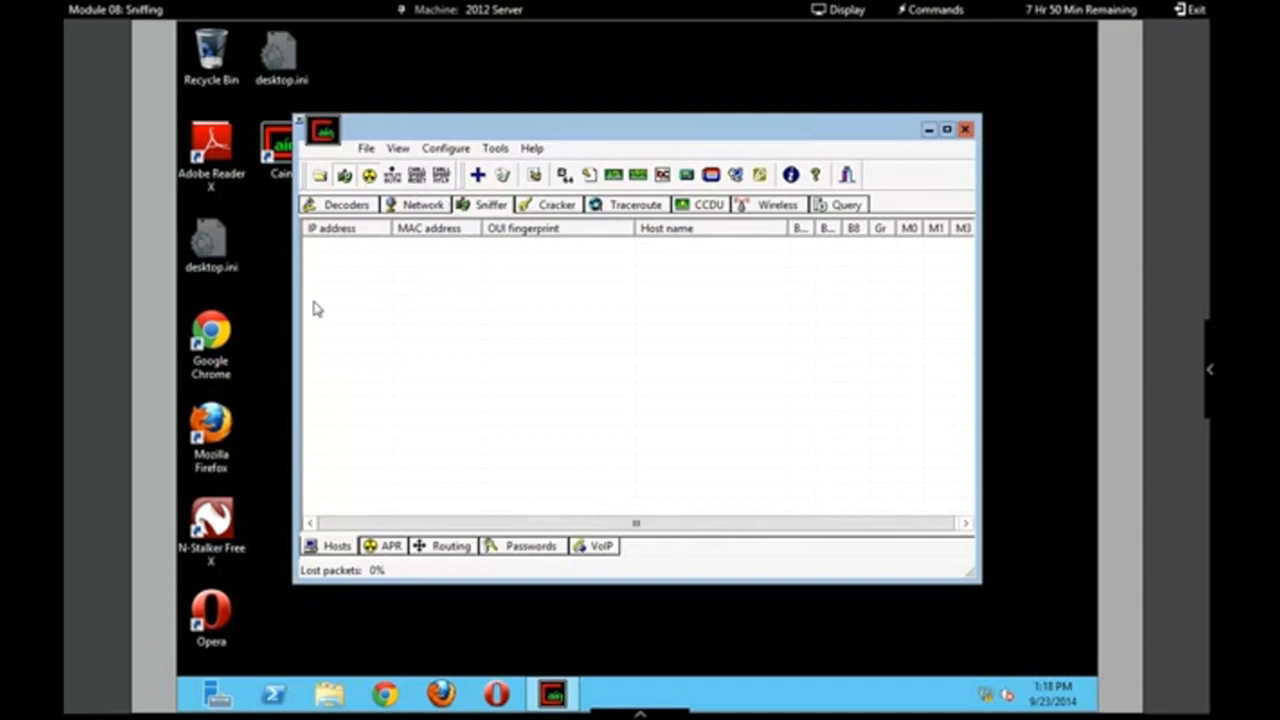
mouse_move(298, 304)
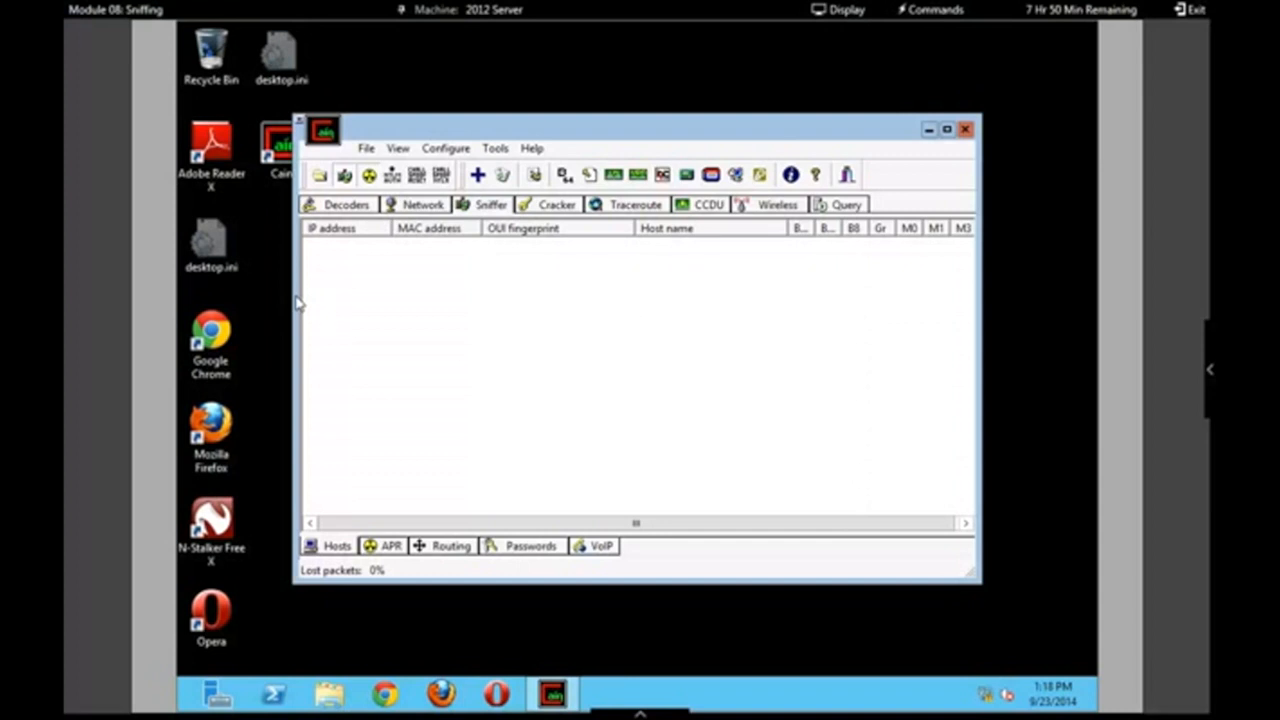
mouse_move(292, 294)
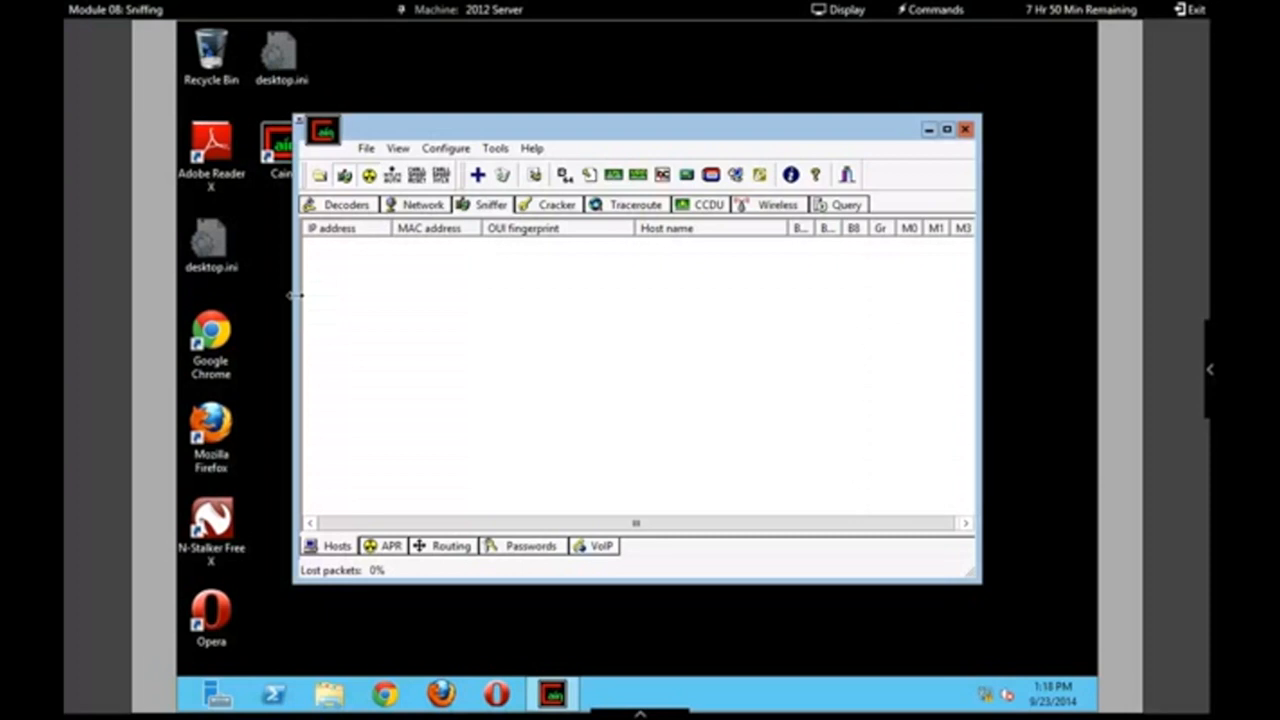
mouse_move(300, 304)
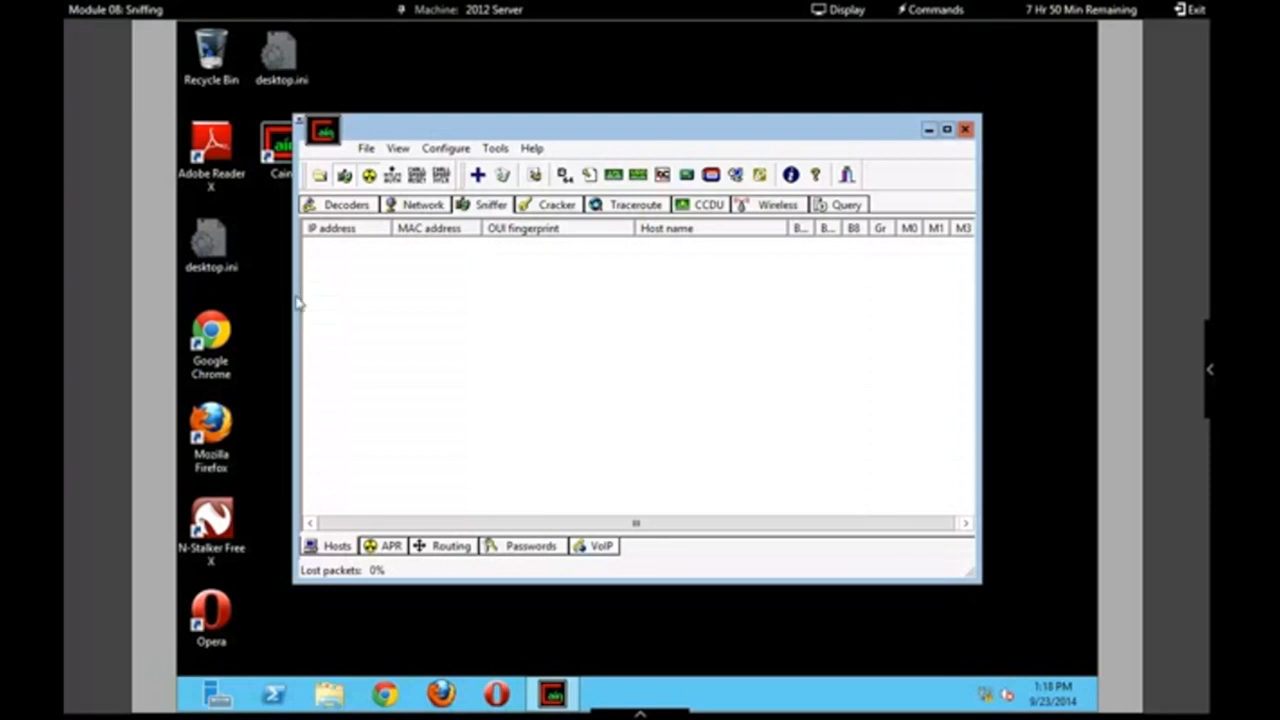
mouse_move(304, 304)
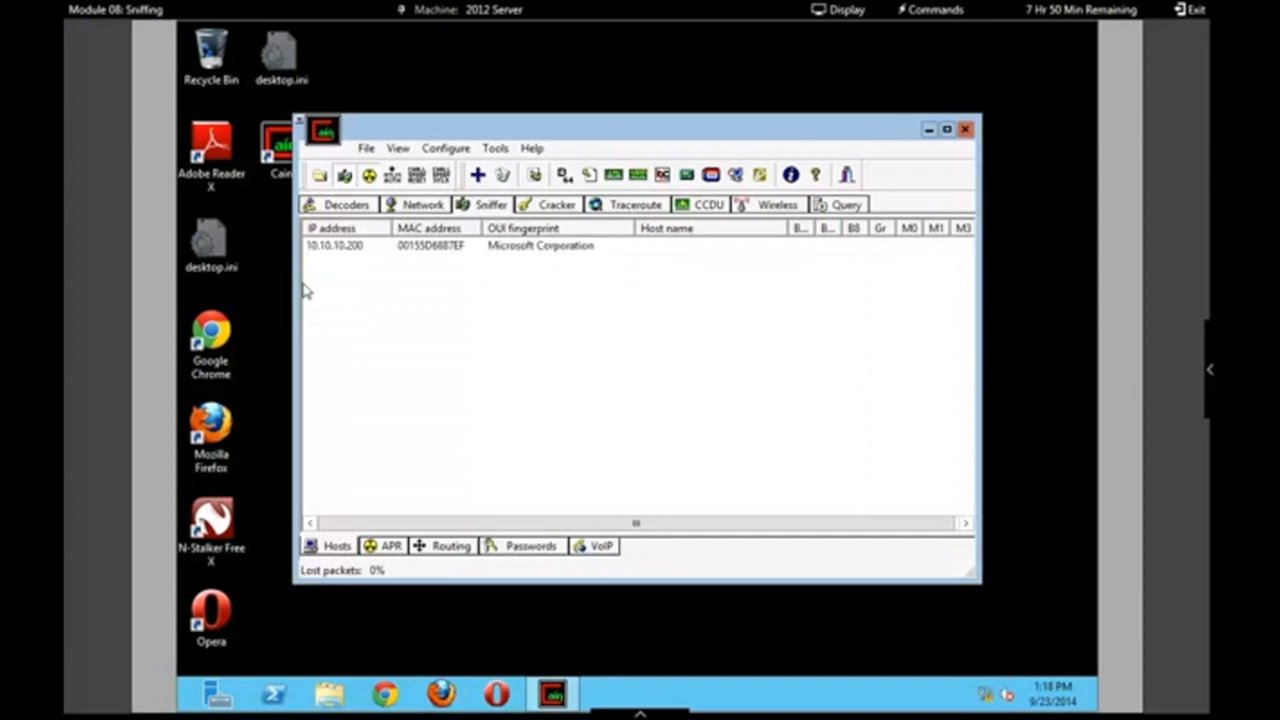
mouse_move(472, 248)
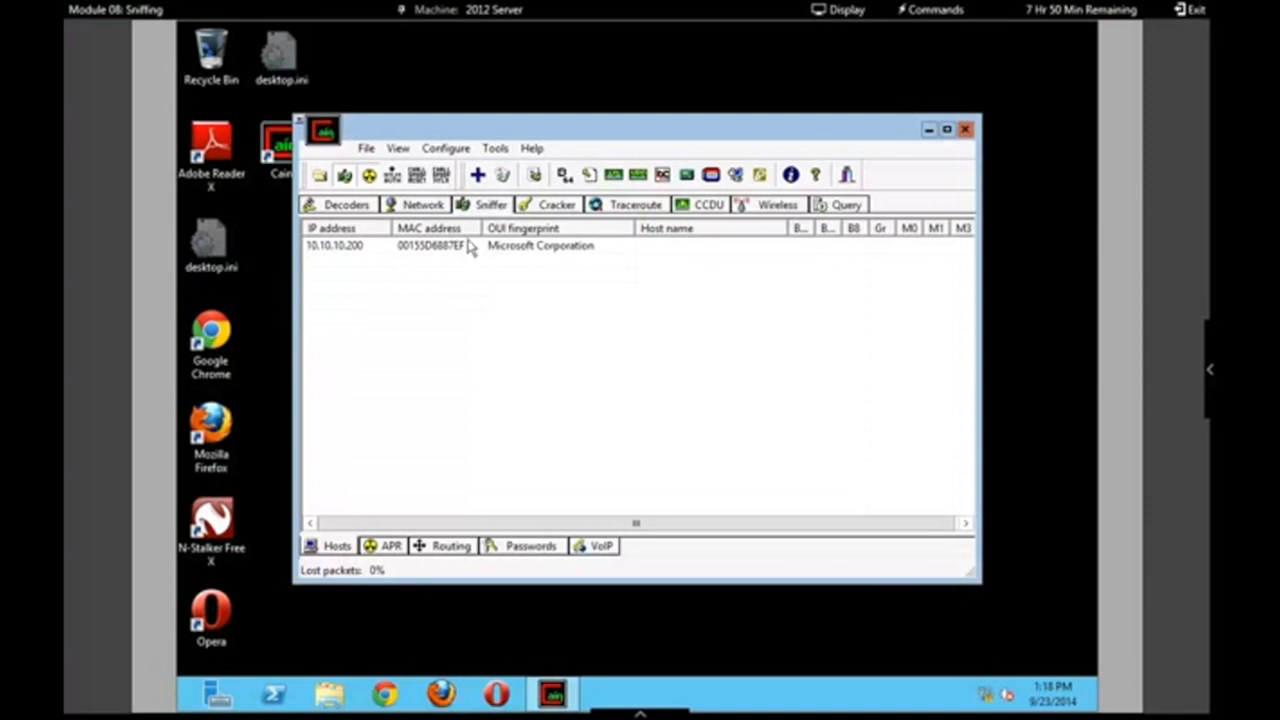
- Run the MAC Address Scanner on all hosts in the subnet to fill the hosts list
left_click(476, 174)
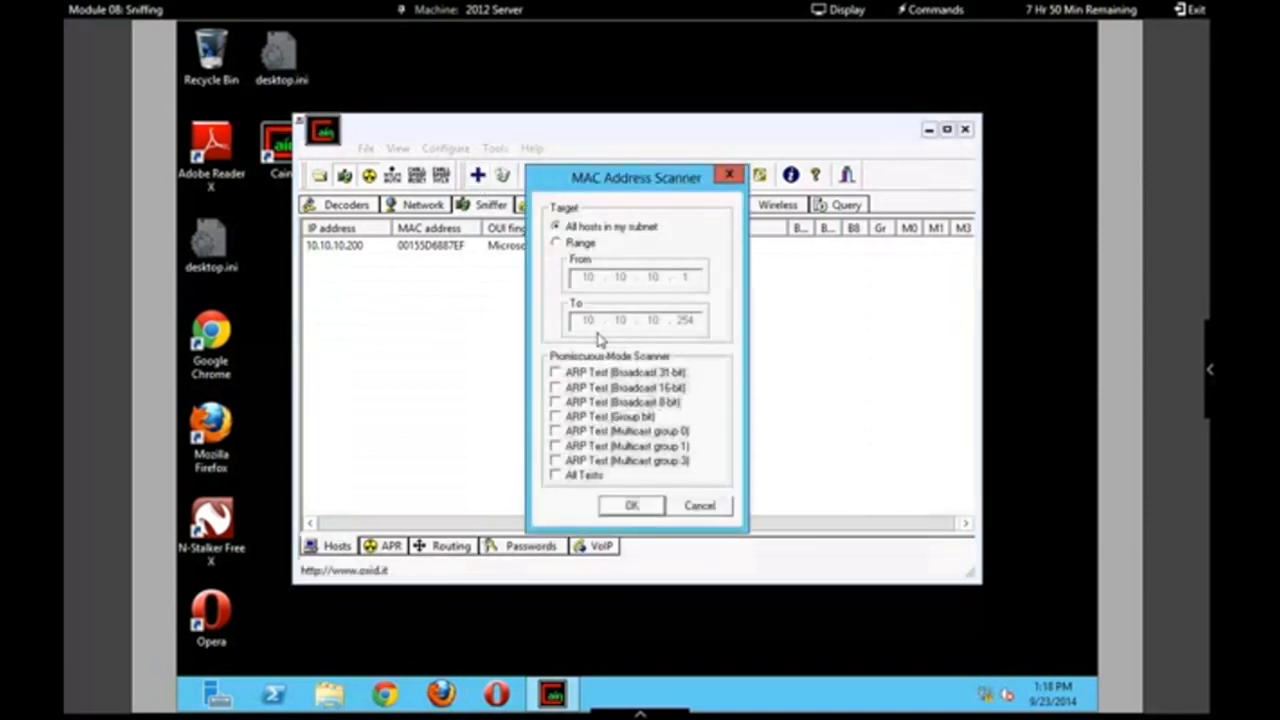
left_click(632, 504)
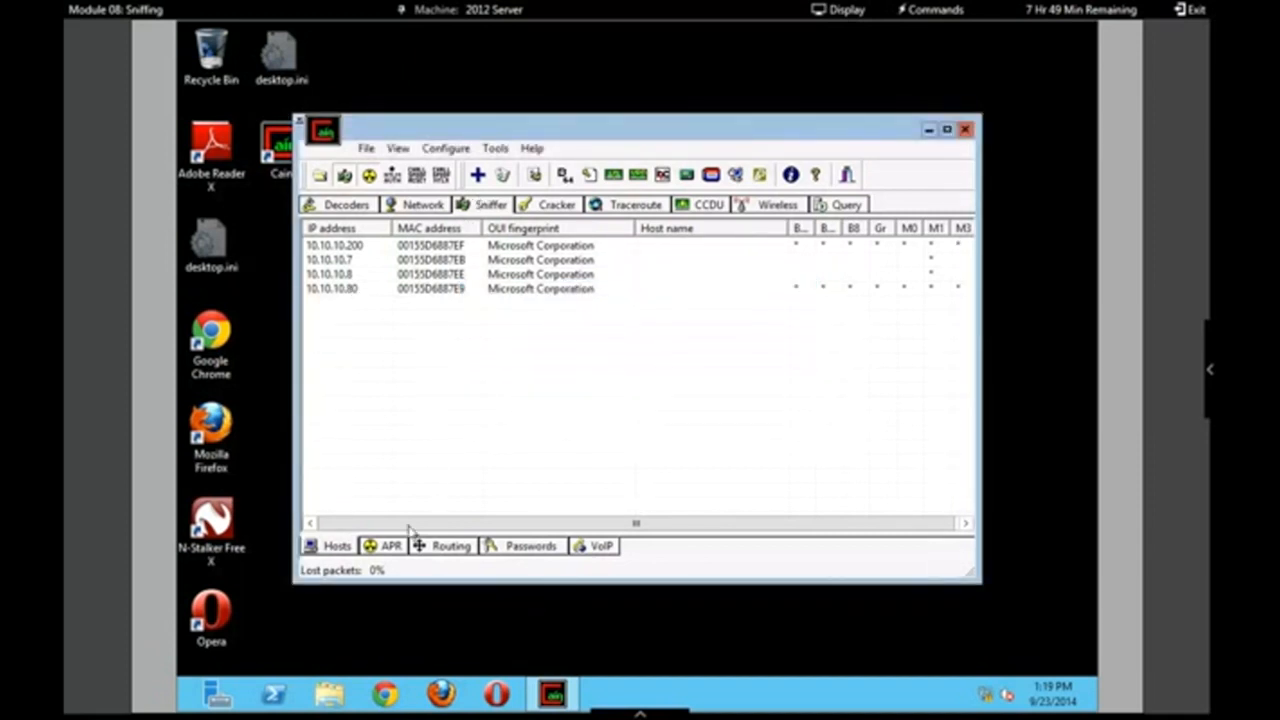
- Add an APR poison route targeting 10.10.10.80 and start ARP poisoning it
left_click(380, 546)
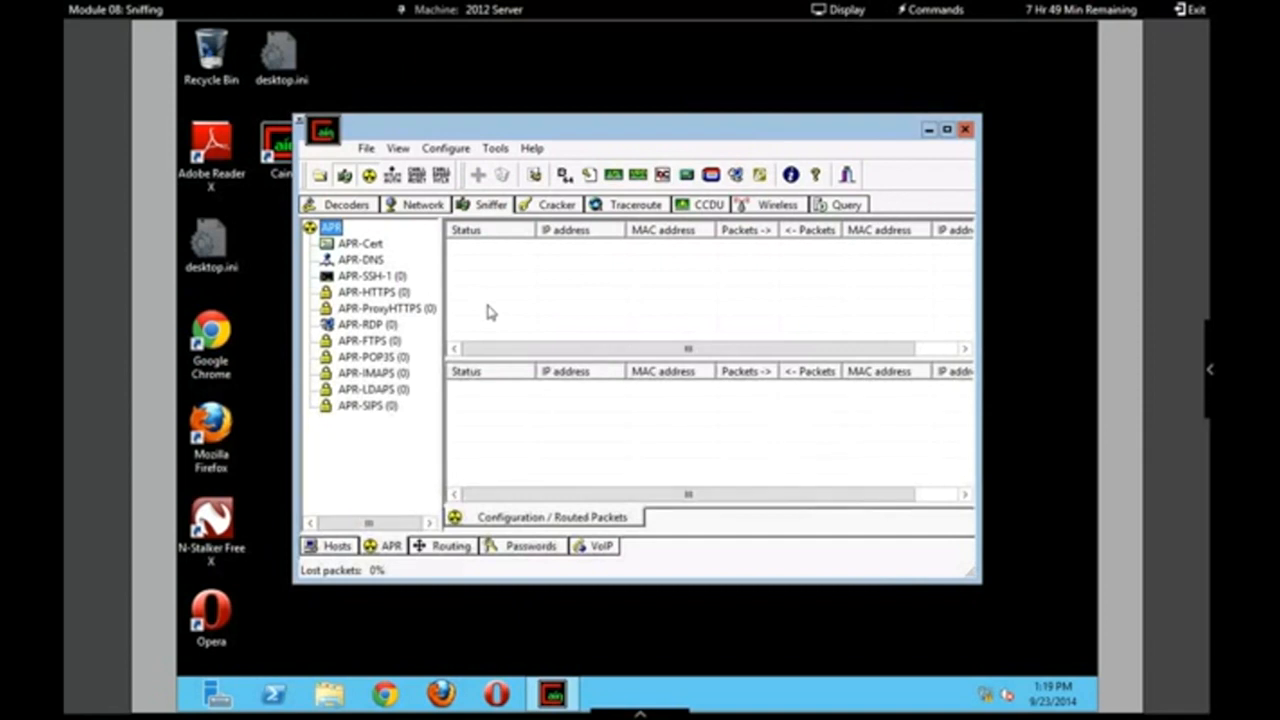
left_click(478, 174)
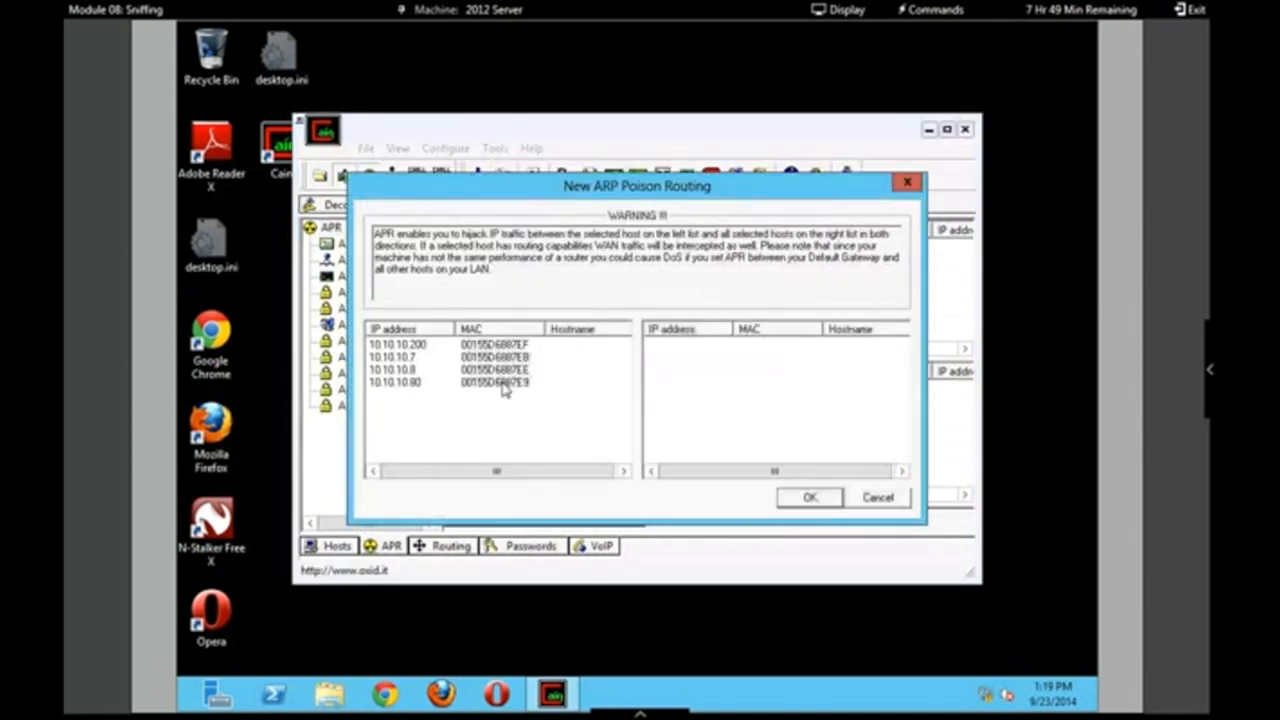
left_click(808, 496)
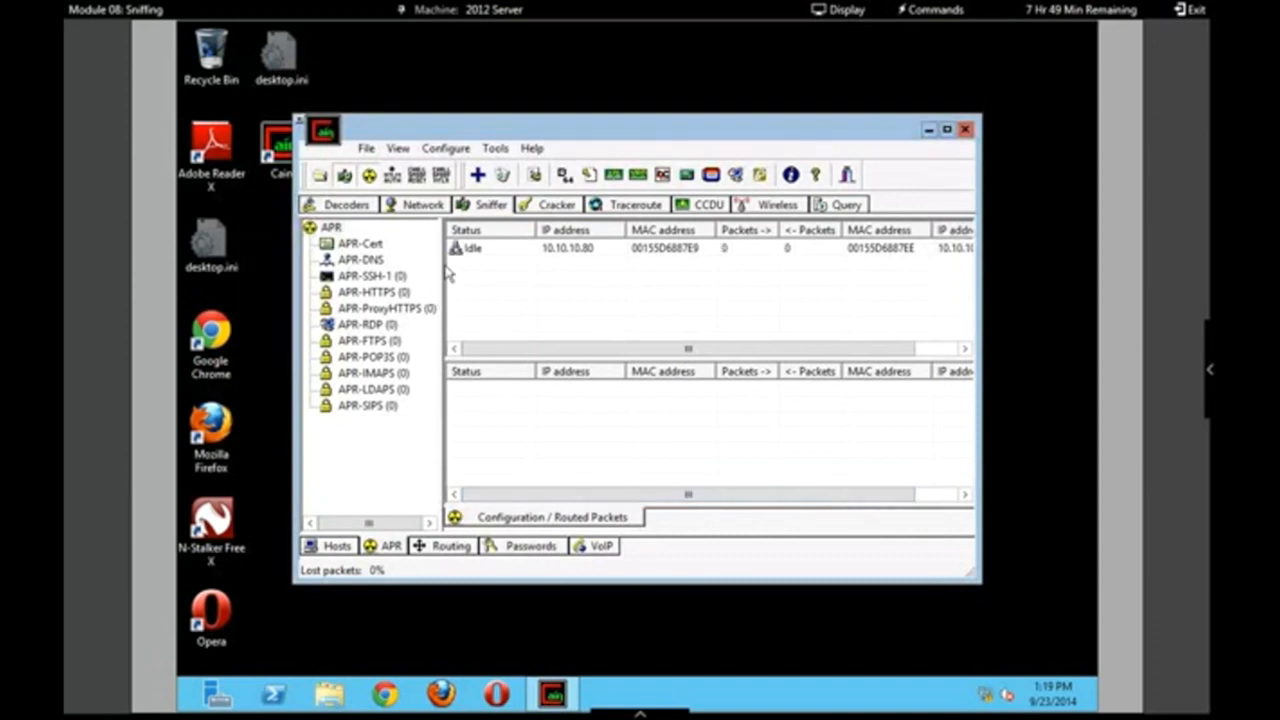
mouse_move(462, 276)
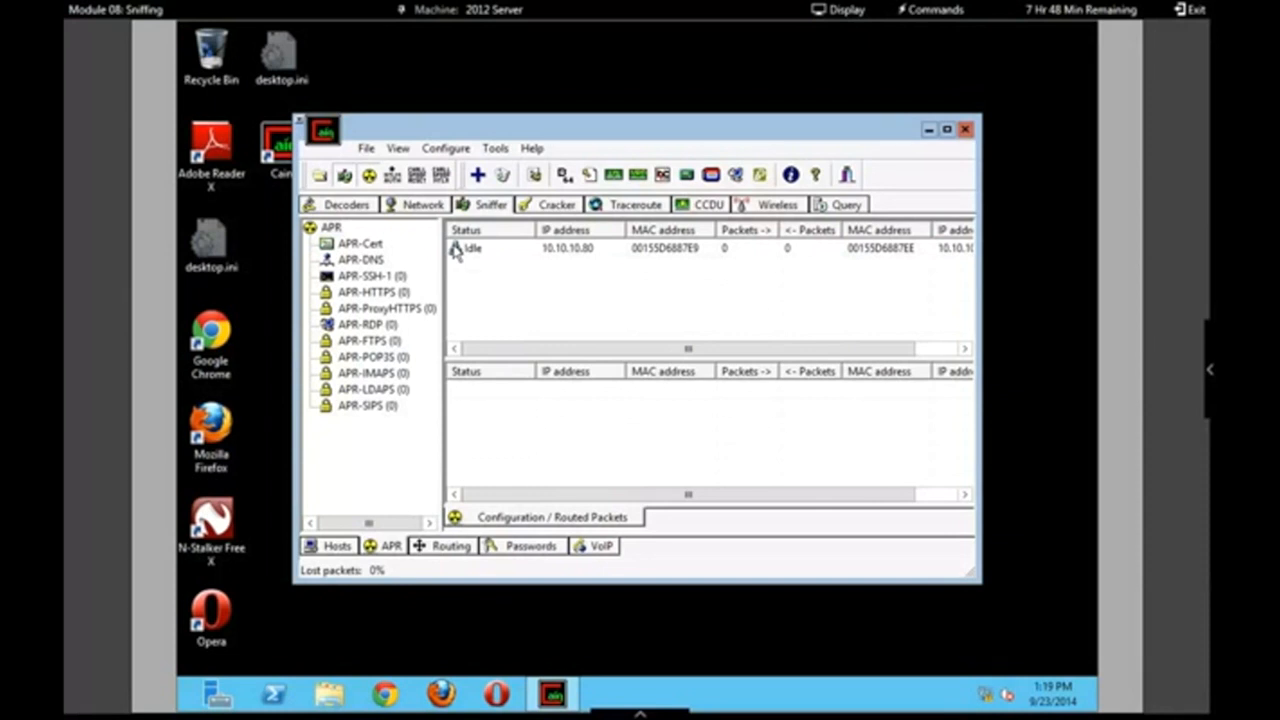
left_click(468, 174)
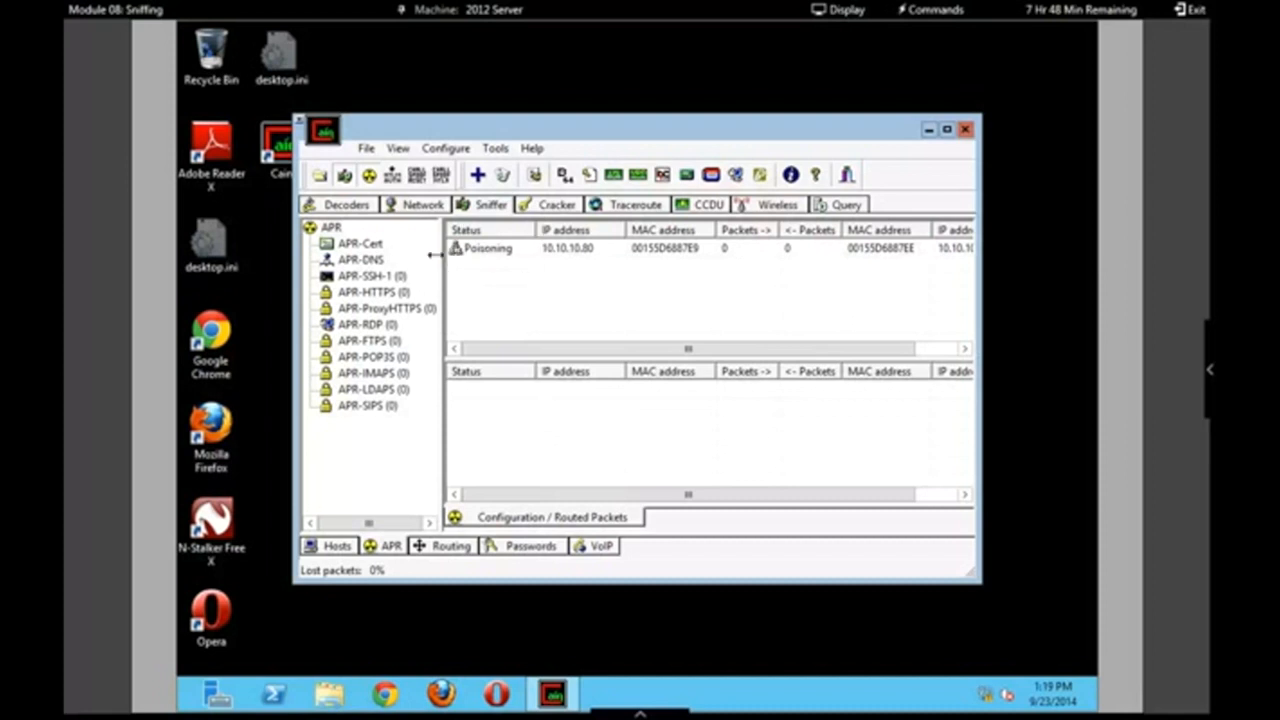
mouse_move(504, 28)
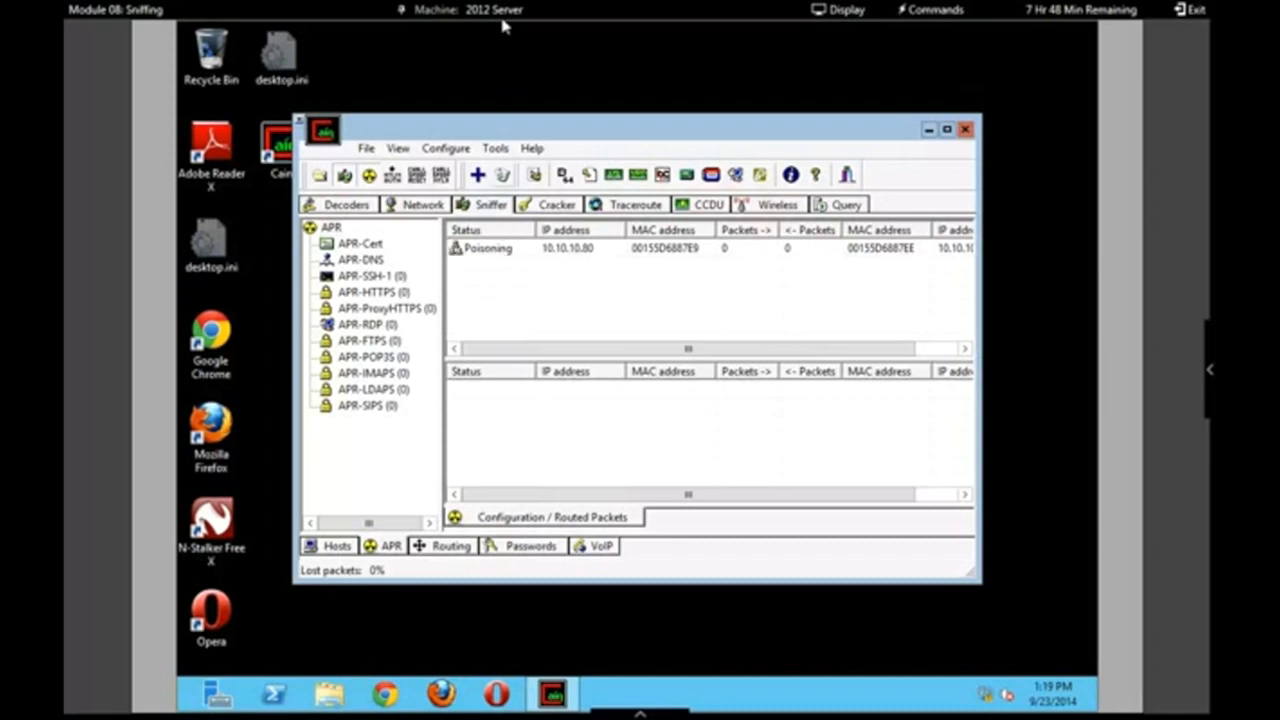
- On Server 2008, start an ftp session to 10.10.10.80 in Command Prompt and attempt to log in as Student
left_click(488, 8)
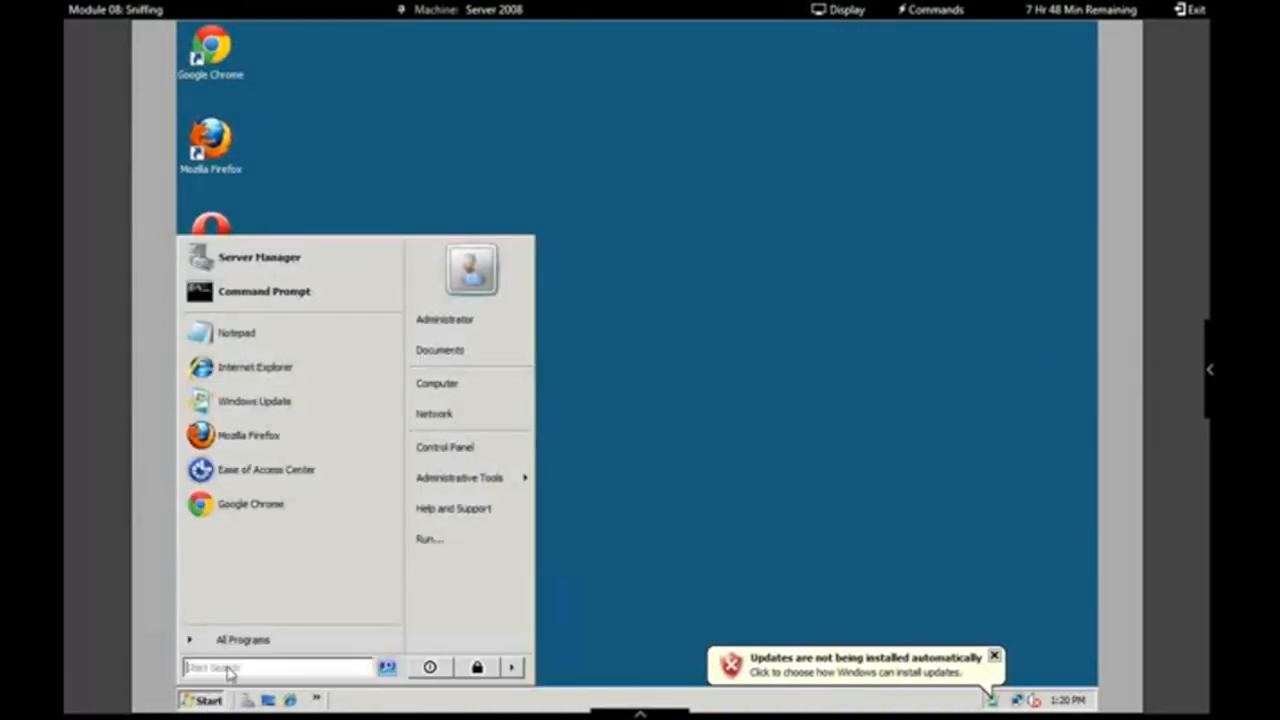
left_click(264, 292)
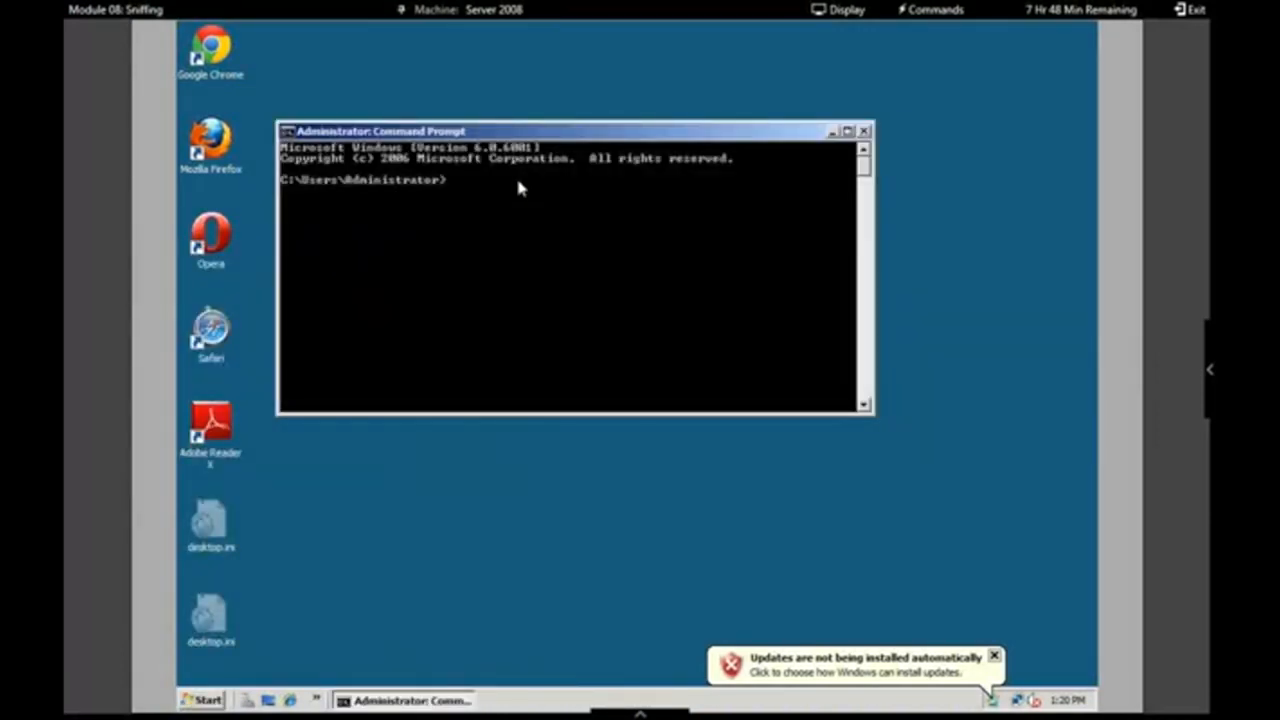
type("ftp 10.10.10.80")
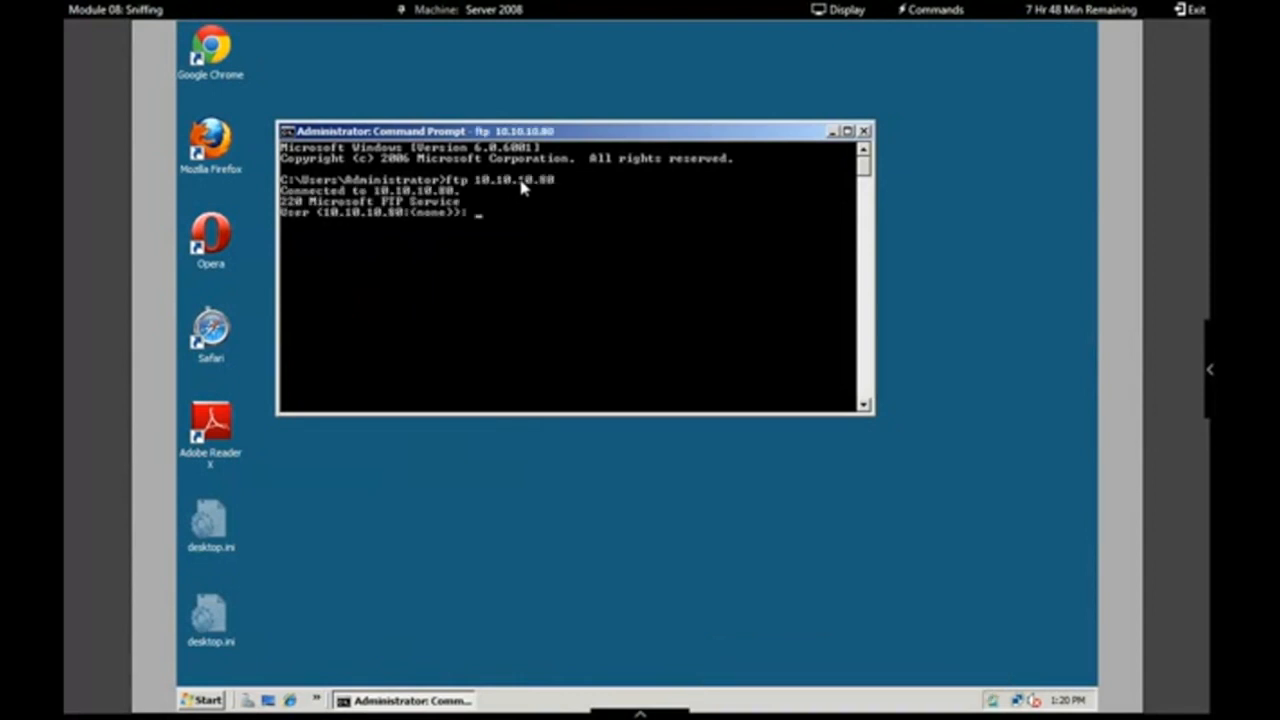
type("Student")
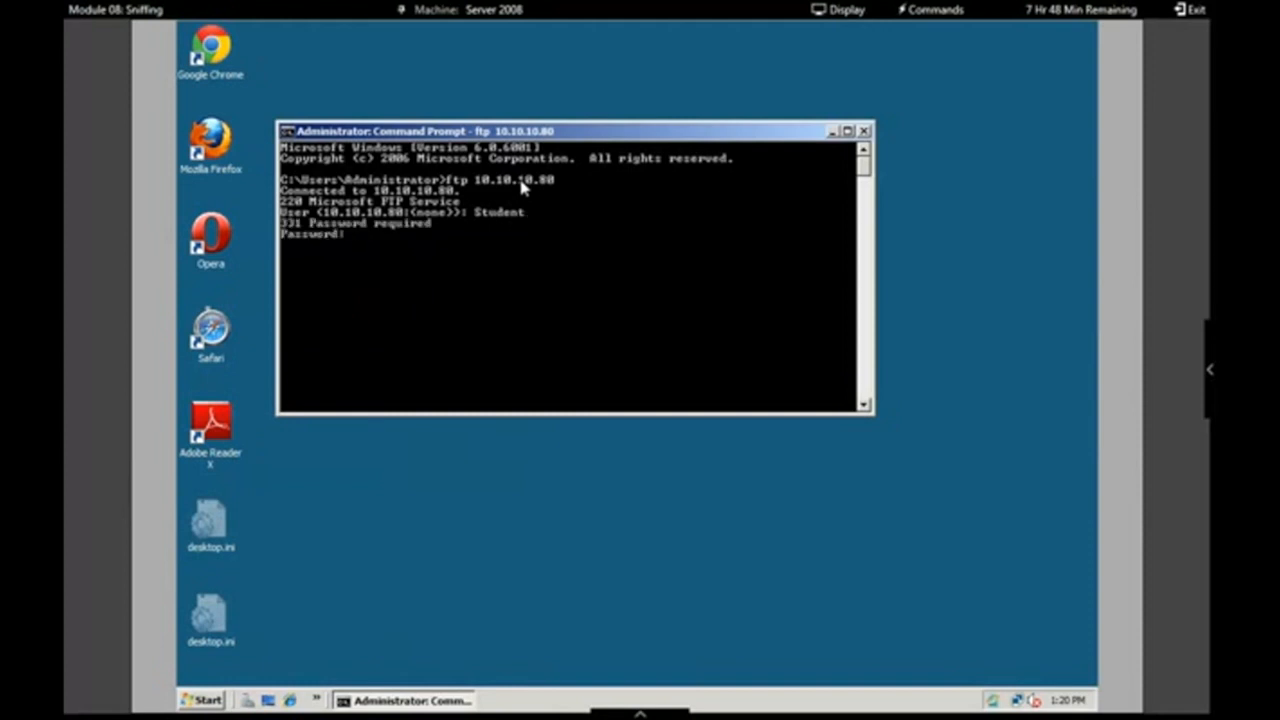
key("Enter")
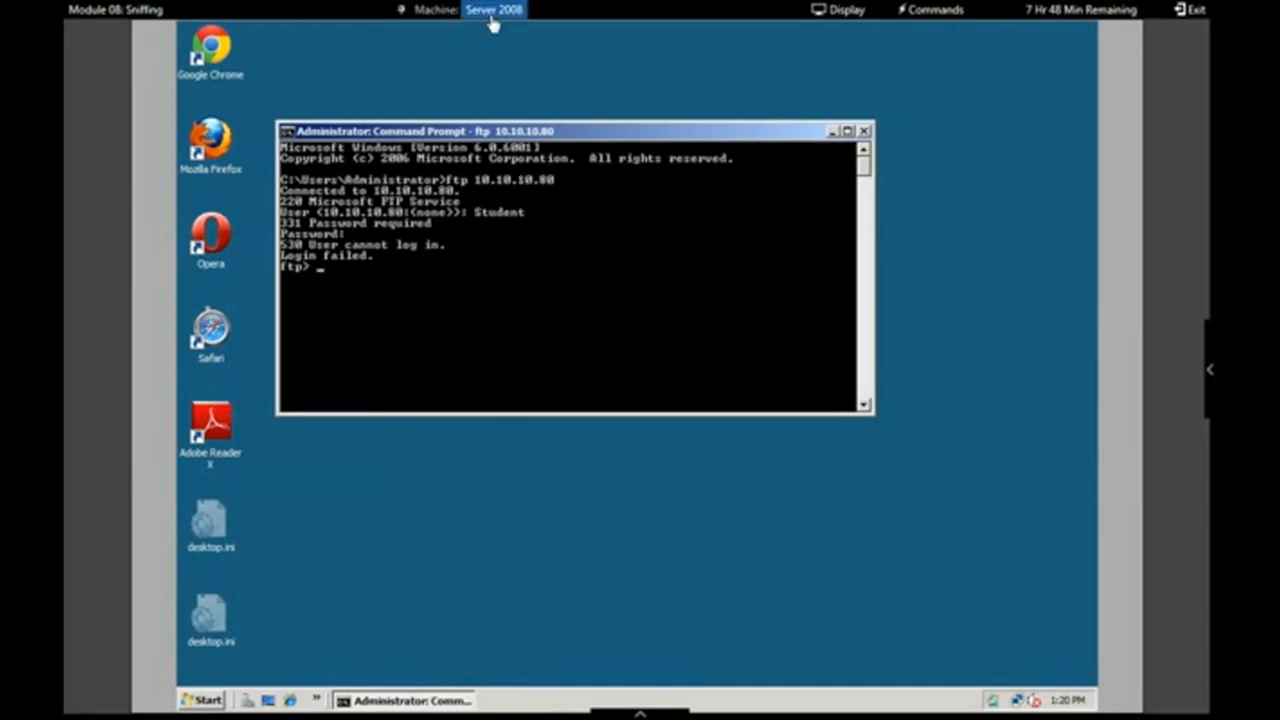
- Switch to the 2012 Server and show the captured FTP credentials in Cain & Abel's Passwords list
left_click(496, 8)
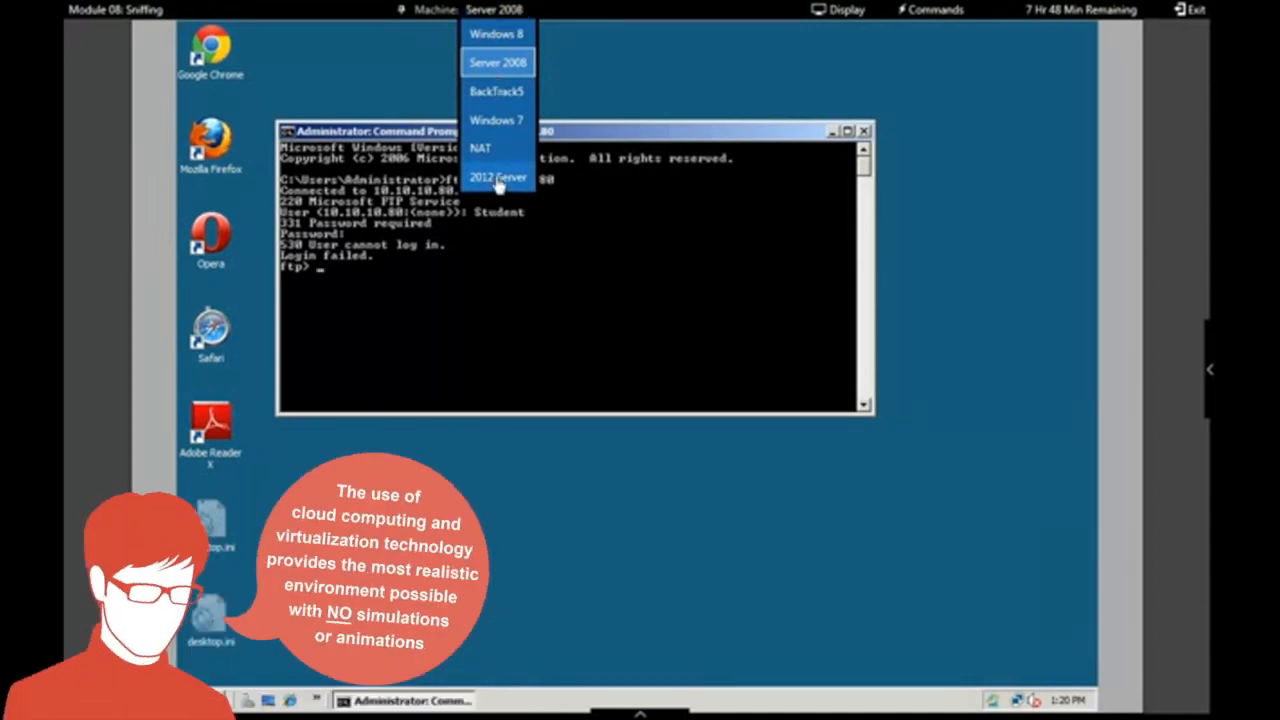
left_click(496, 176)
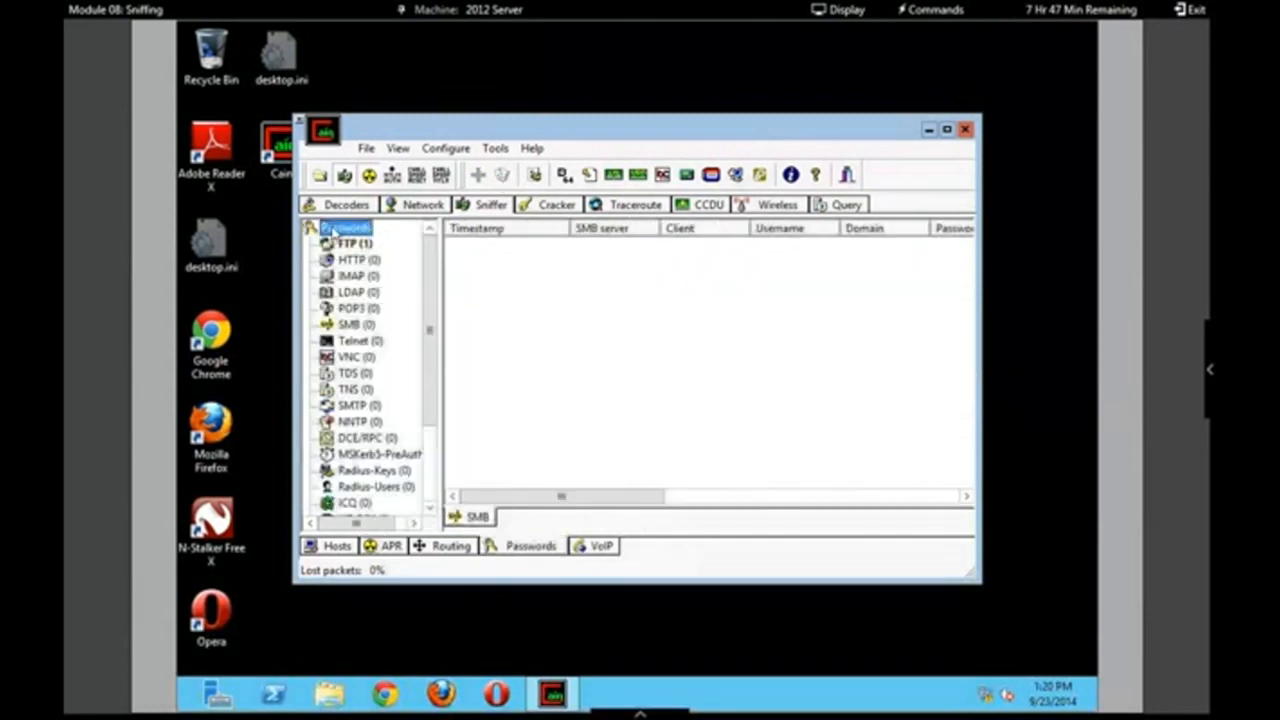
left_click(352, 244)
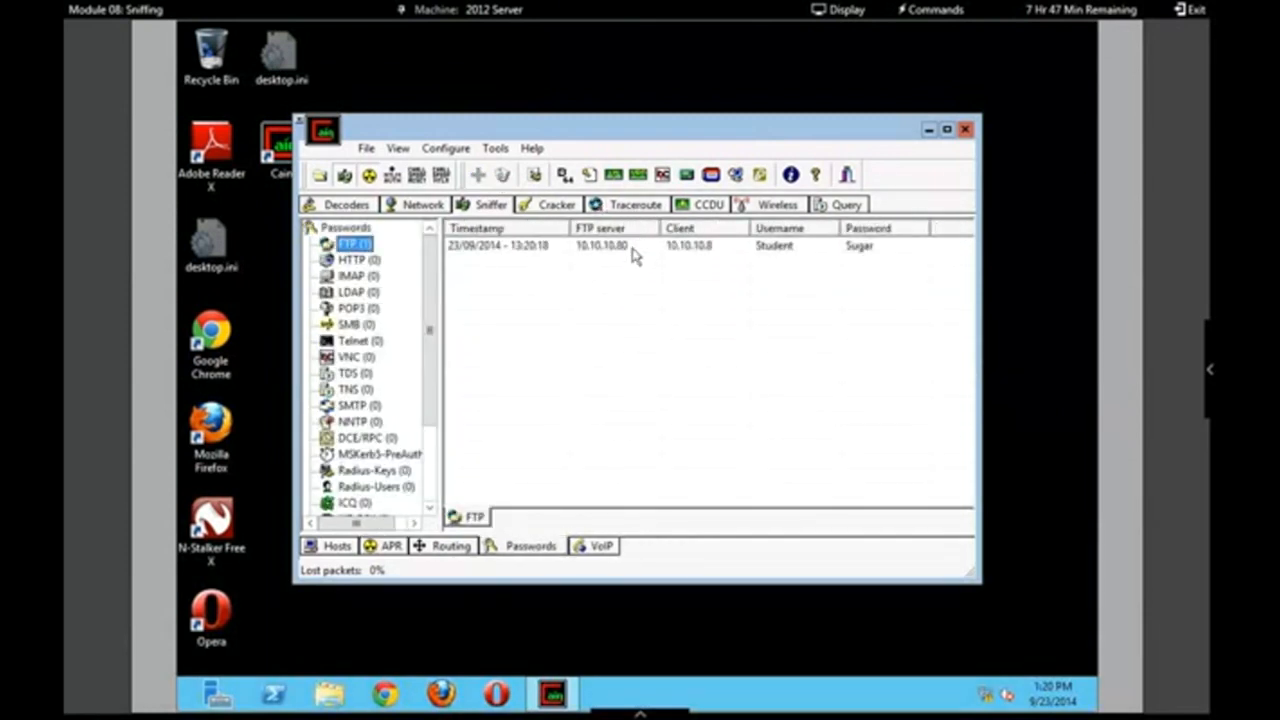
mouse_move(448, 246)
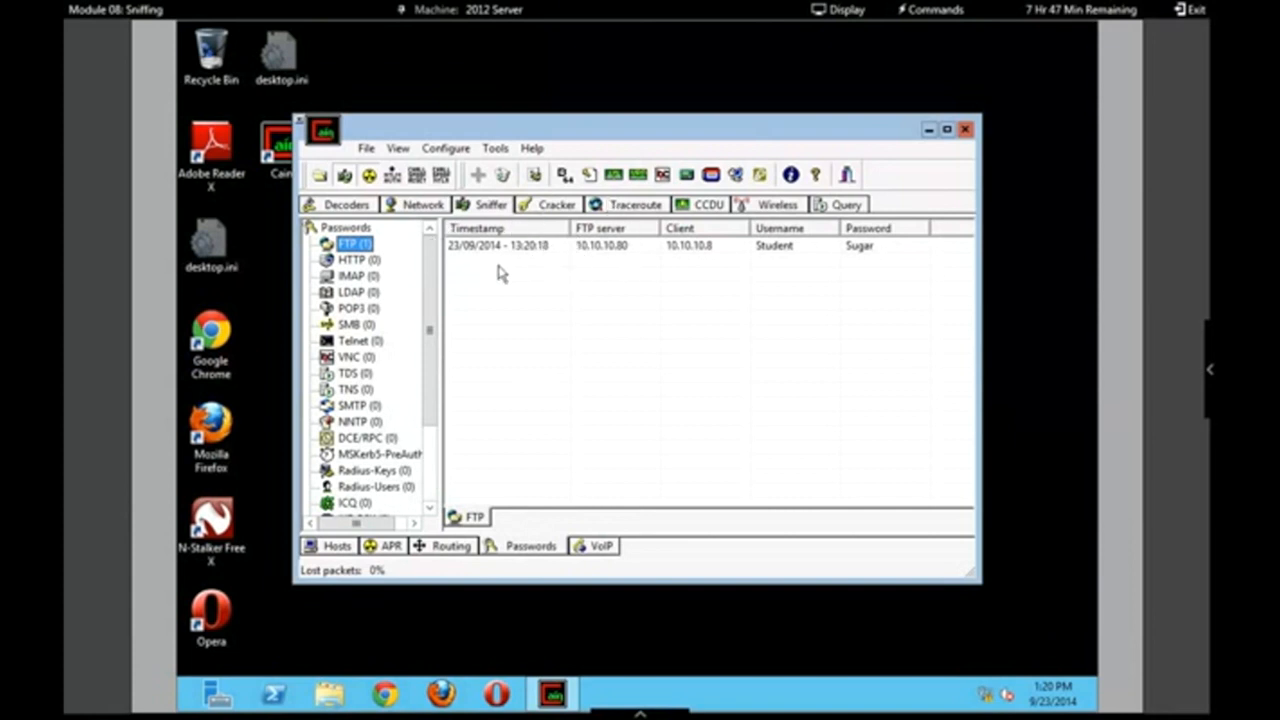
mouse_move(816, 244)
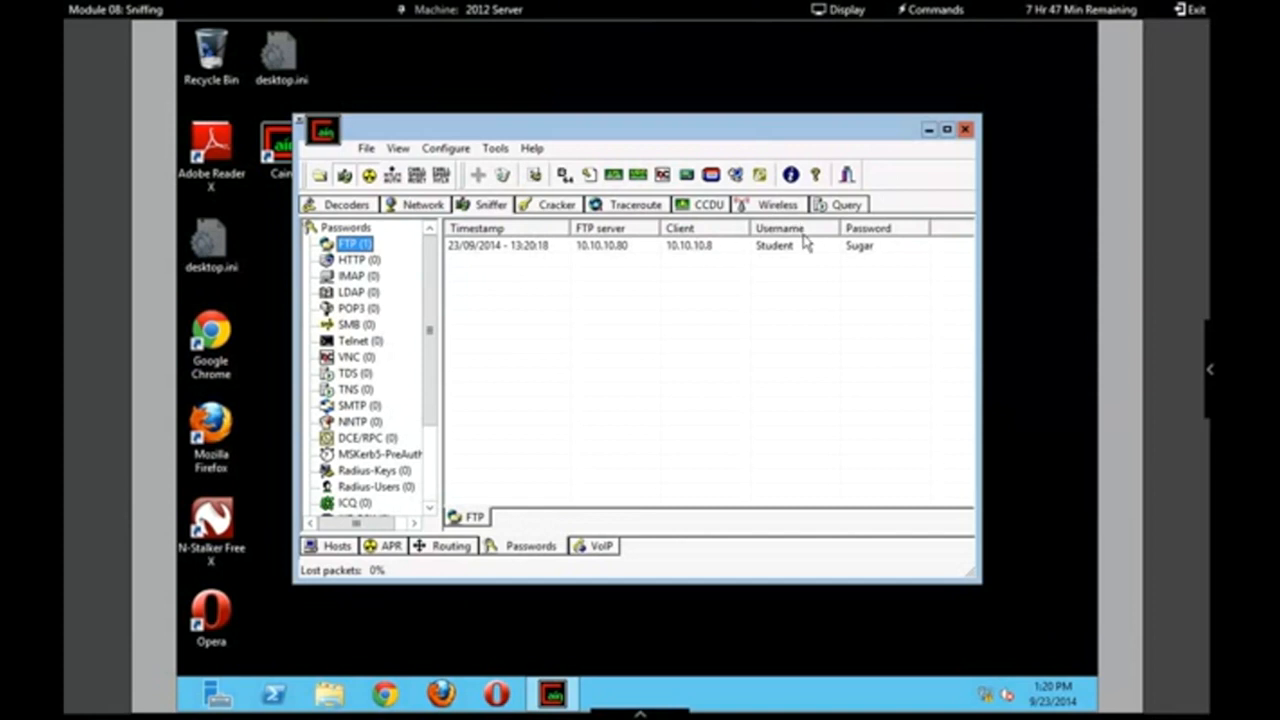
mouse_move(848, 256)
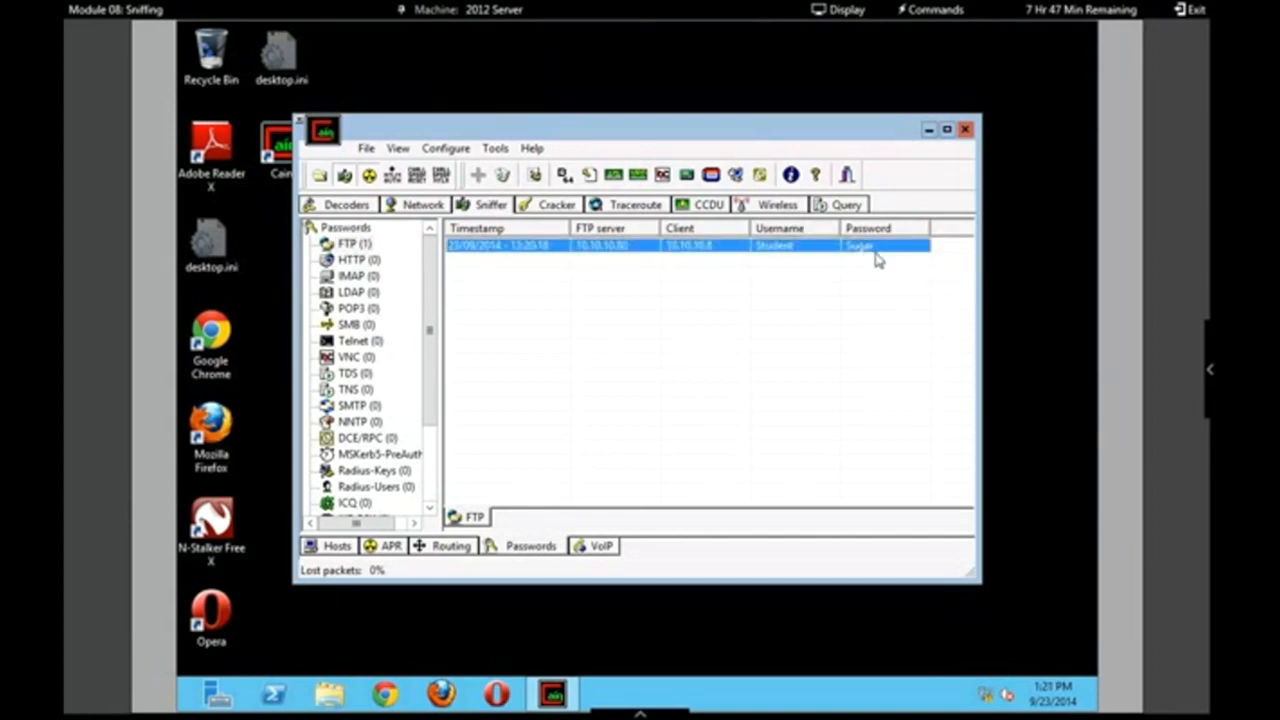
mouse_move(870, 262)
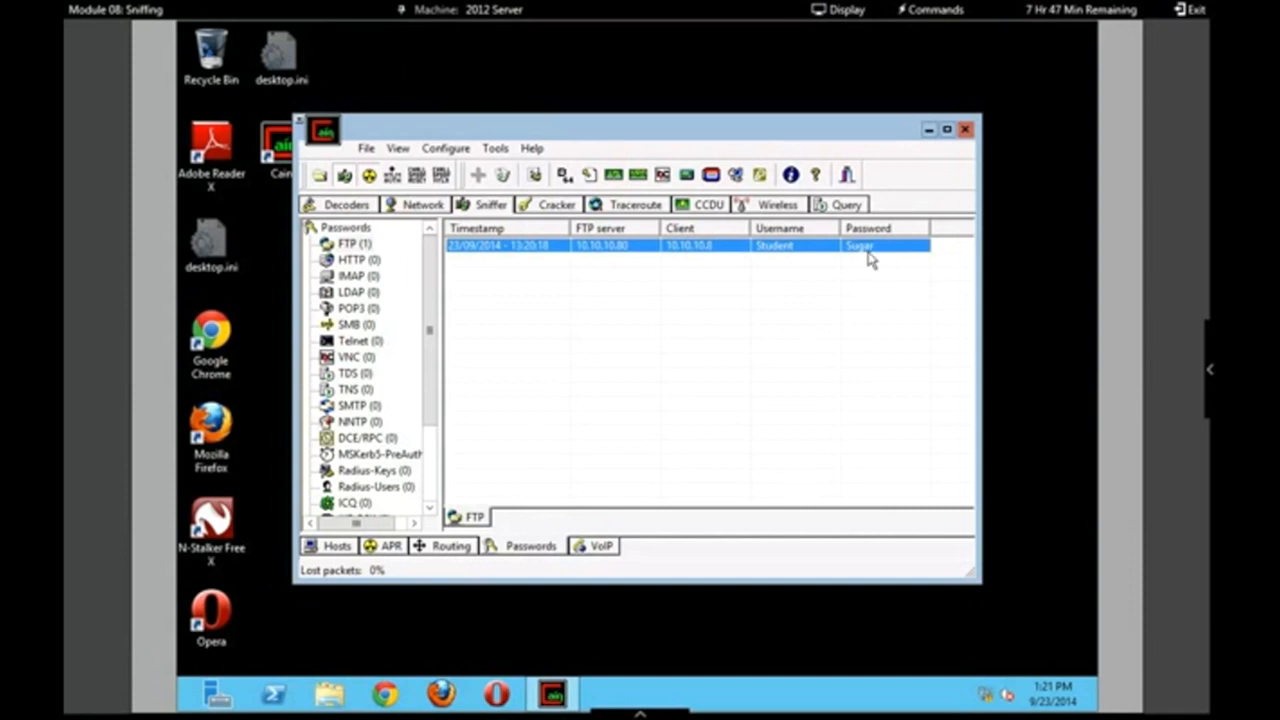
mouse_move(856, 258)
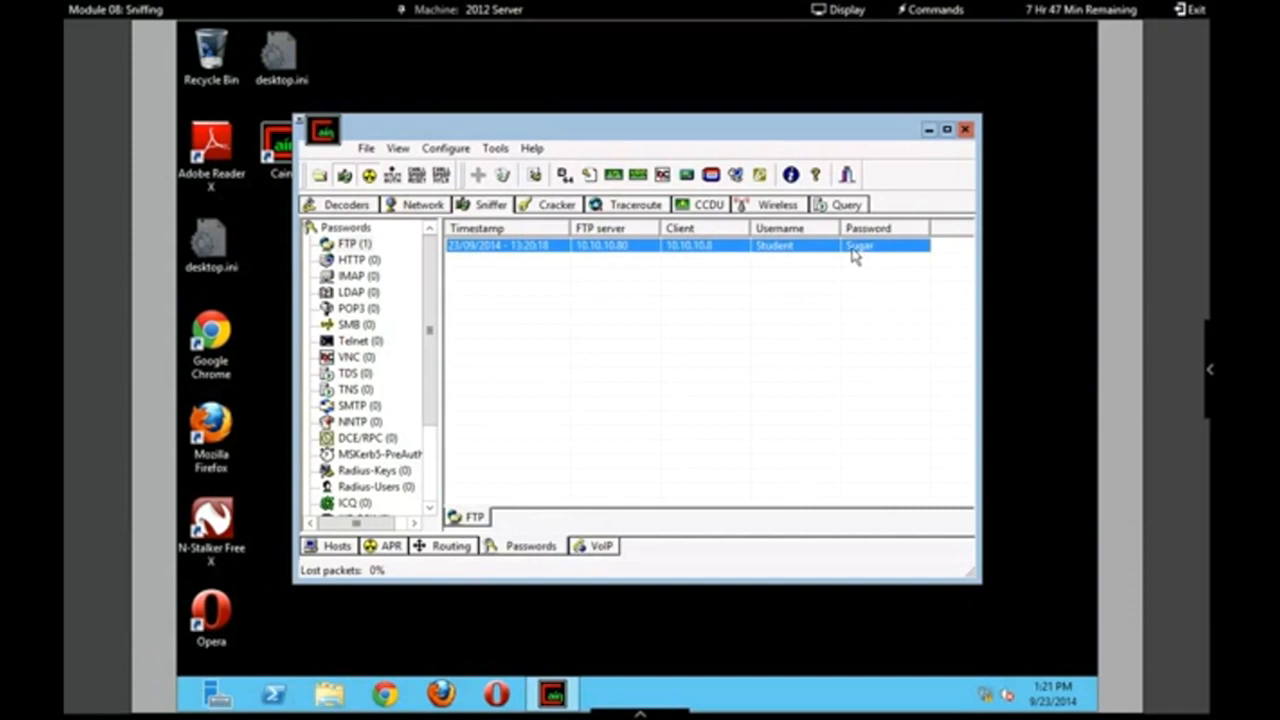
mouse_move(838, 262)
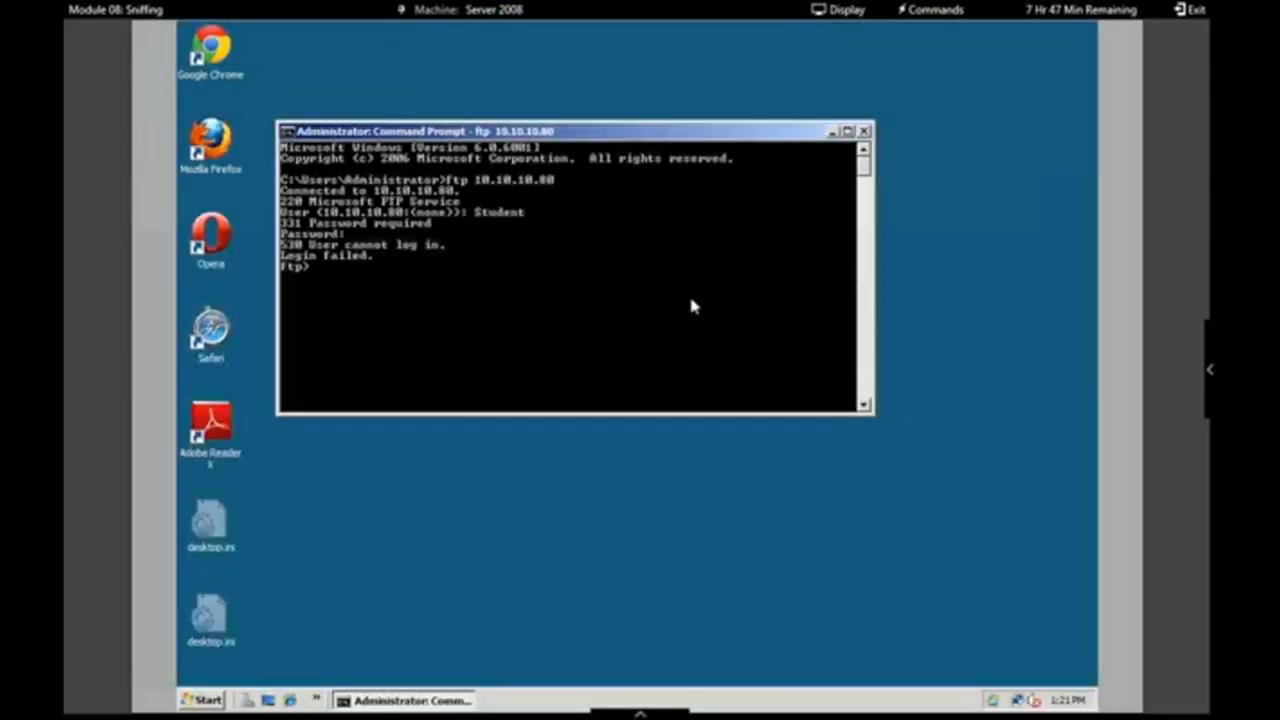
- From a new Command Prompt, ftp 10.10.10.80 and log in as Student with the correct password
left_click(206, 700)
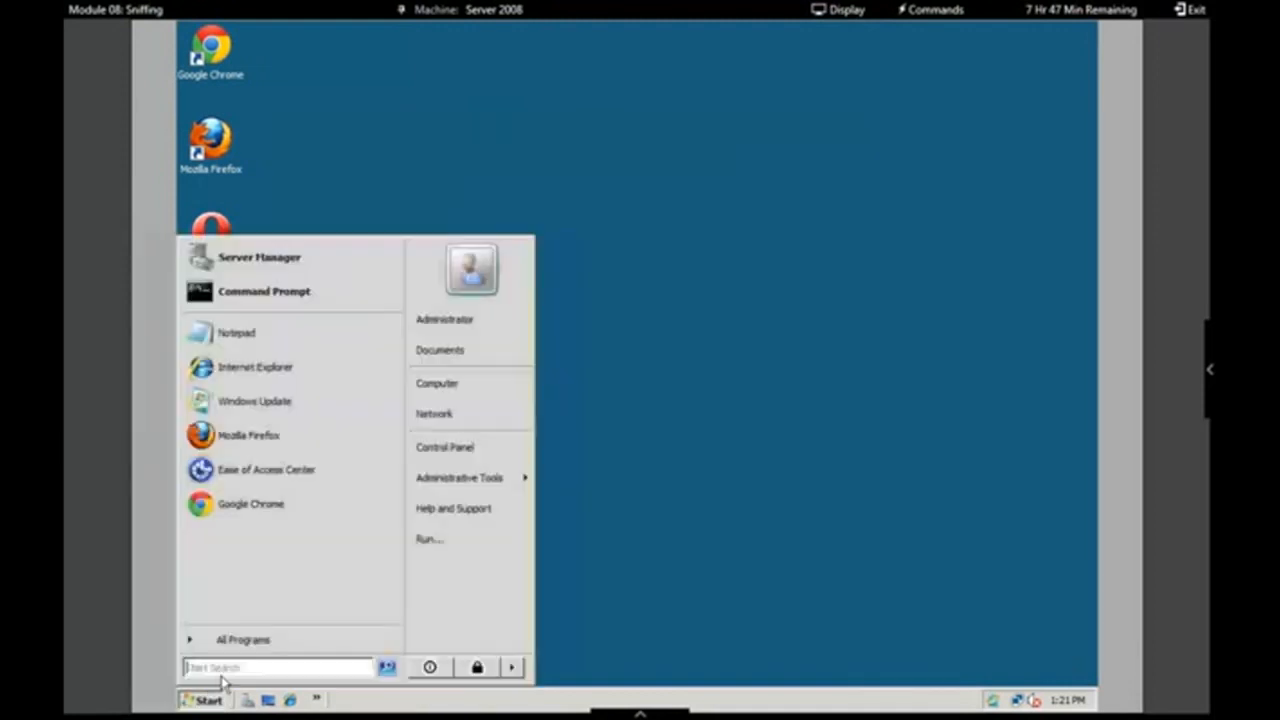
left_click(264, 292)
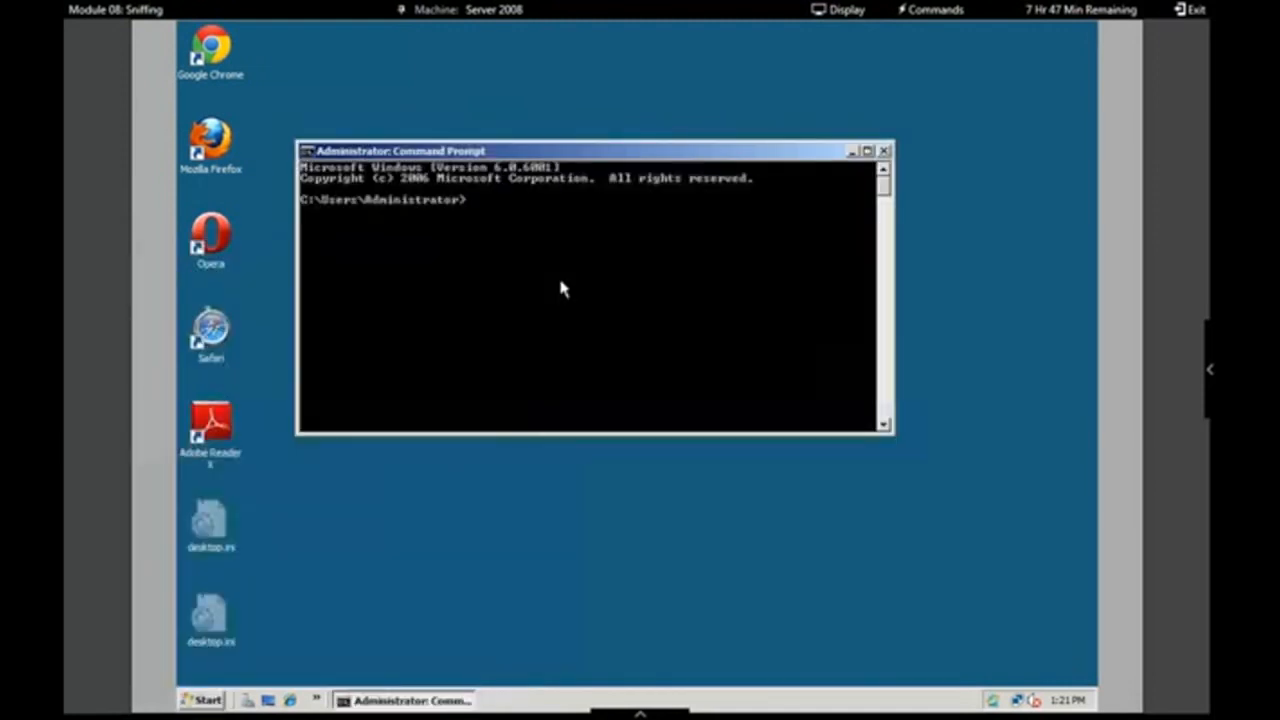
type("ftp 10.10.10.80")
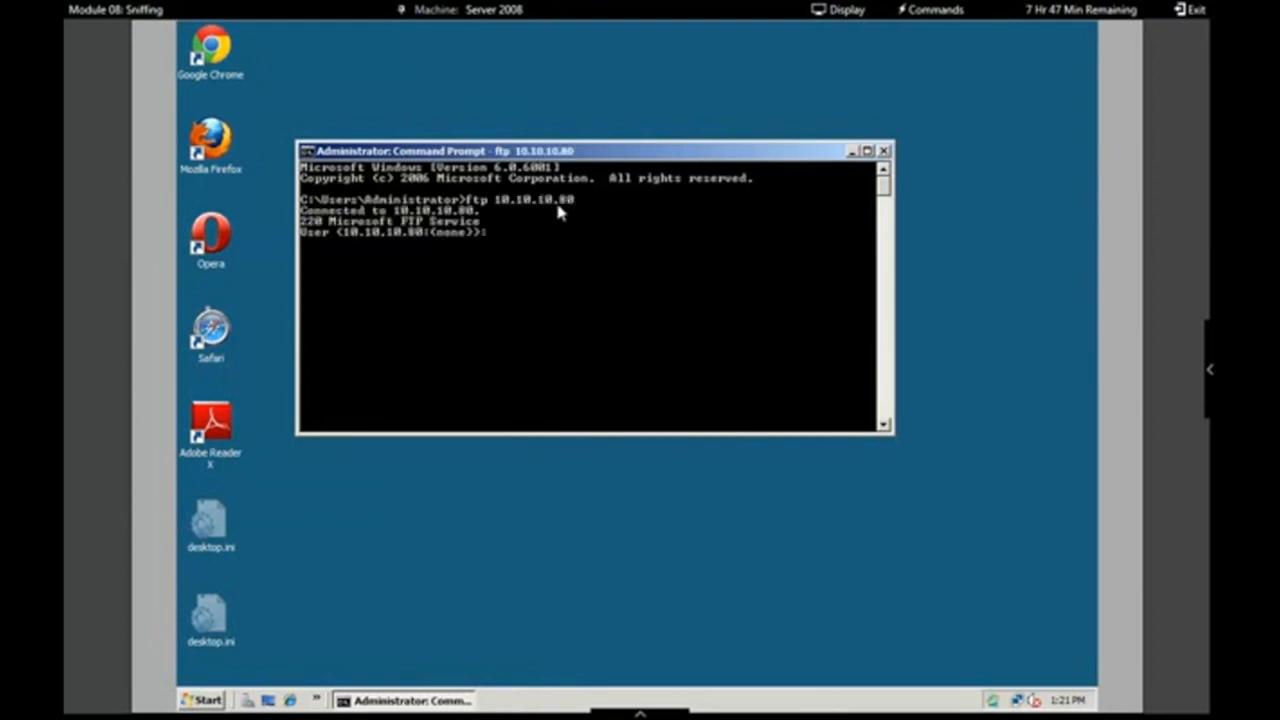
type("Student")
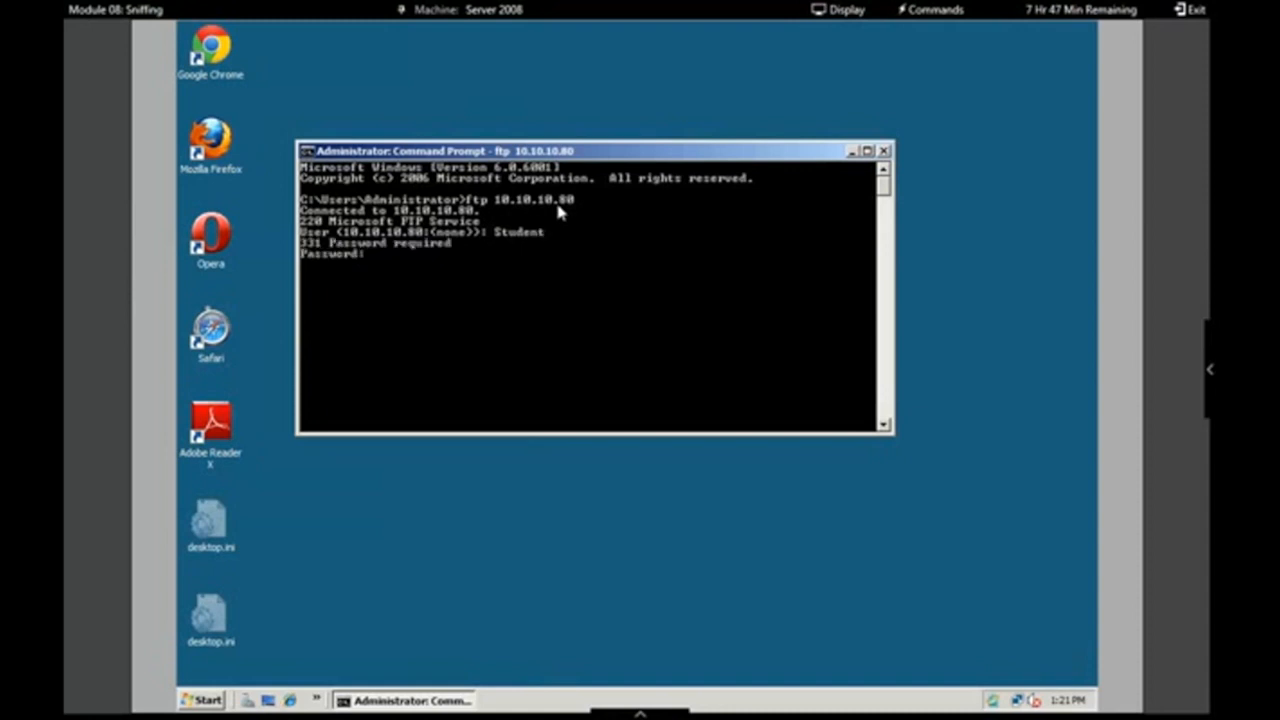
key("Enter")
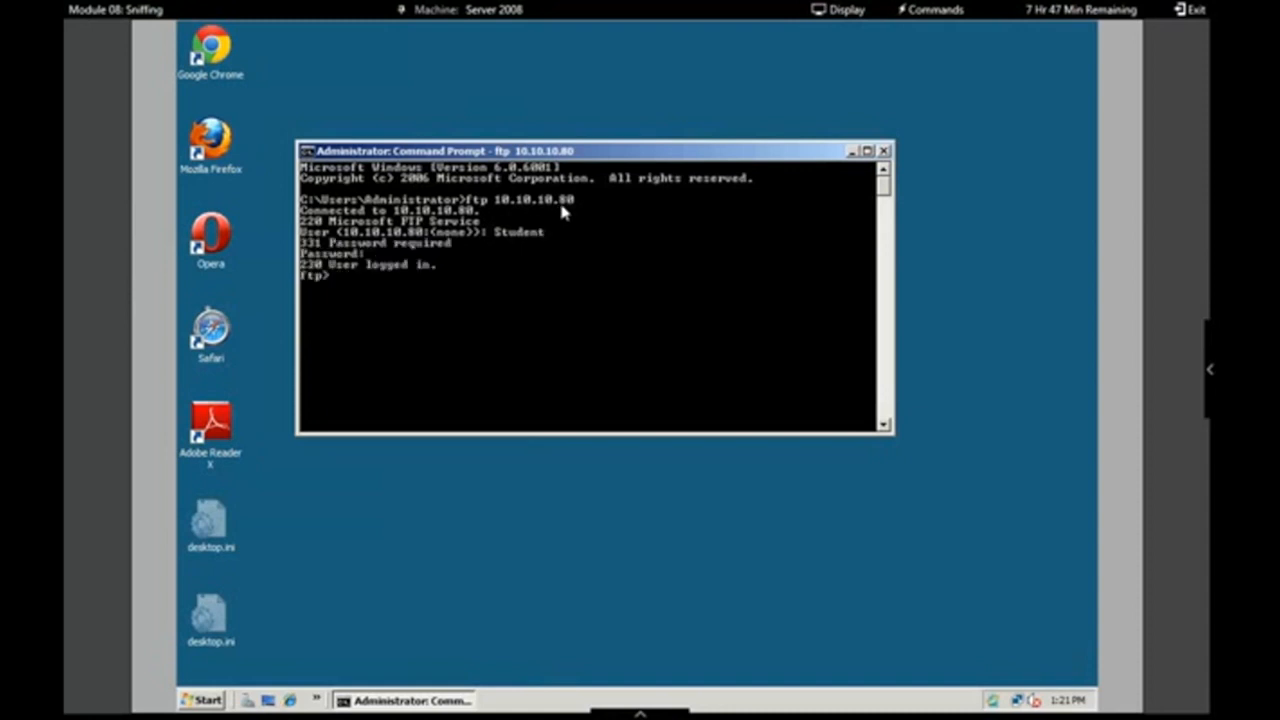
left_click(464, 16)
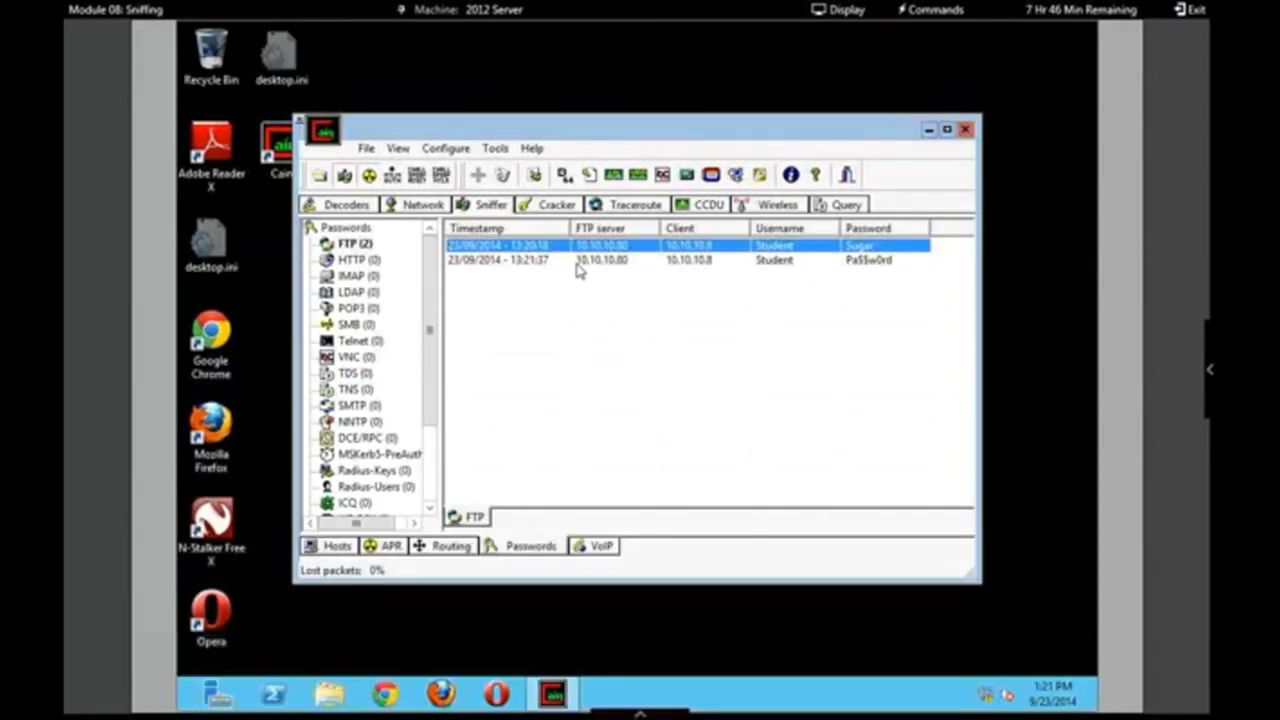
mouse_move(640, 268)
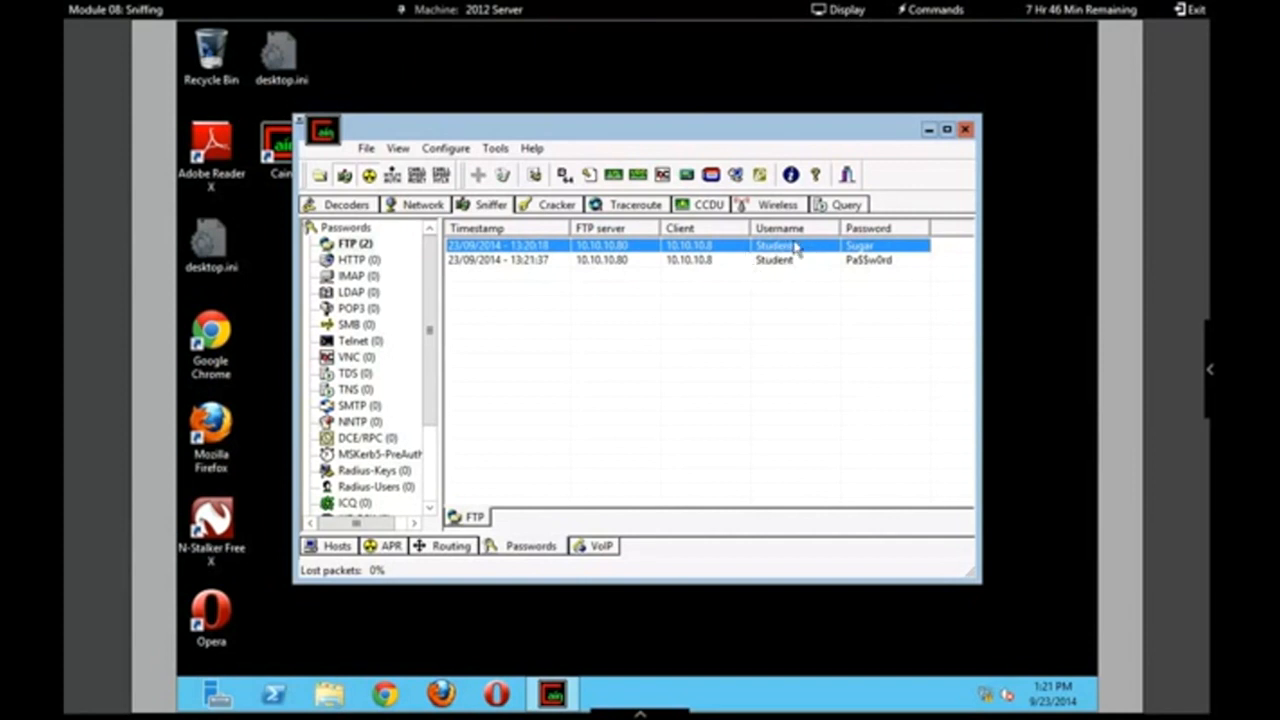
mouse_move(748, 284)
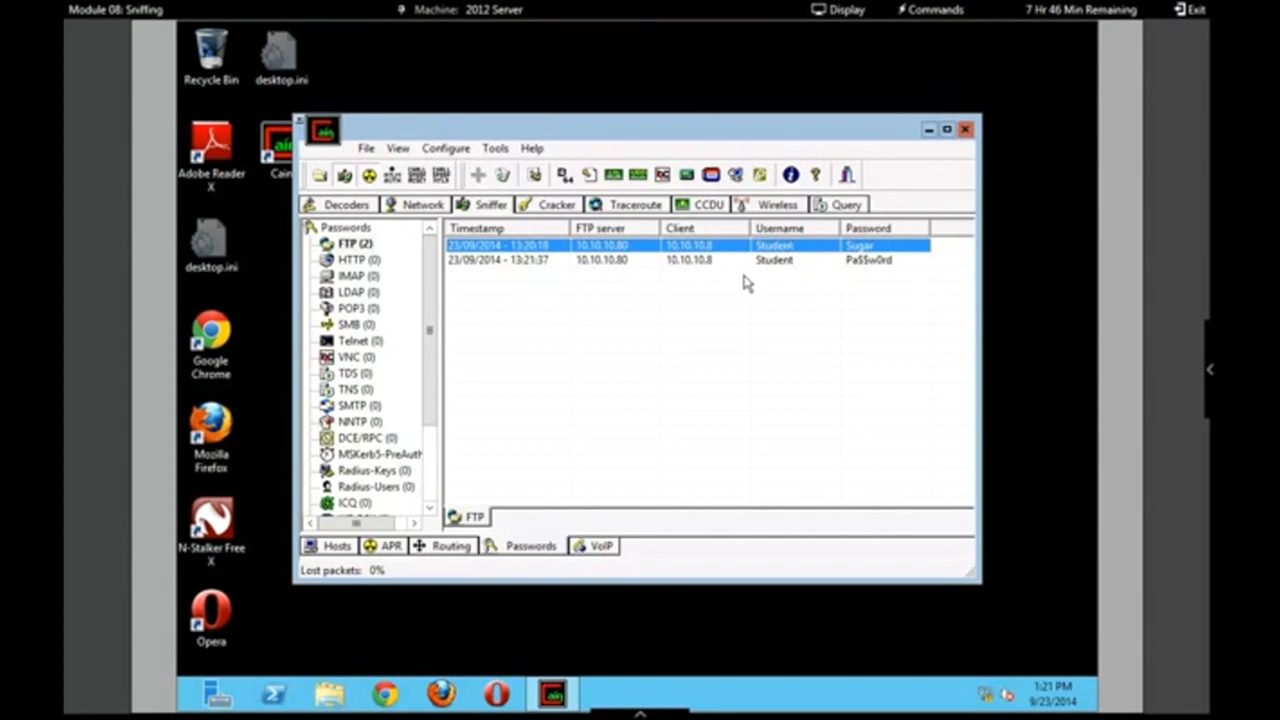
mouse_move(816, 272)
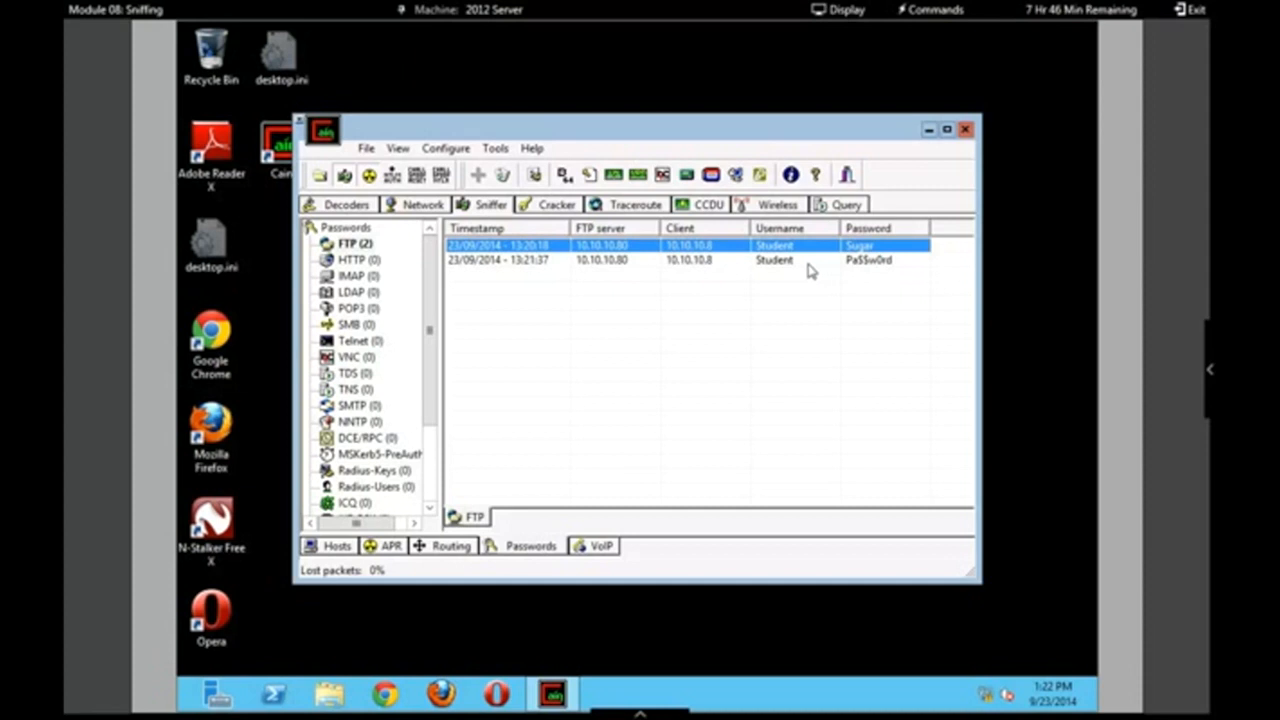
mouse_move(520, 332)
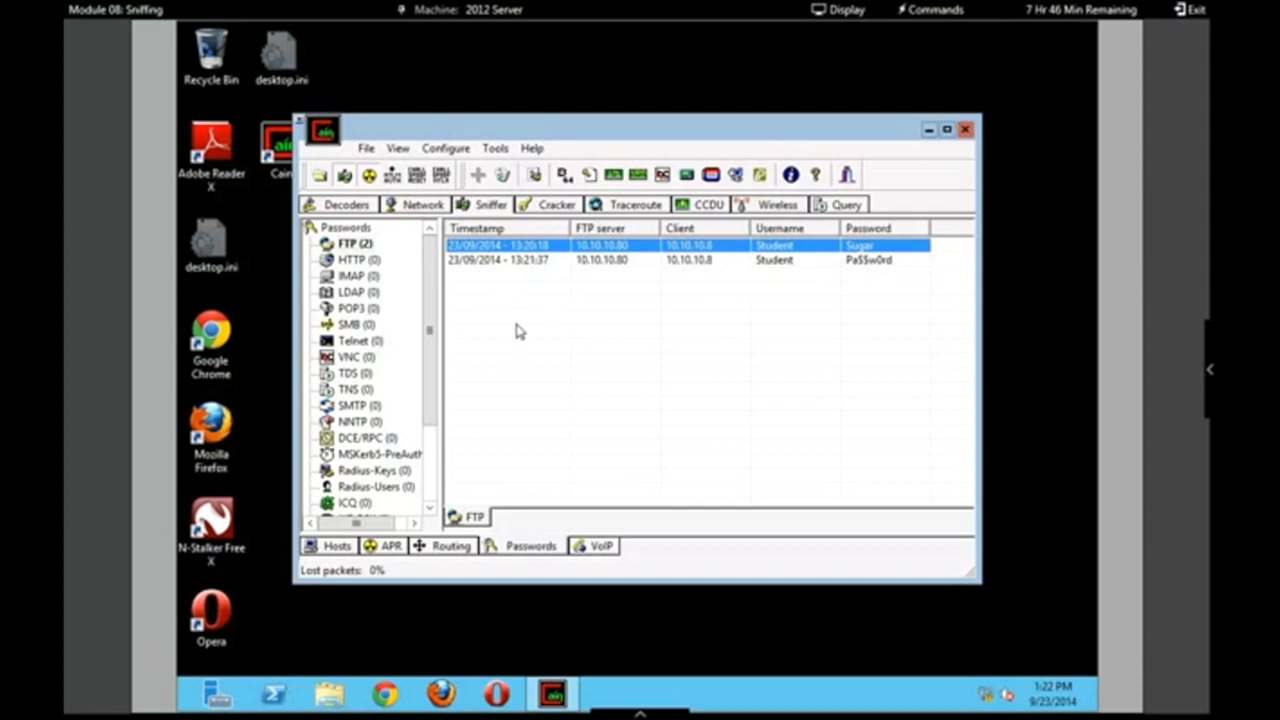
mouse_move(508, 320)
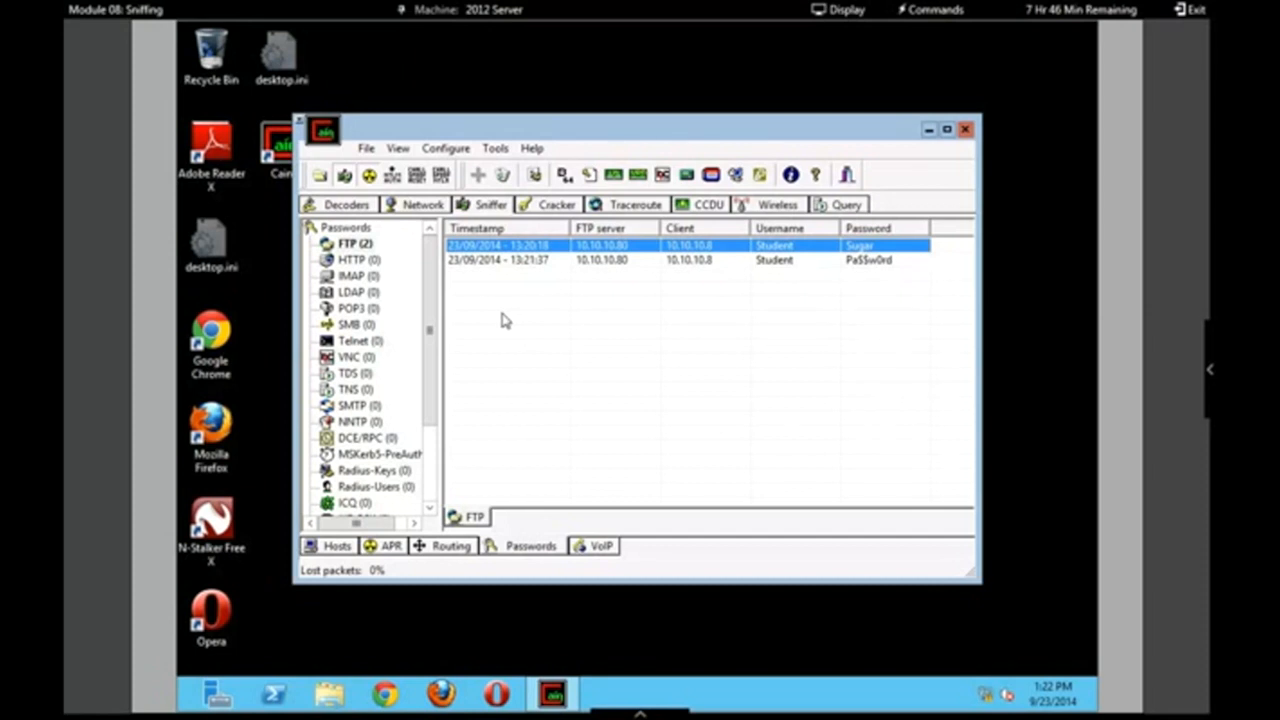
mouse_move(500, 314)
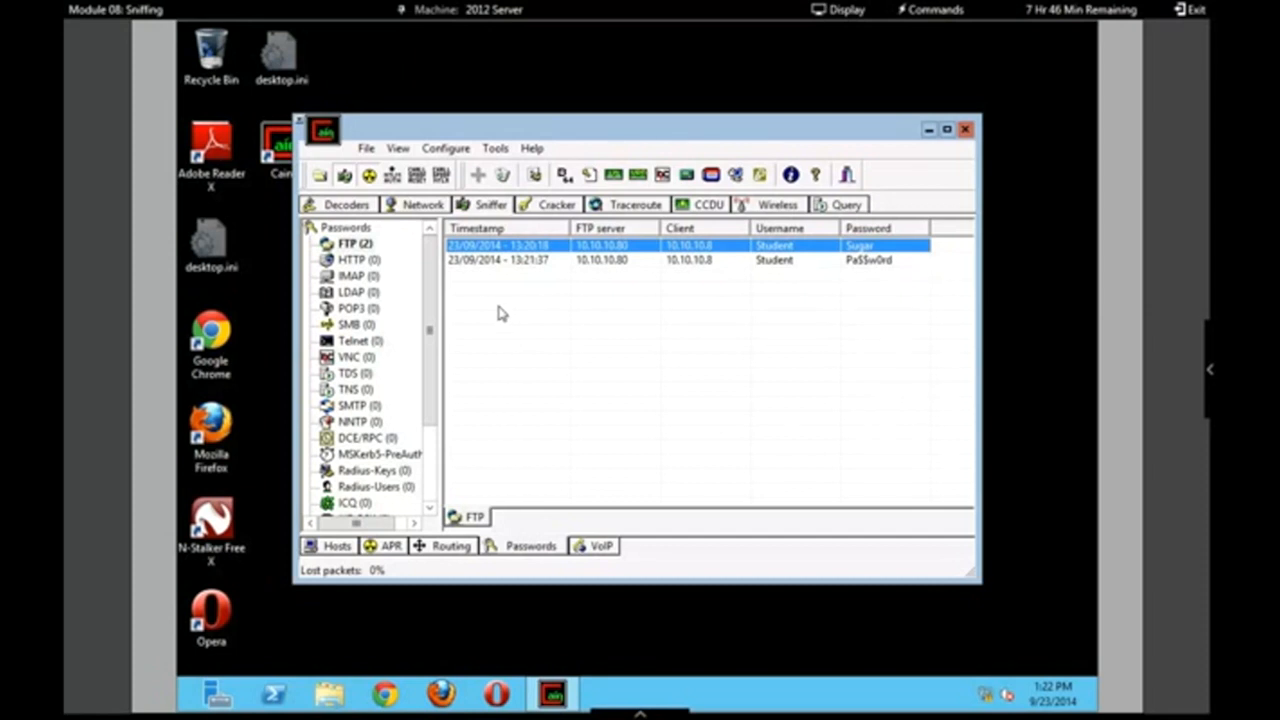